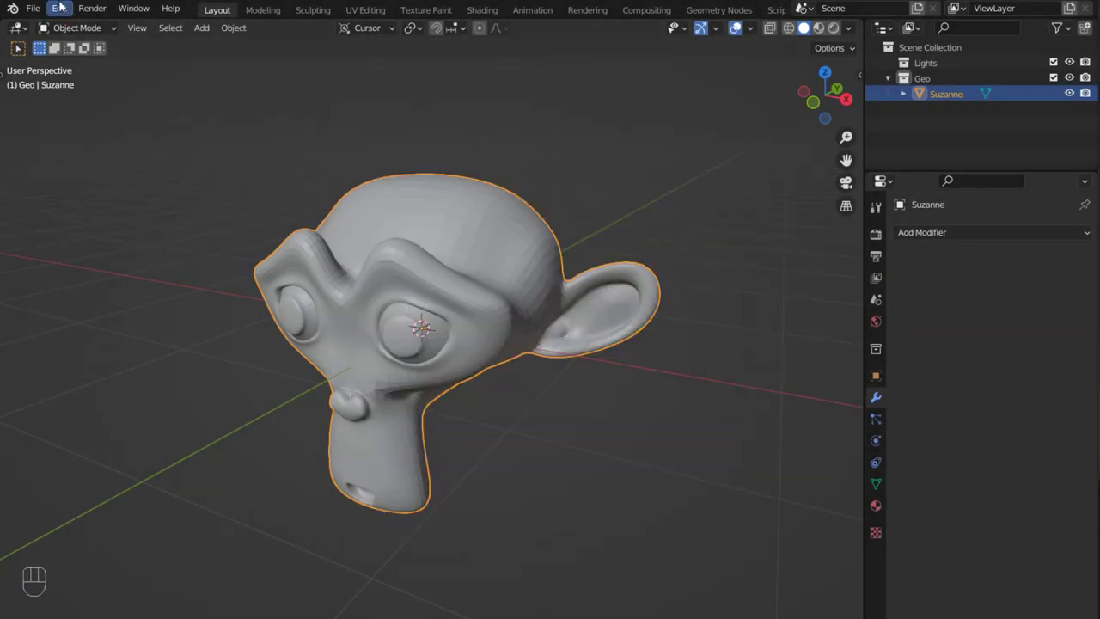
Step: Reach the Add-ons preferences and filter the list for 'mpi'
click(59, 7)
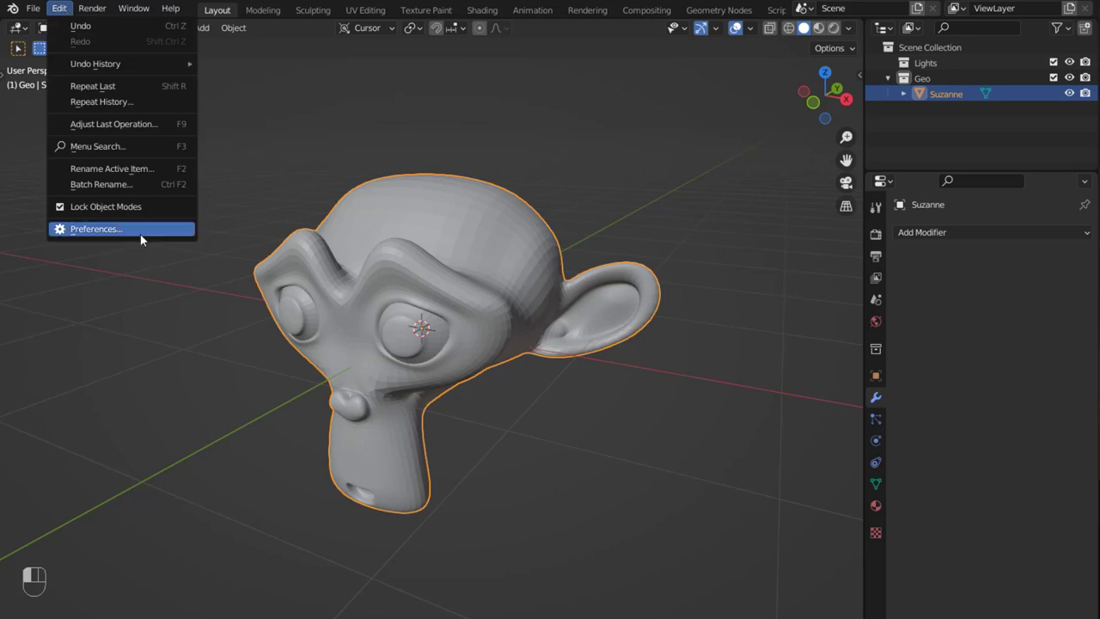
mouse_move(106, 234)
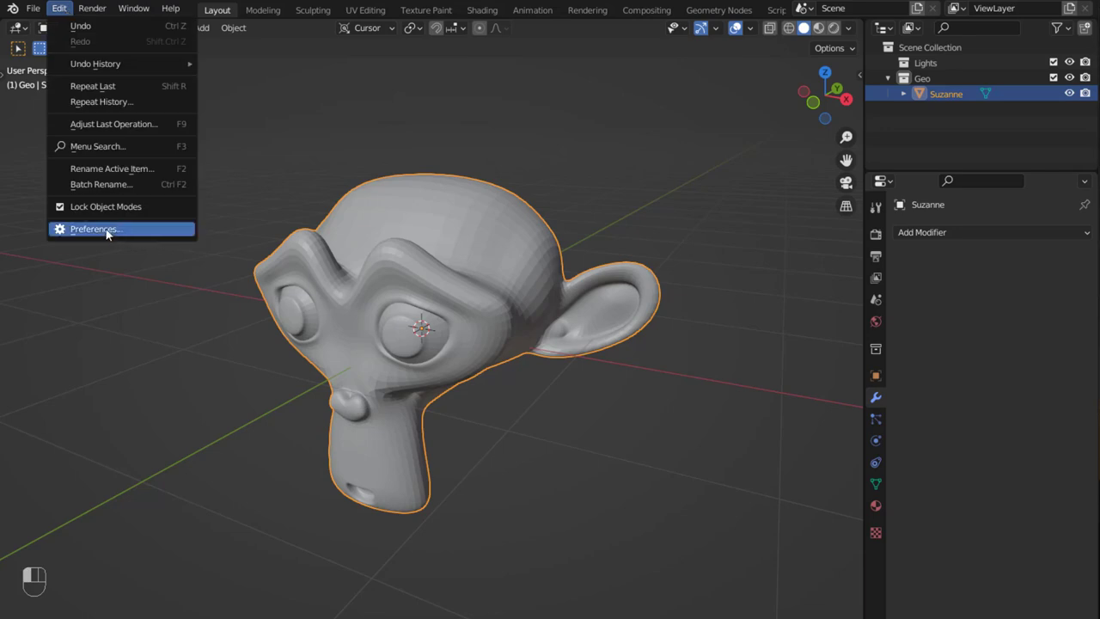
click(96, 228)
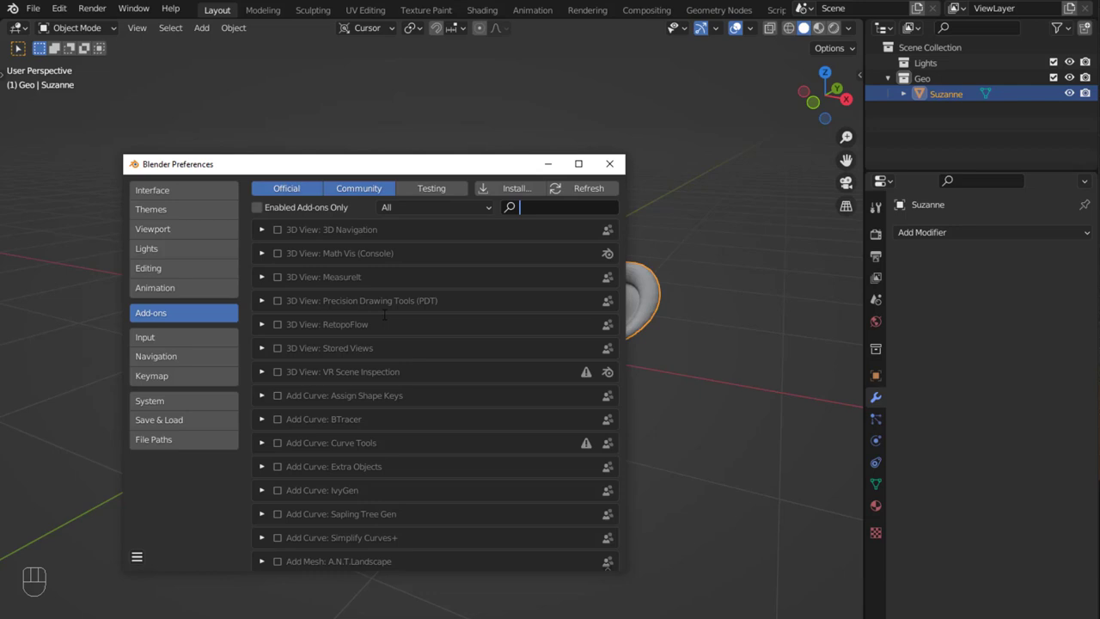
text(mpi)
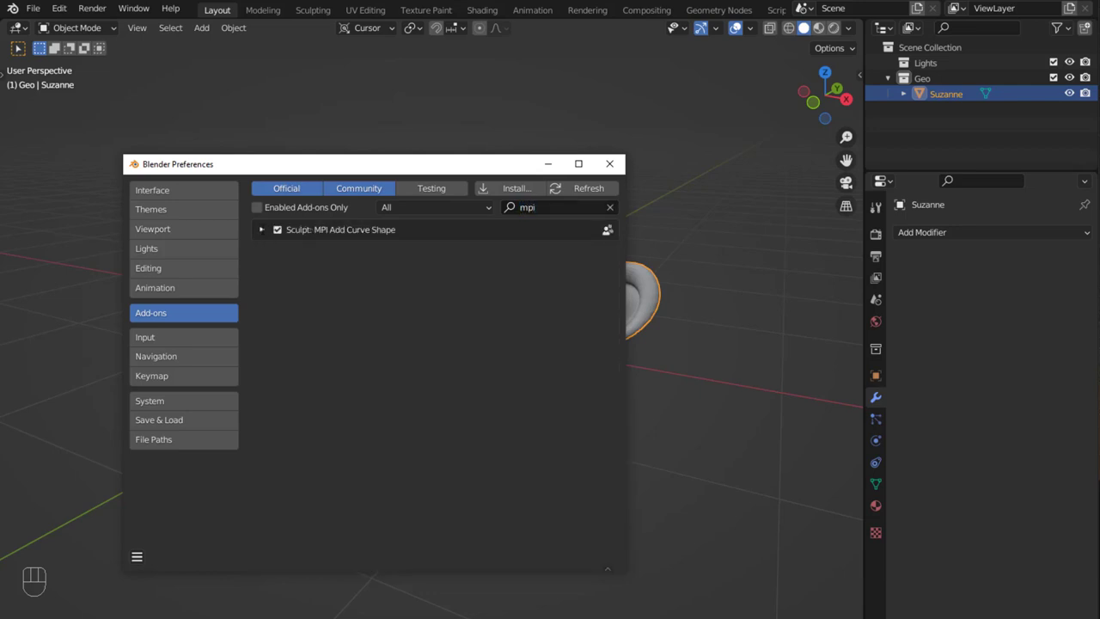
Step: Remove the MPI Add Curve Shape add-on and confirm the removal
click(261, 230)
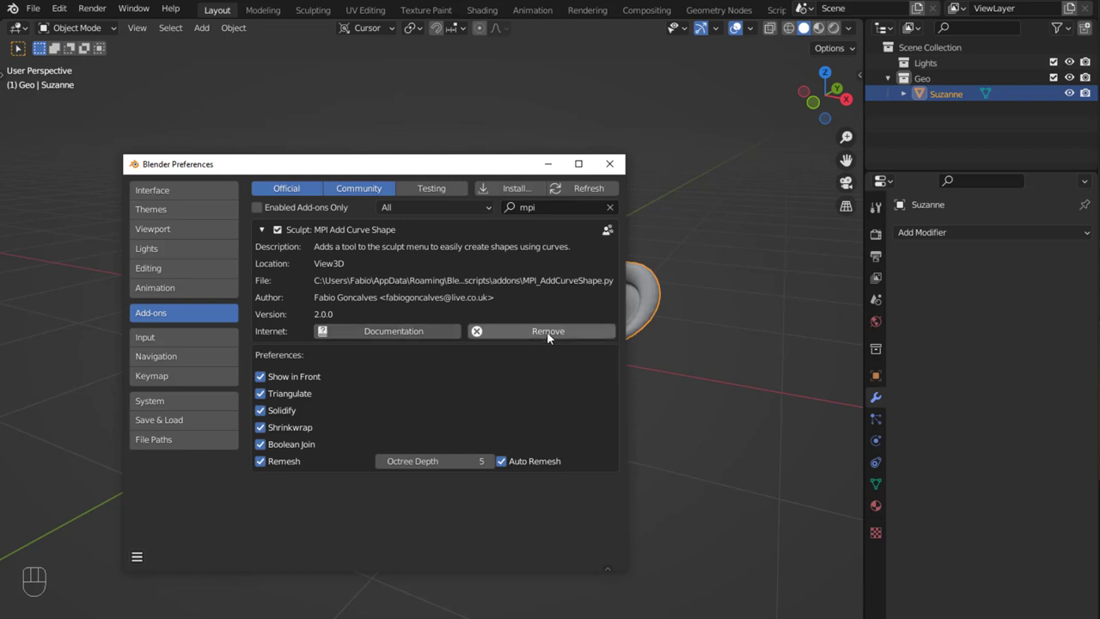
click(547, 330)
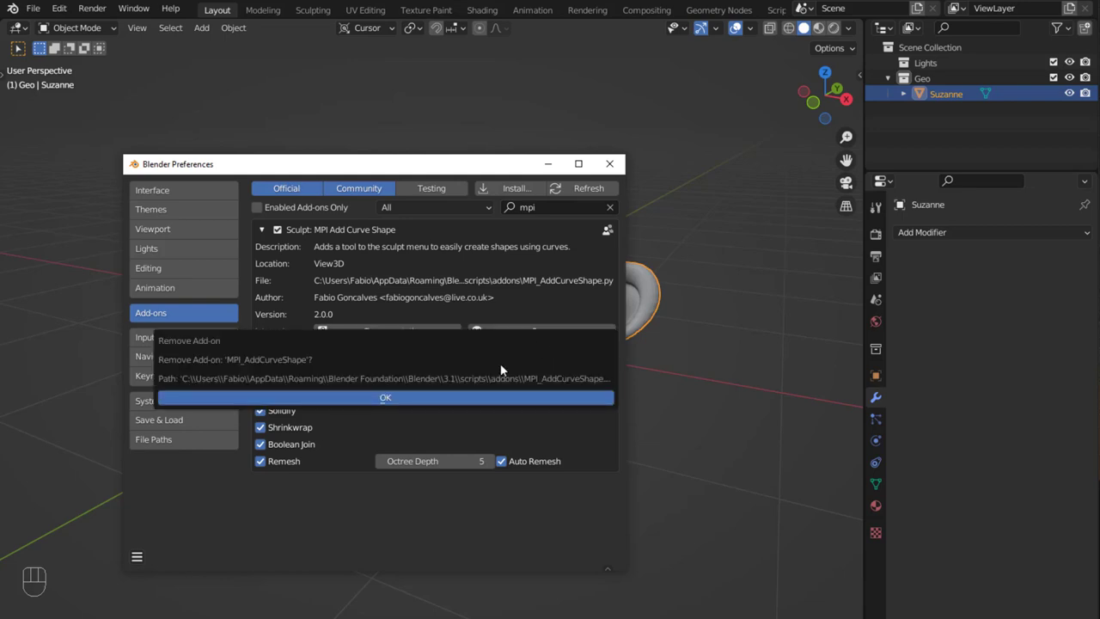
mouse_move(484, 402)
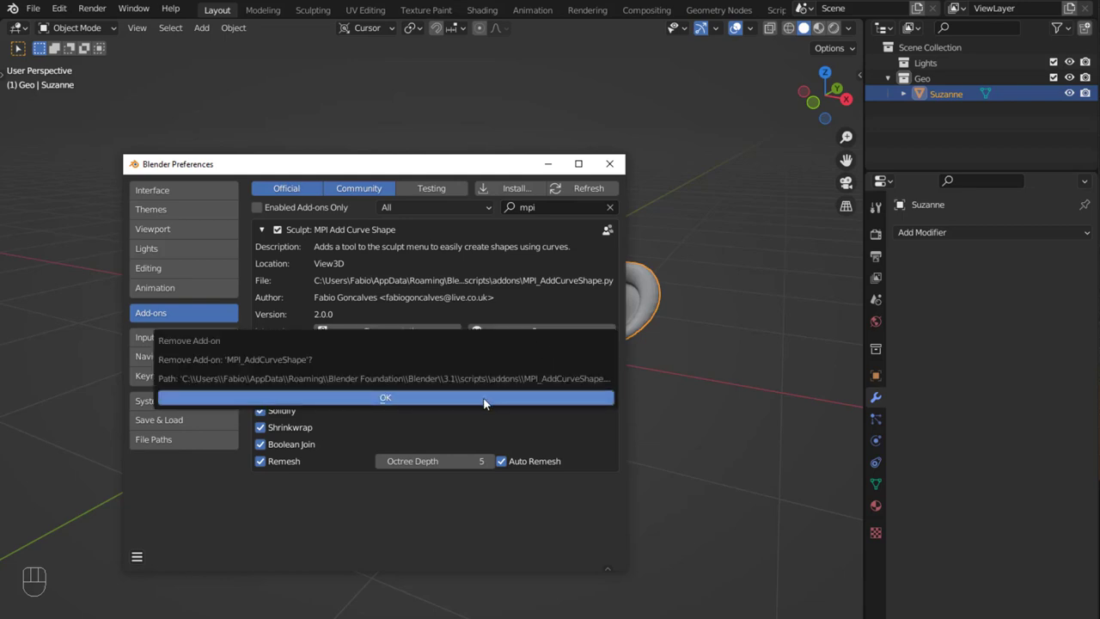
click(385, 397)
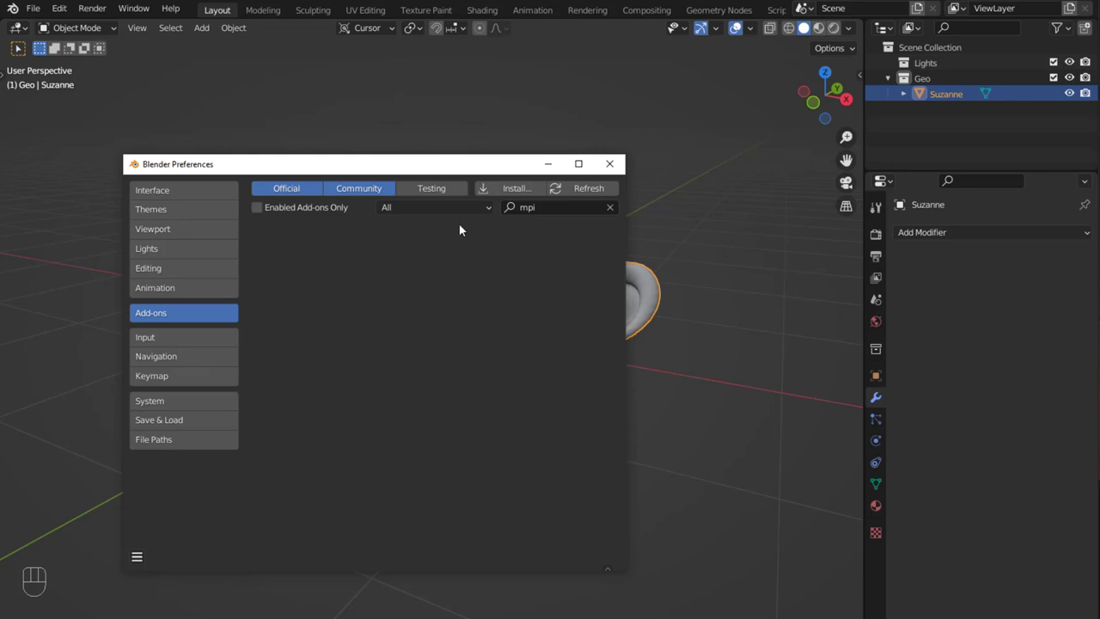
Step: Install MPI_AddCurveShape_V_2_0_0.zip and expand the new add-on's details
click(610, 206)
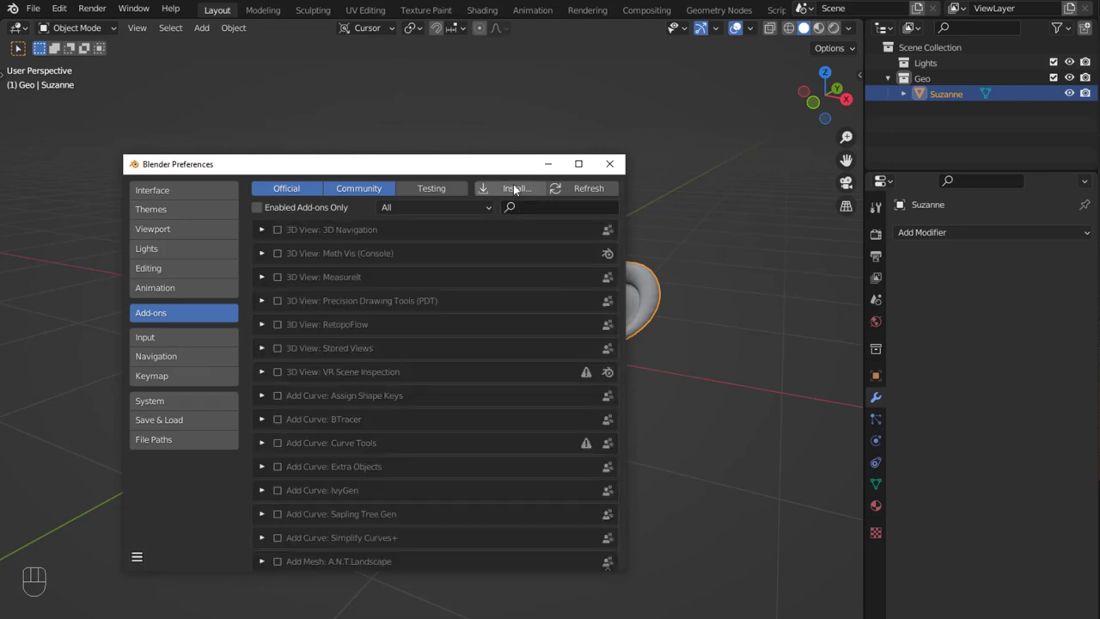
click(514, 187)
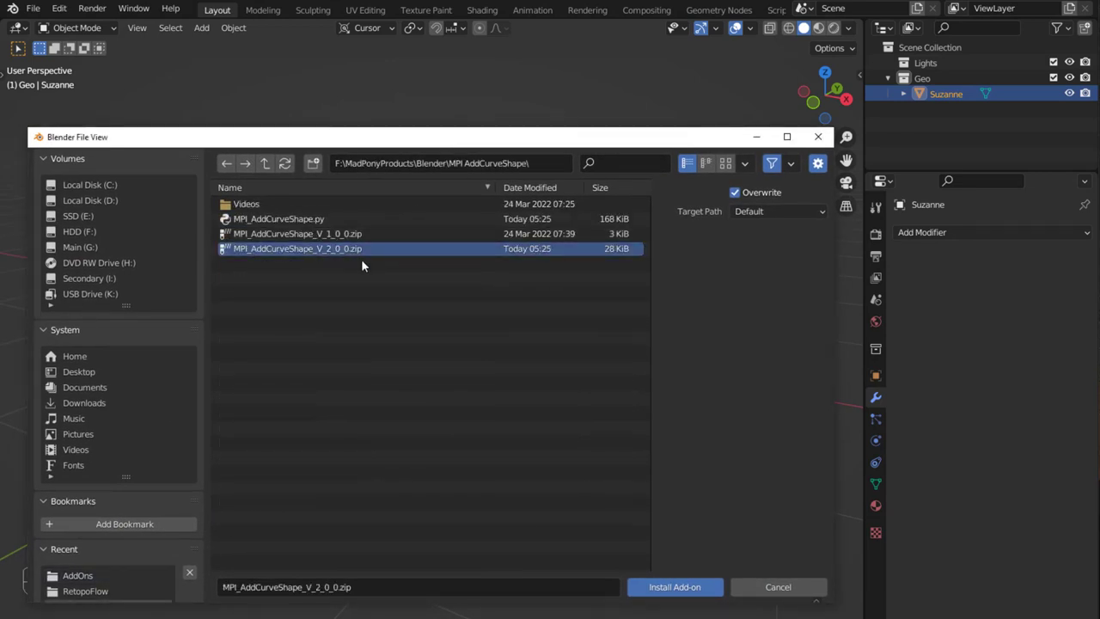
mouse_move(673, 588)
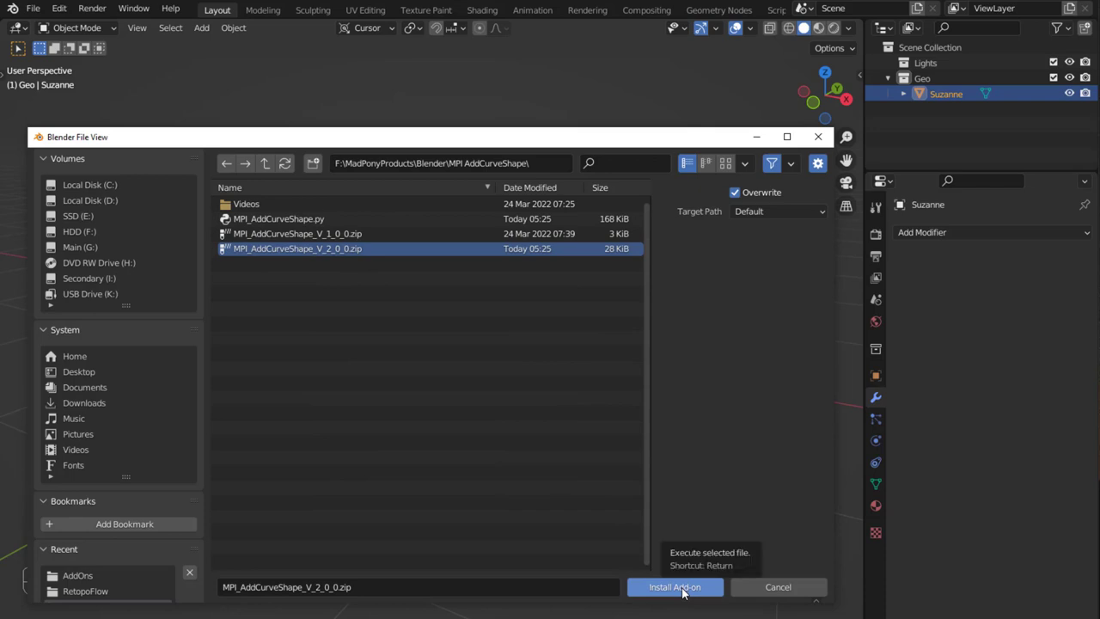
click(673, 588)
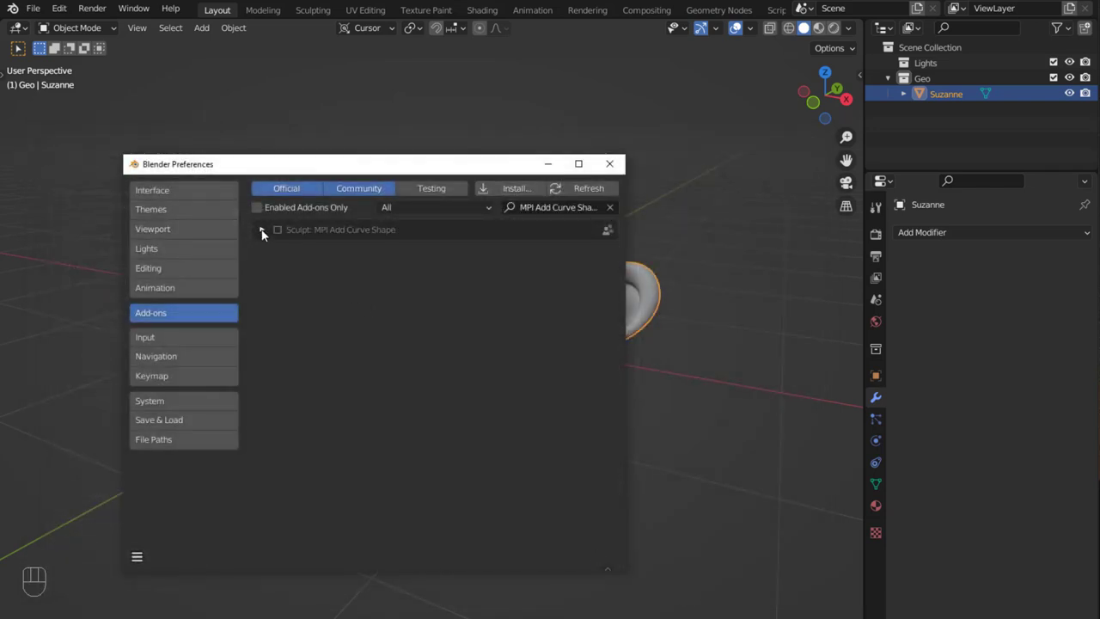
click(261, 230)
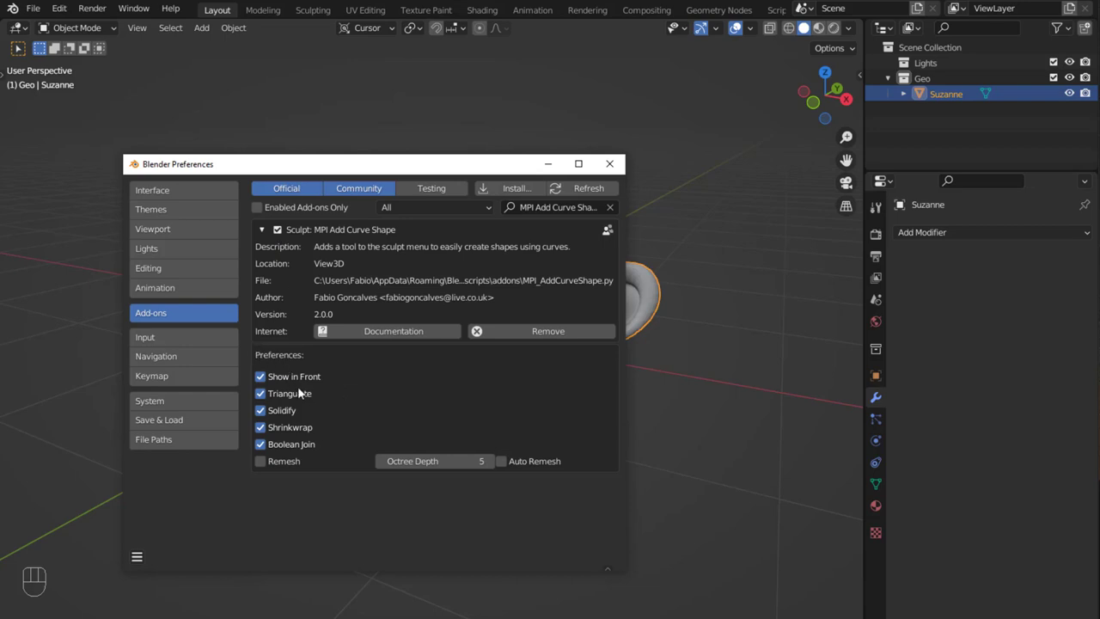
mouse_move(309, 418)
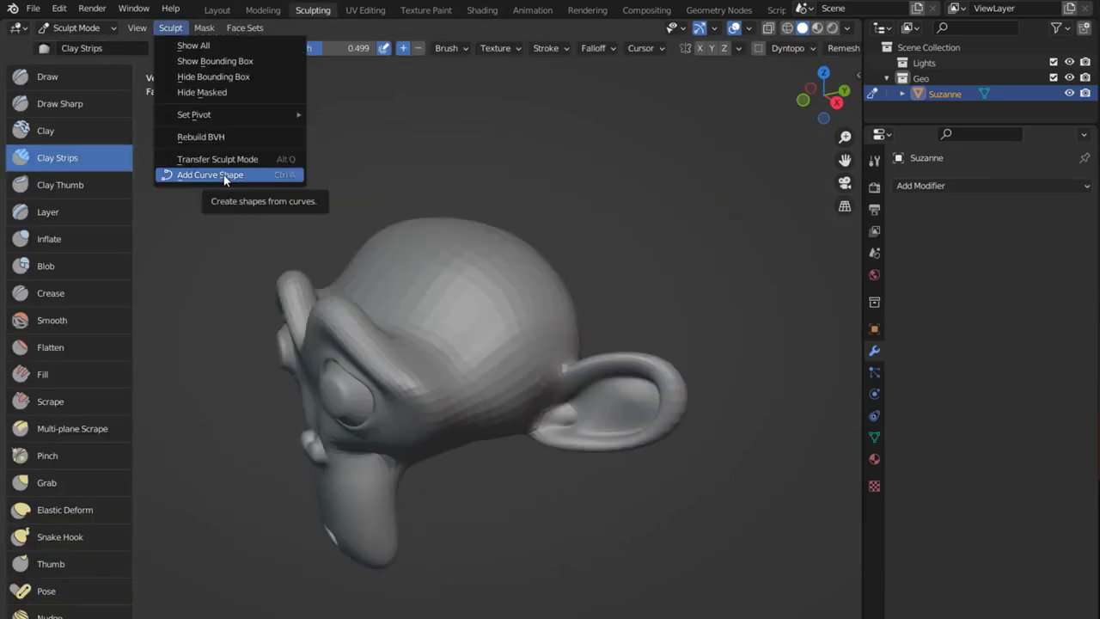
Step: Draw a heart-shaped curve on Suzanne's head with Add Curve Shape and inspect the solidified result
click(209, 175)
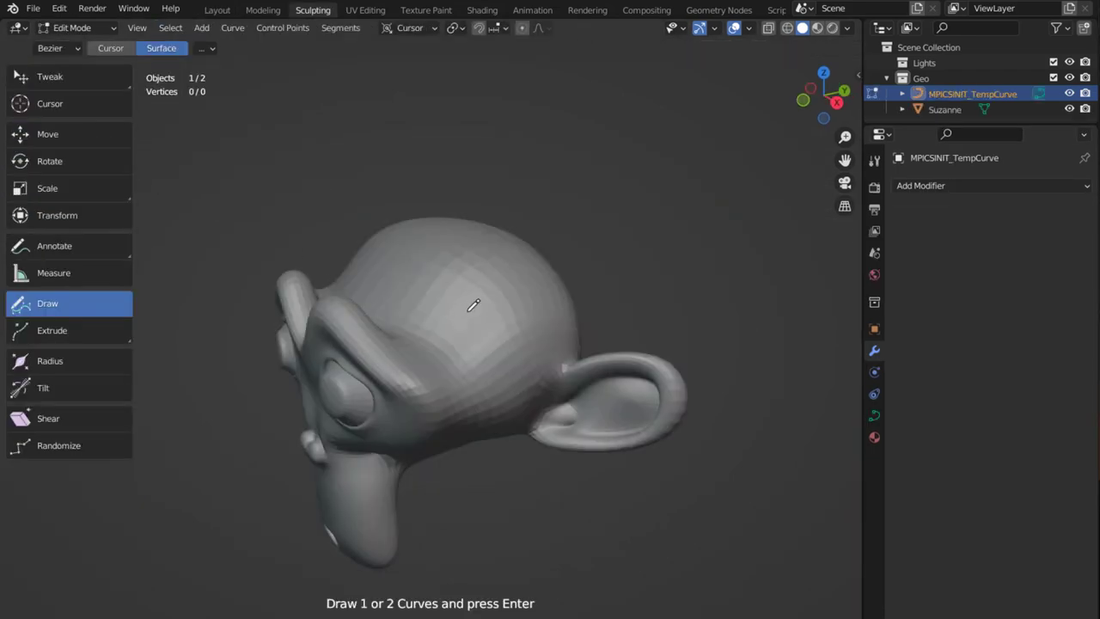
drag(420, 309, 495, 365)
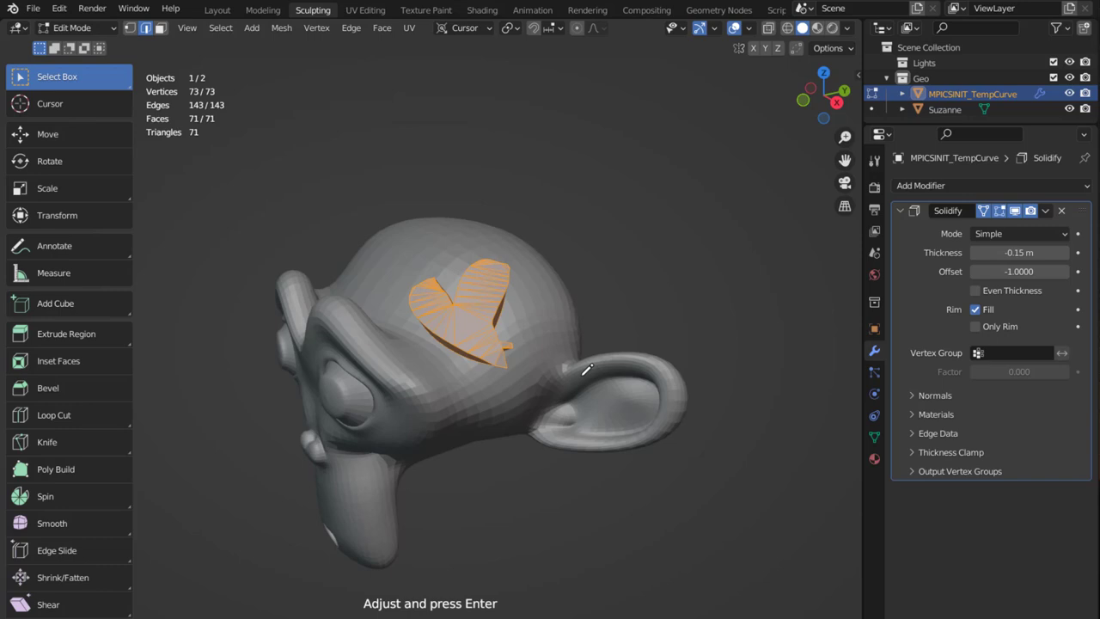
mouse_move(491, 323)
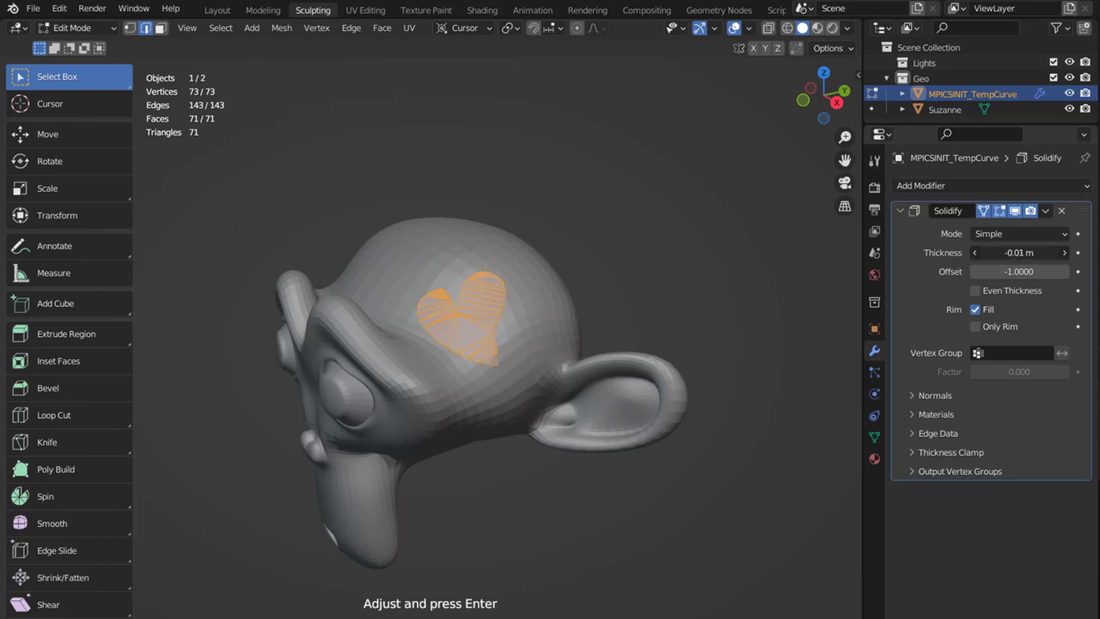
drag(1017, 251, 993, 250)
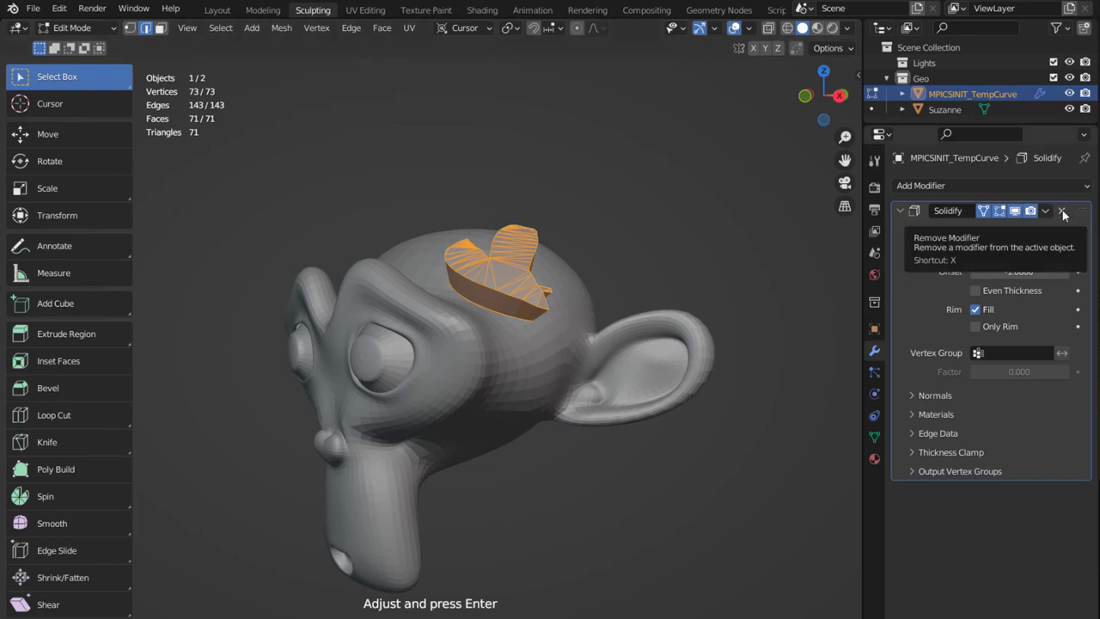
Step: Replace the heart's Solidify modifier with directly solidified faces, scaled to about 0.72
click(1061, 210)
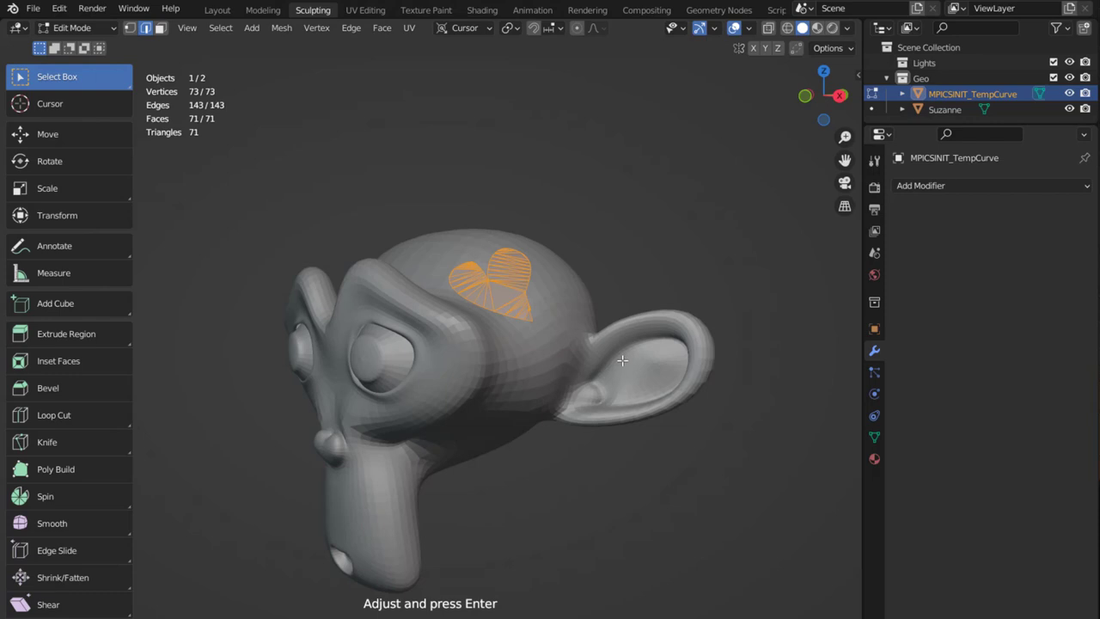
mouse_move(617, 343)
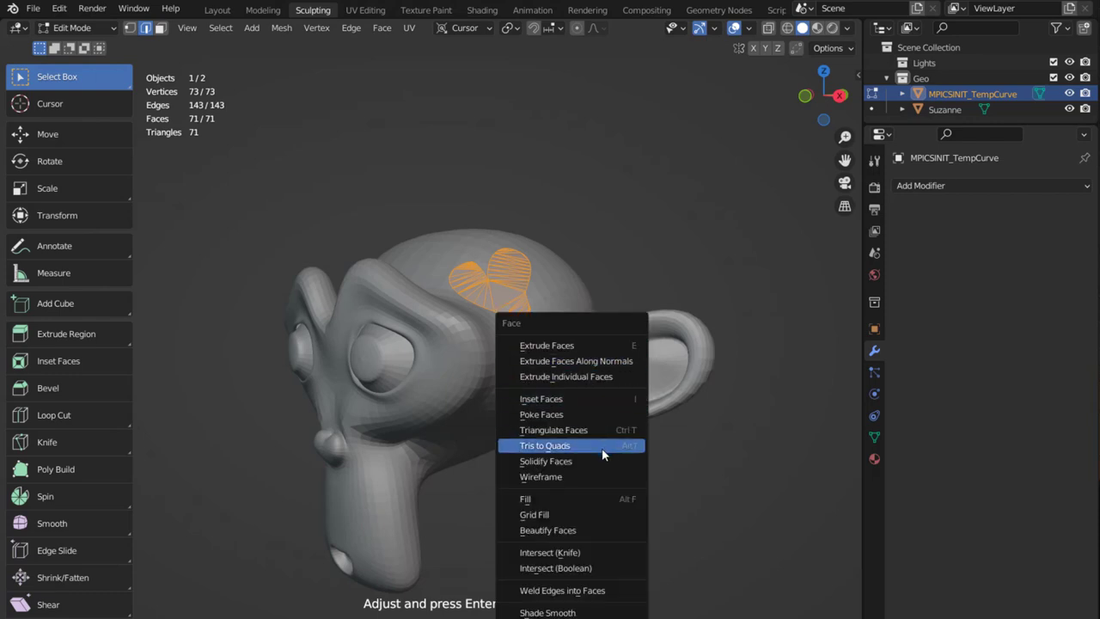
click(547, 461)
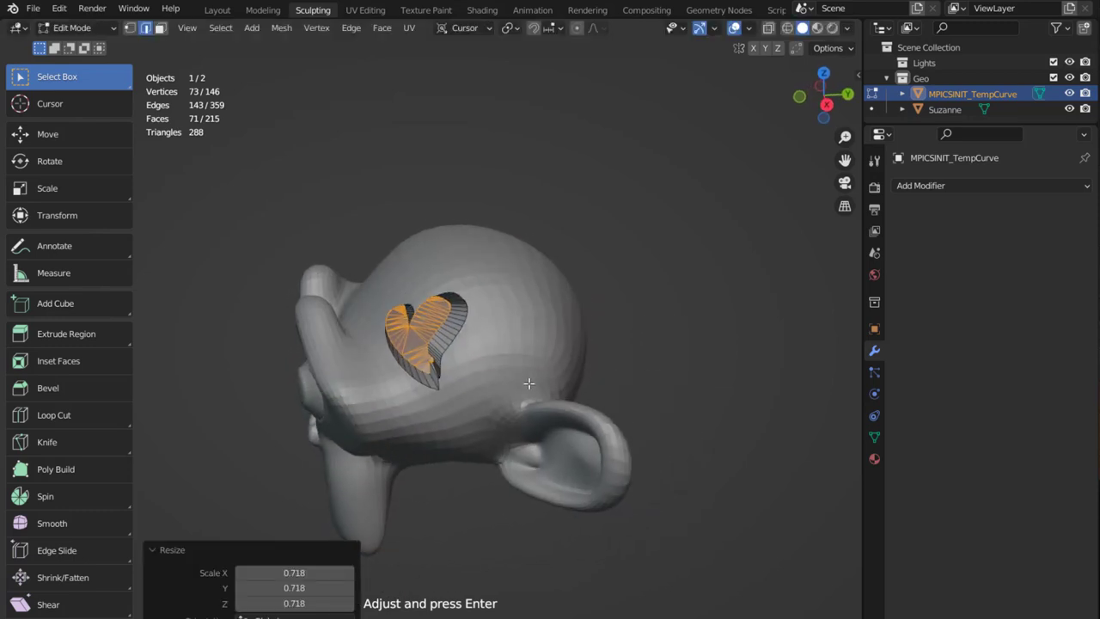
drag(530, 383, 593, 398)
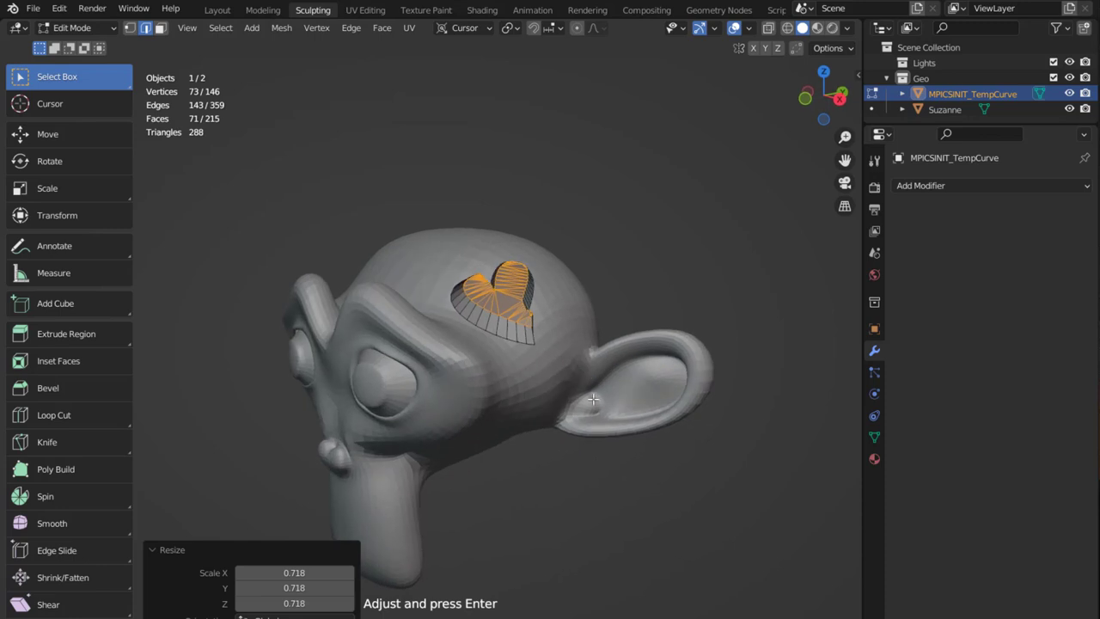
mouse_move(632, 443)
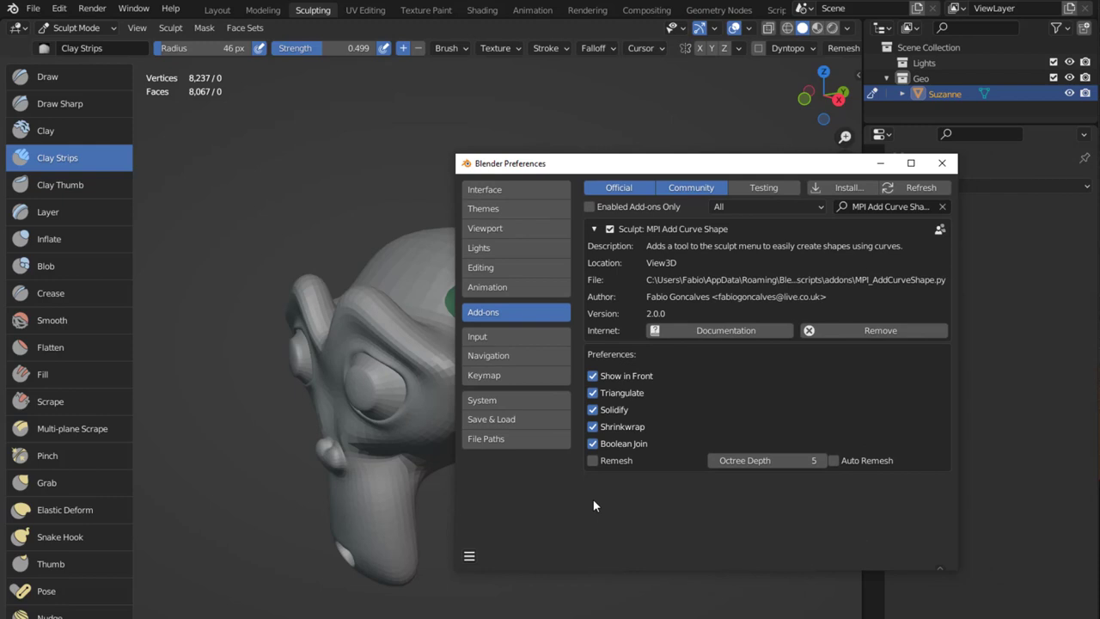
mouse_move(633, 453)
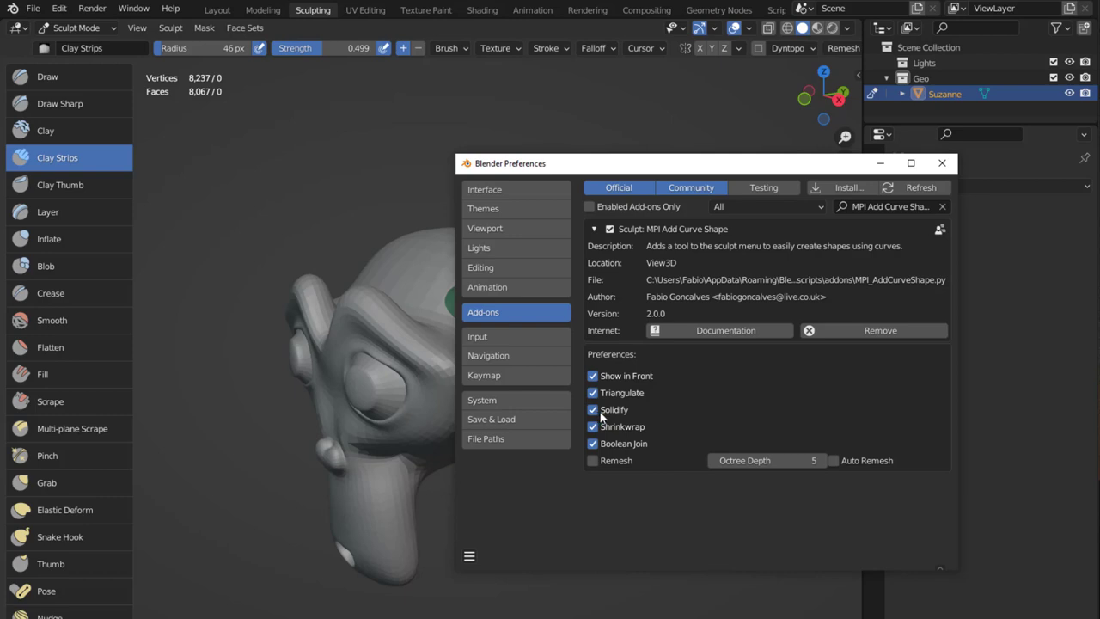
mouse_move(614, 419)
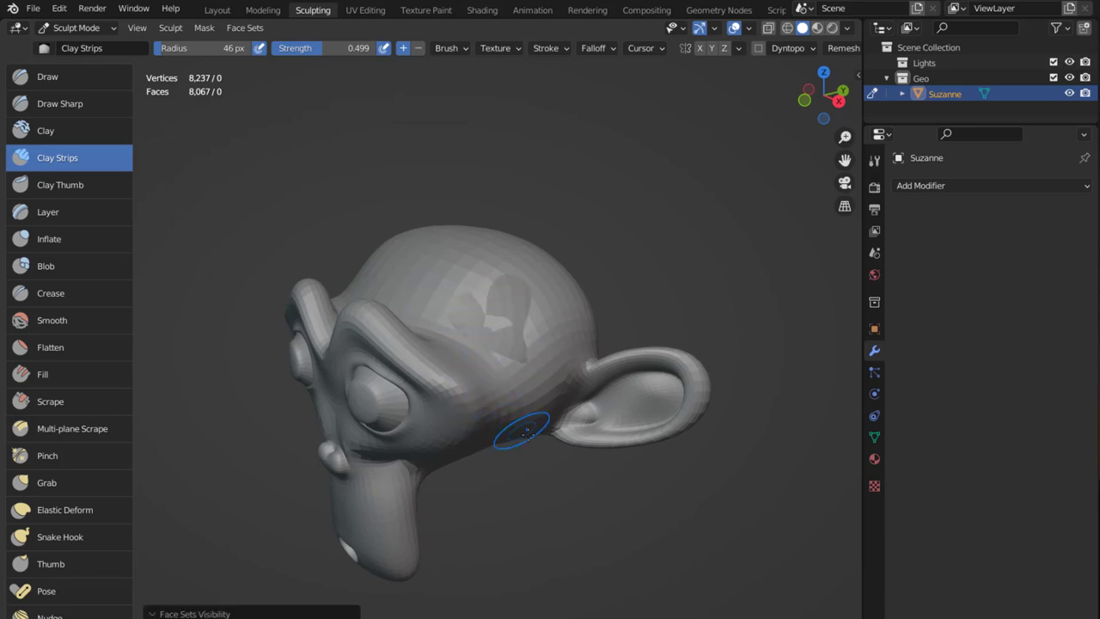
Step: Orbit the model to look through the heart-shaped hole cut in Suzanne's head
drag(524, 430, 558, 417)
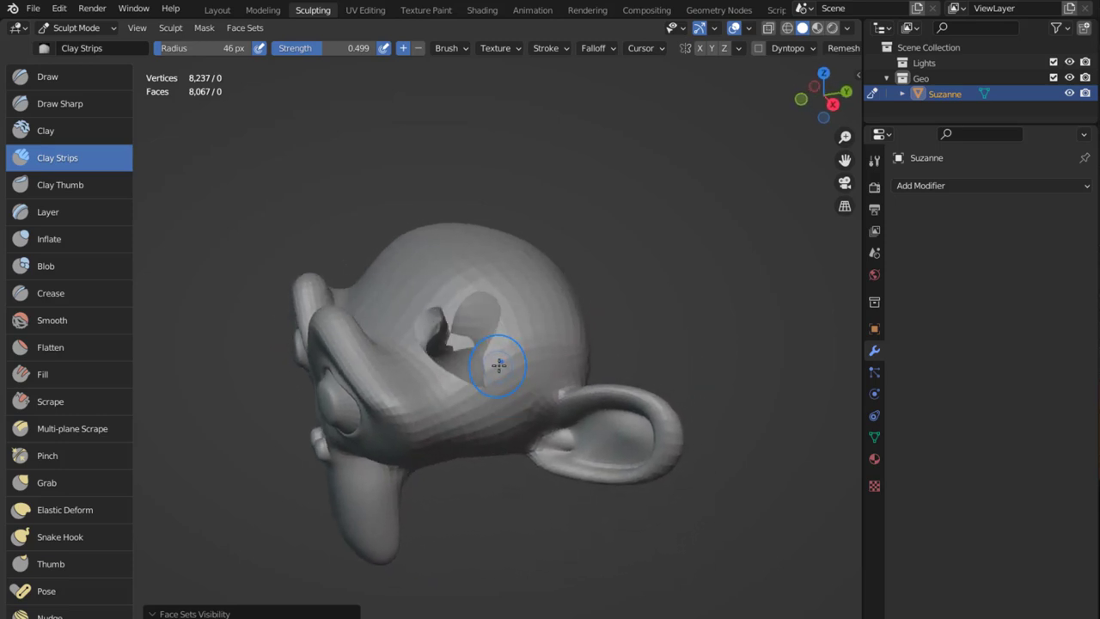
drag(498, 361, 516, 310)
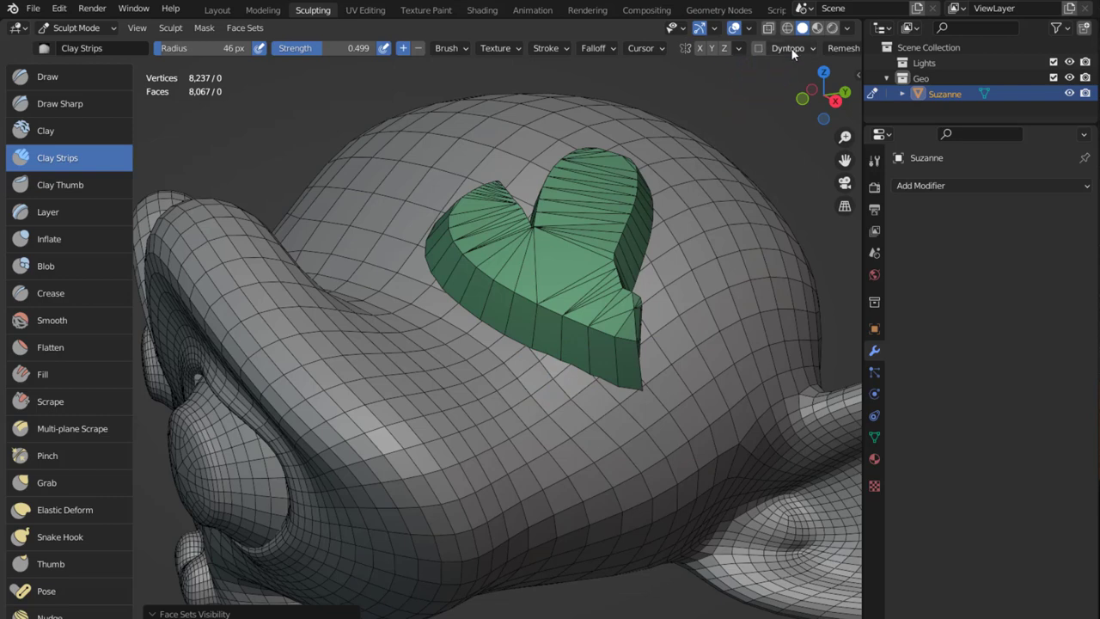
Step: Enable Dyntopo on Suzanne, accepting the data-loss warning
click(787, 48)
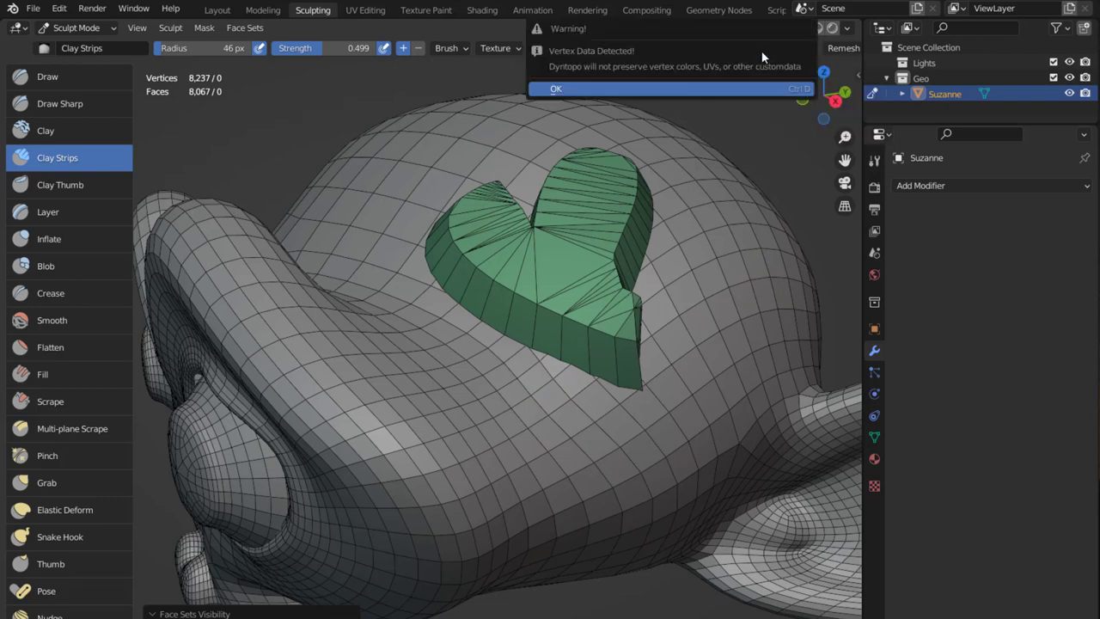
click(557, 90)
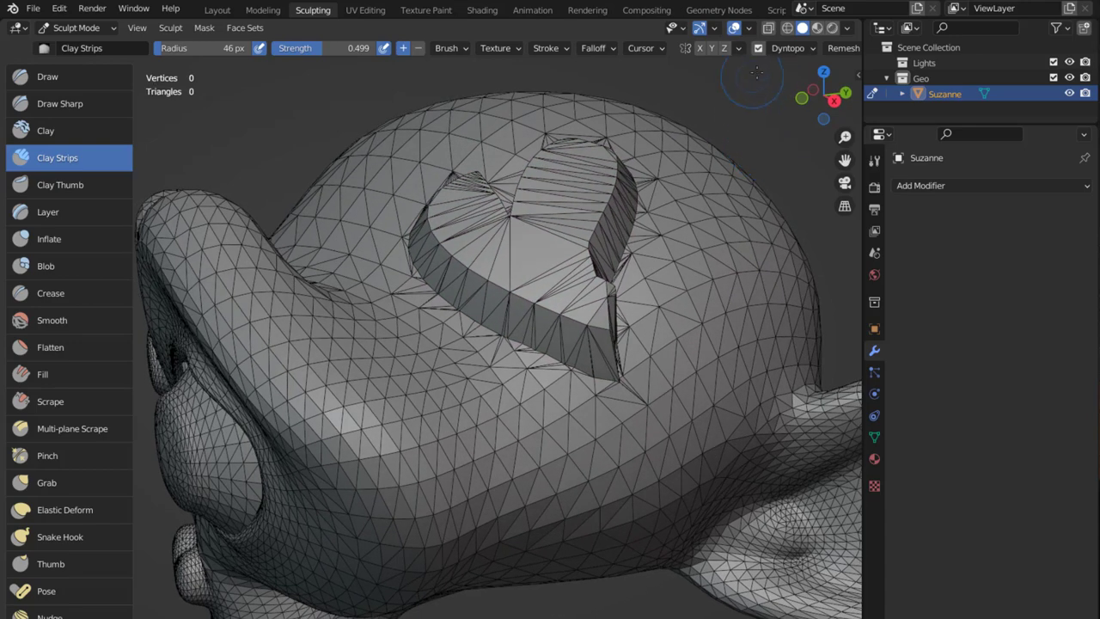
click(787, 48)
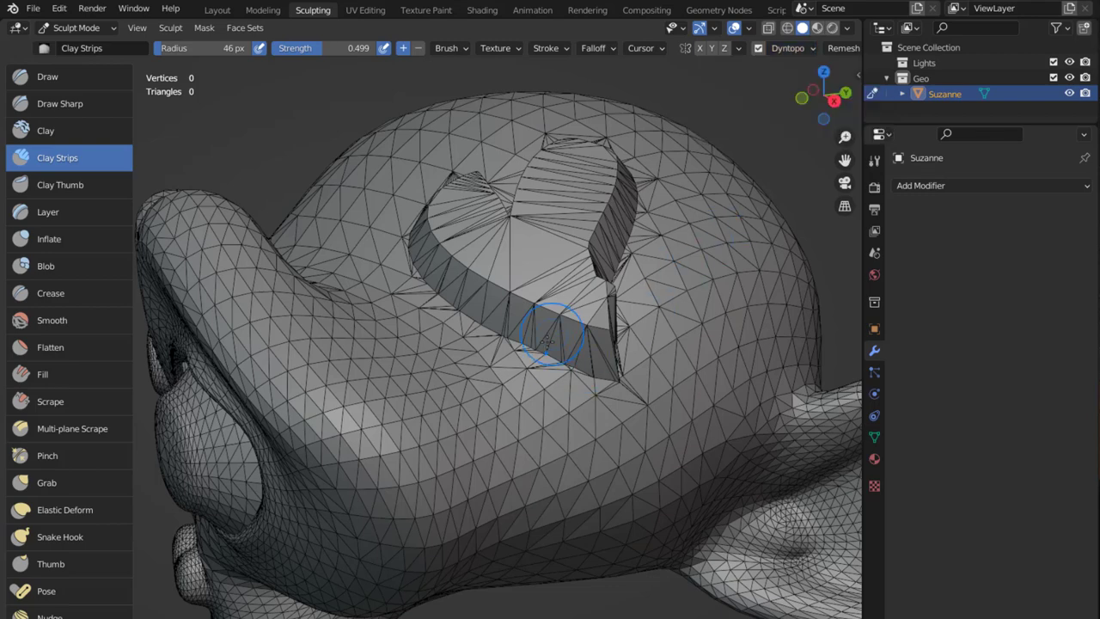
Step: Build up clay strokes beside and below the heart-shaped cut
drag(553, 335, 533, 356)
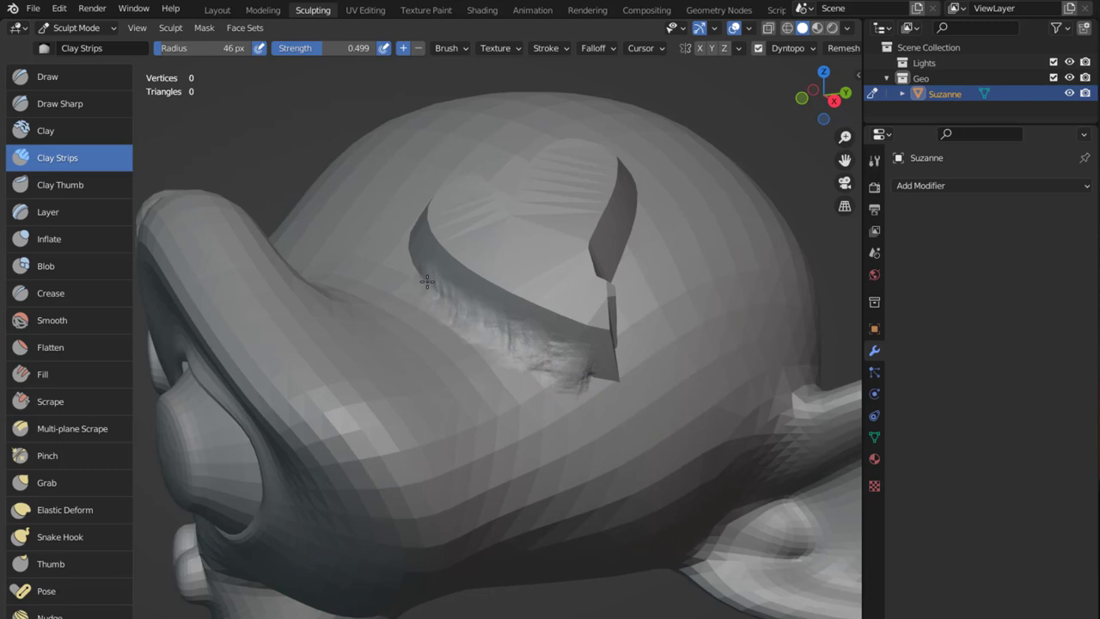
mouse_move(539, 392)
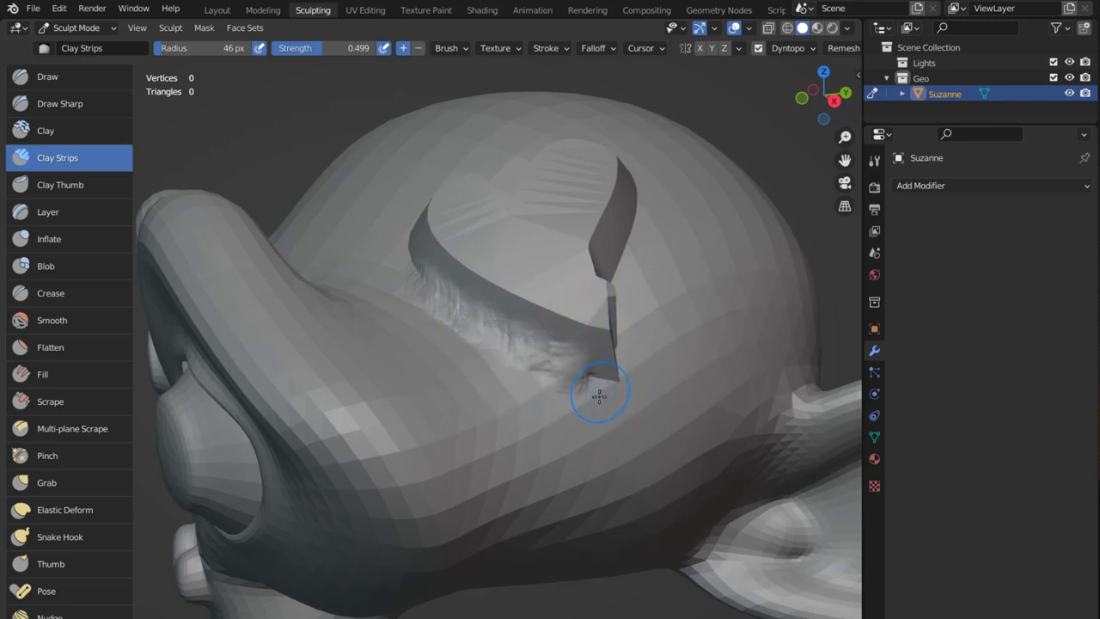
drag(599, 393, 594, 371)
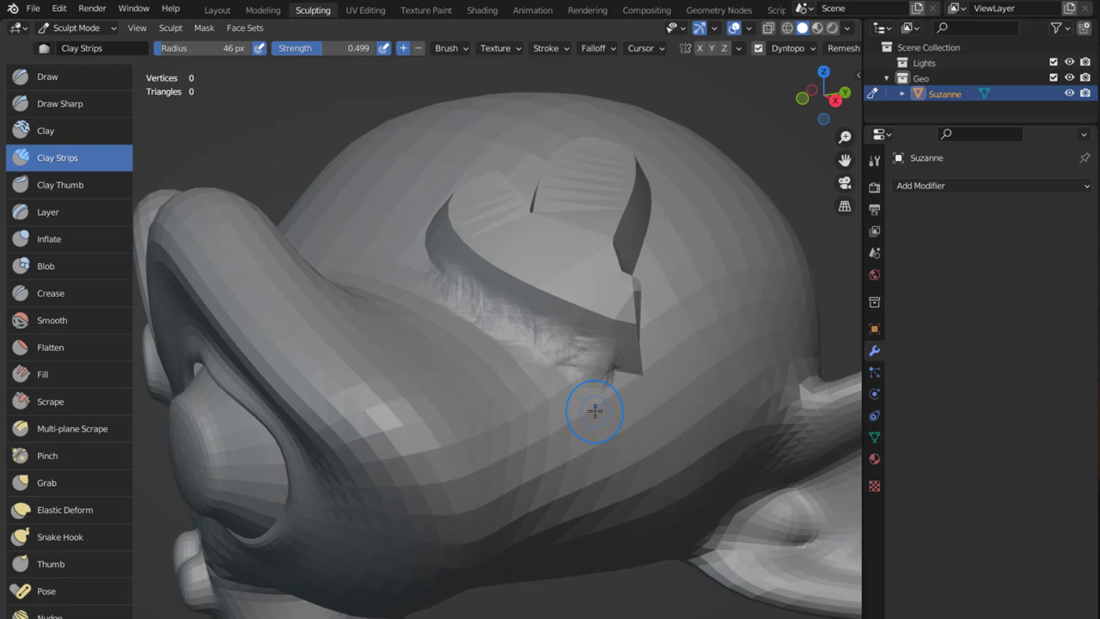
mouse_move(595, 403)
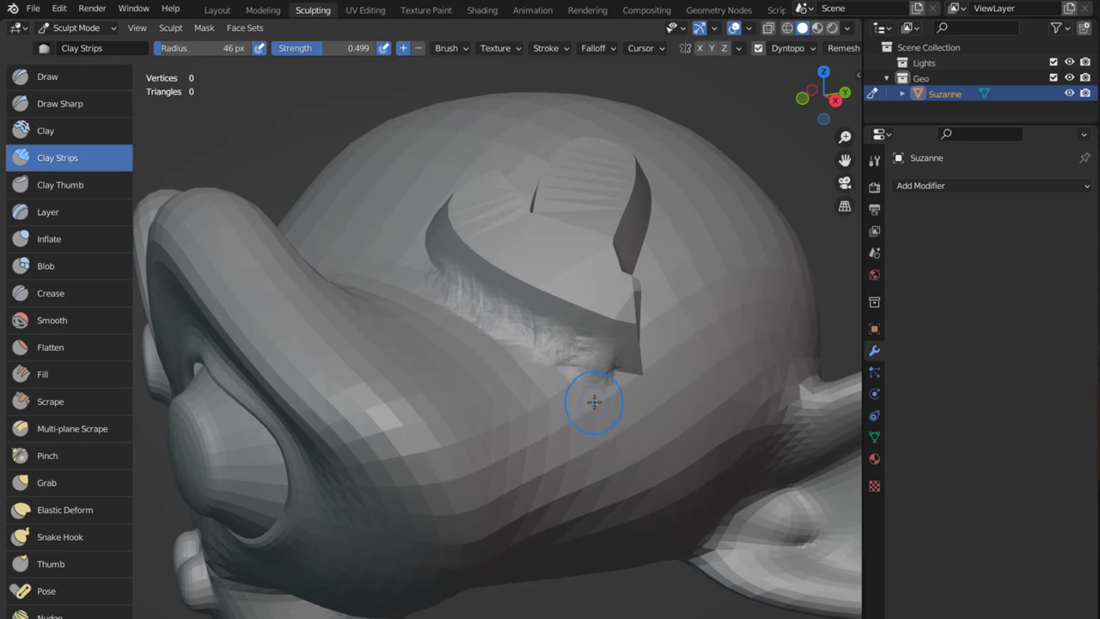
mouse_move(571, 417)
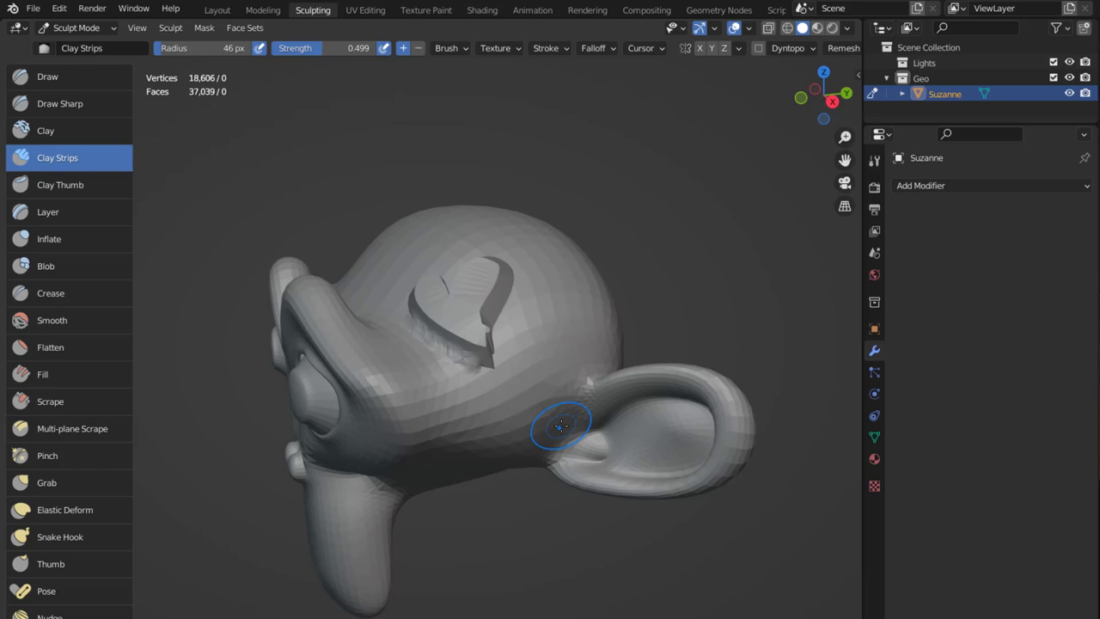
Step: Turn the view around Suzanne and enable the add-on's Remesh preference
drag(564, 427, 567, 427)
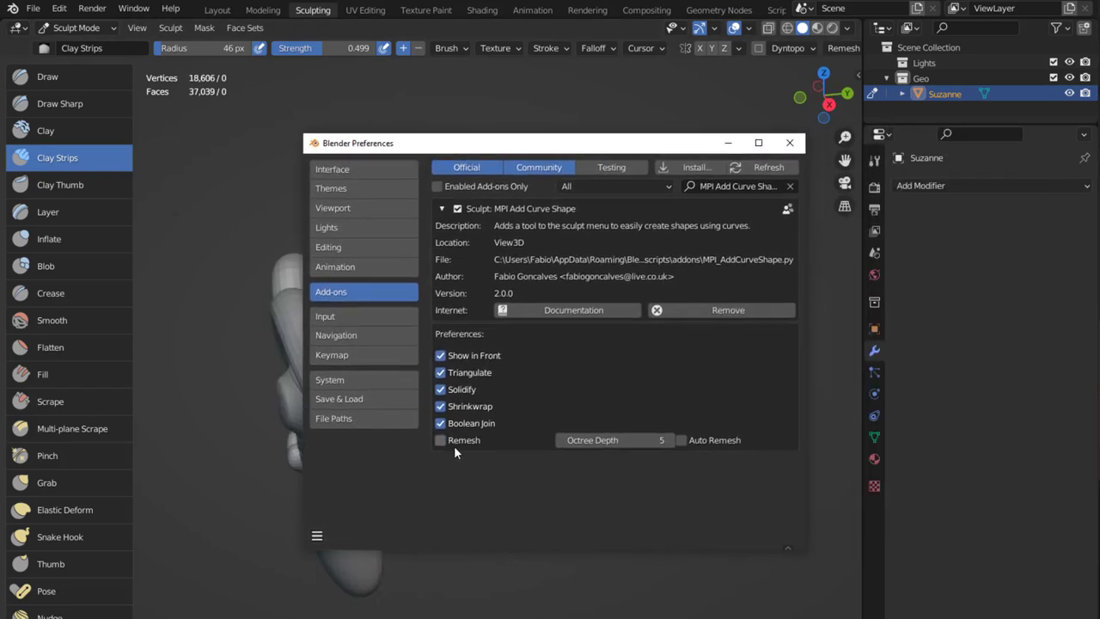
mouse_move(440, 440)
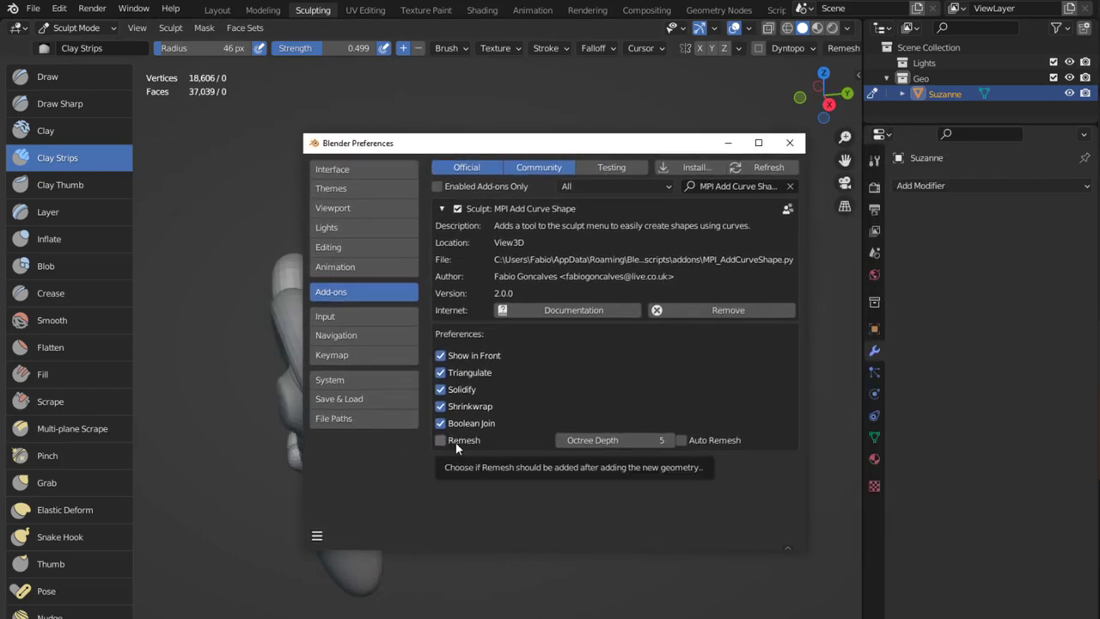
click(440, 440)
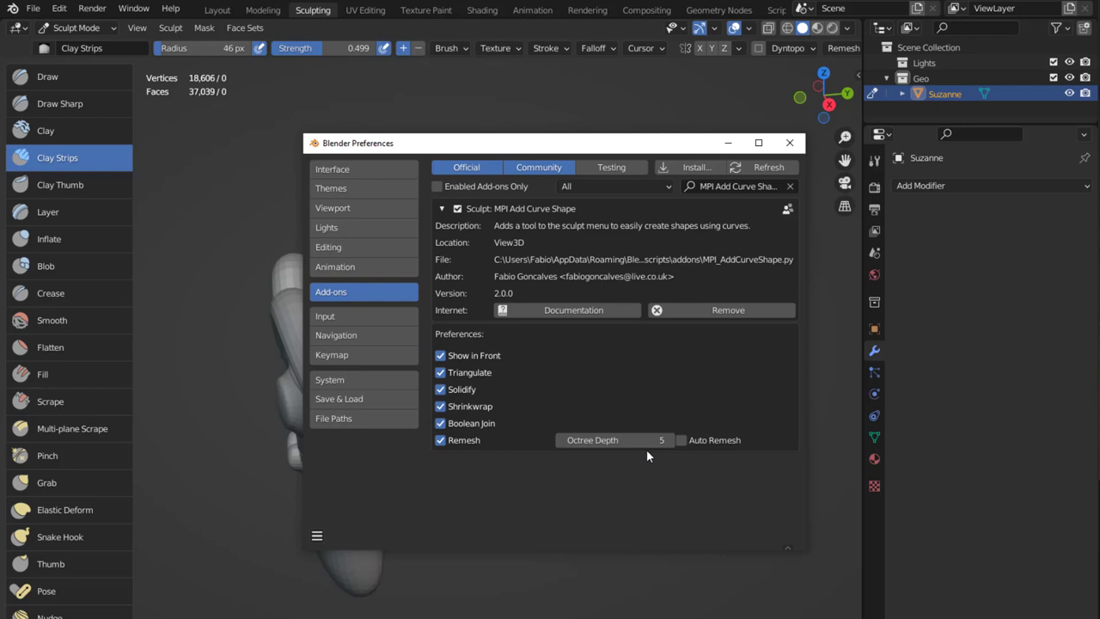
mouse_move(680, 440)
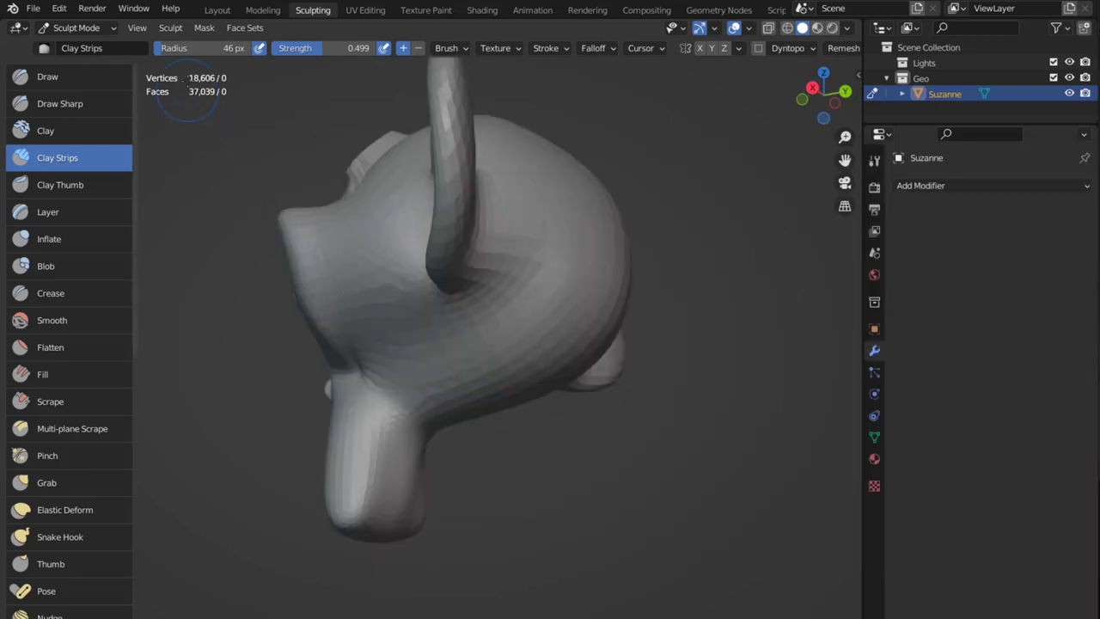
Step: Start Add Curve Shape from the Sculpt menu for a strip along the head's side
click(170, 28)
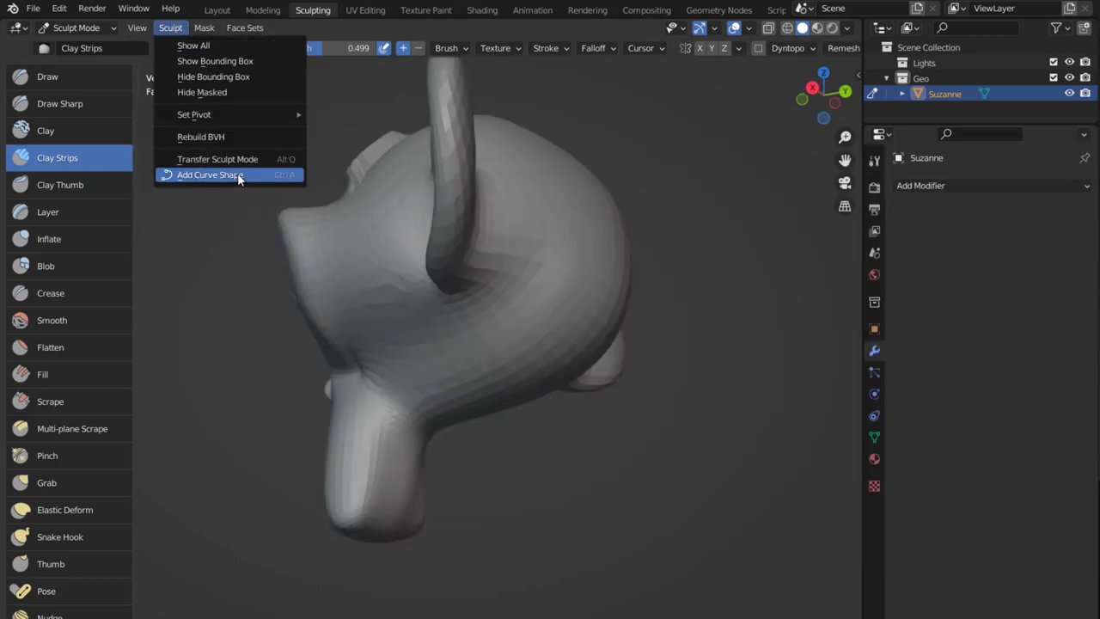
click(209, 176)
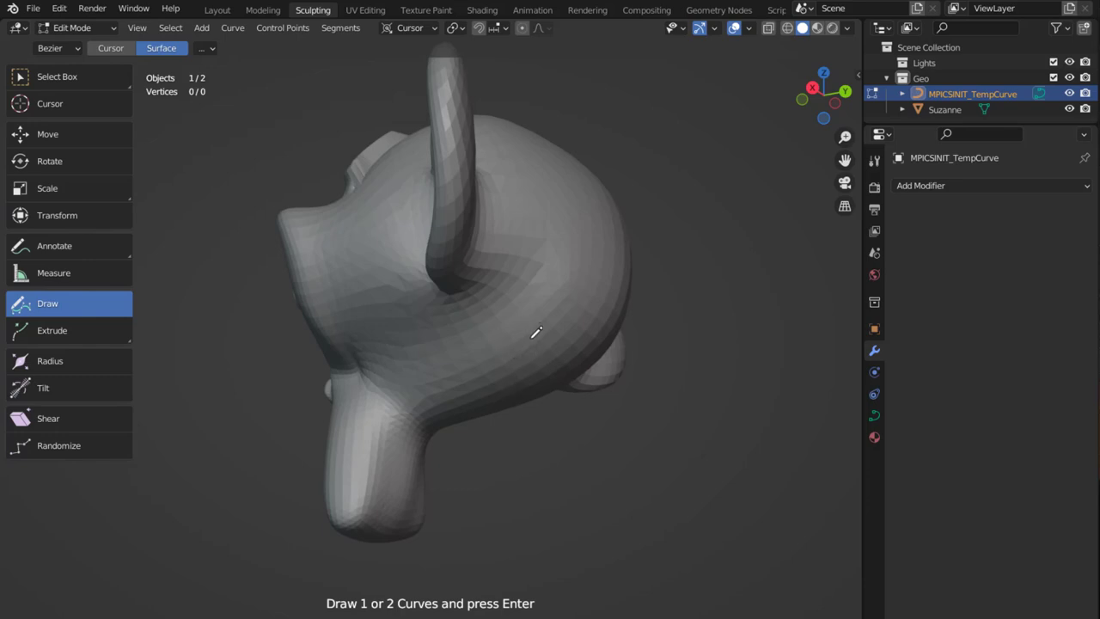
mouse_move(557, 354)
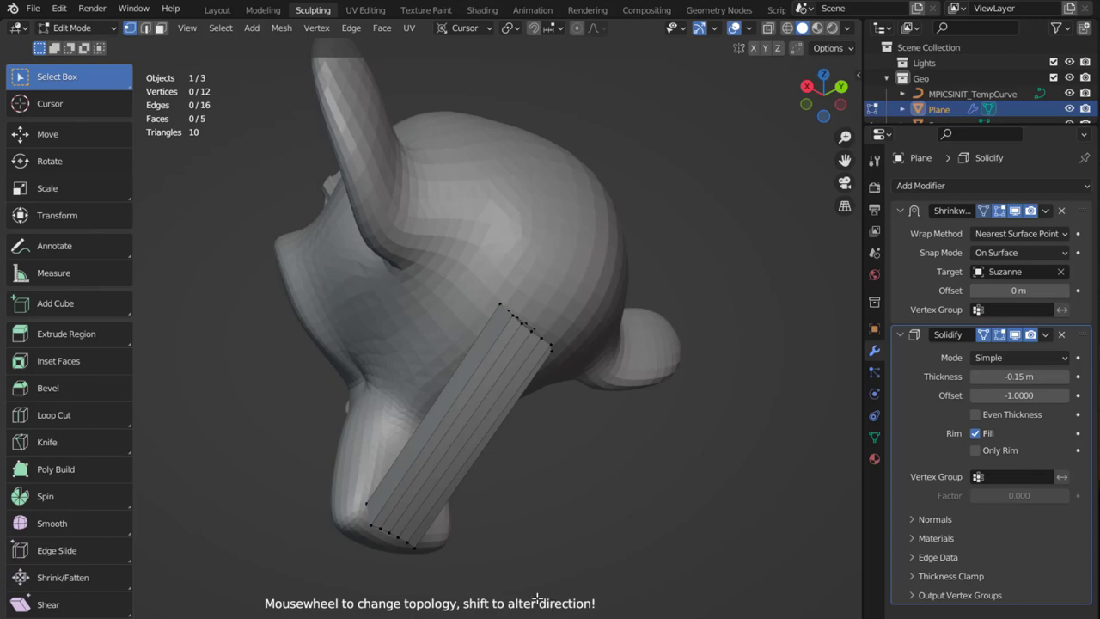
mouse_move(541, 560)
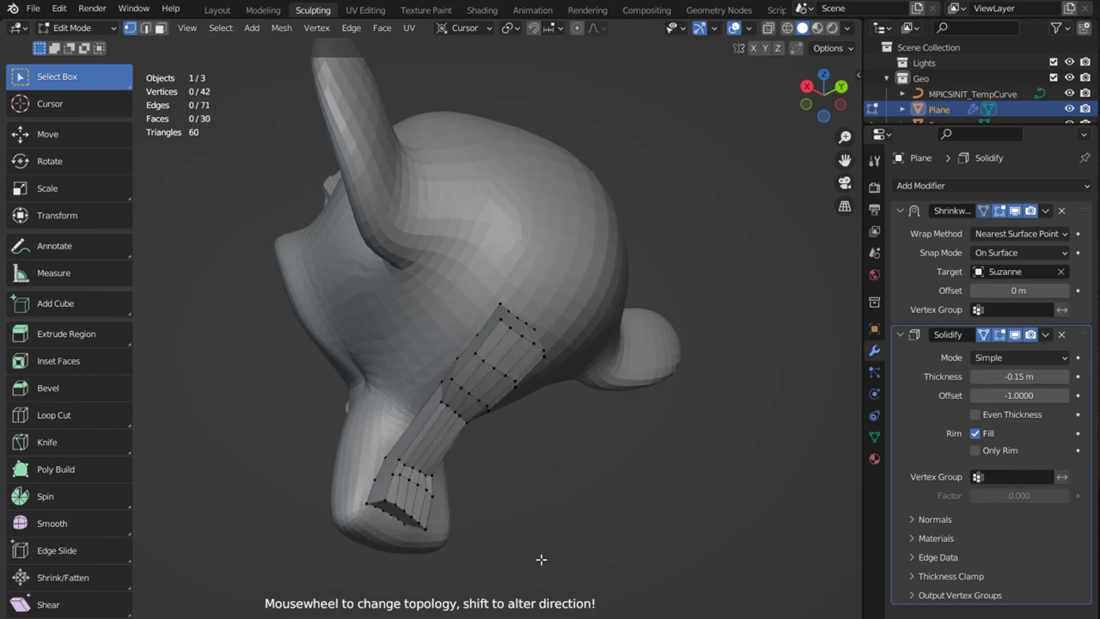
Step: Lower the strip's segment count to 15 faces with the scroll wheel
scroll(down, 3)
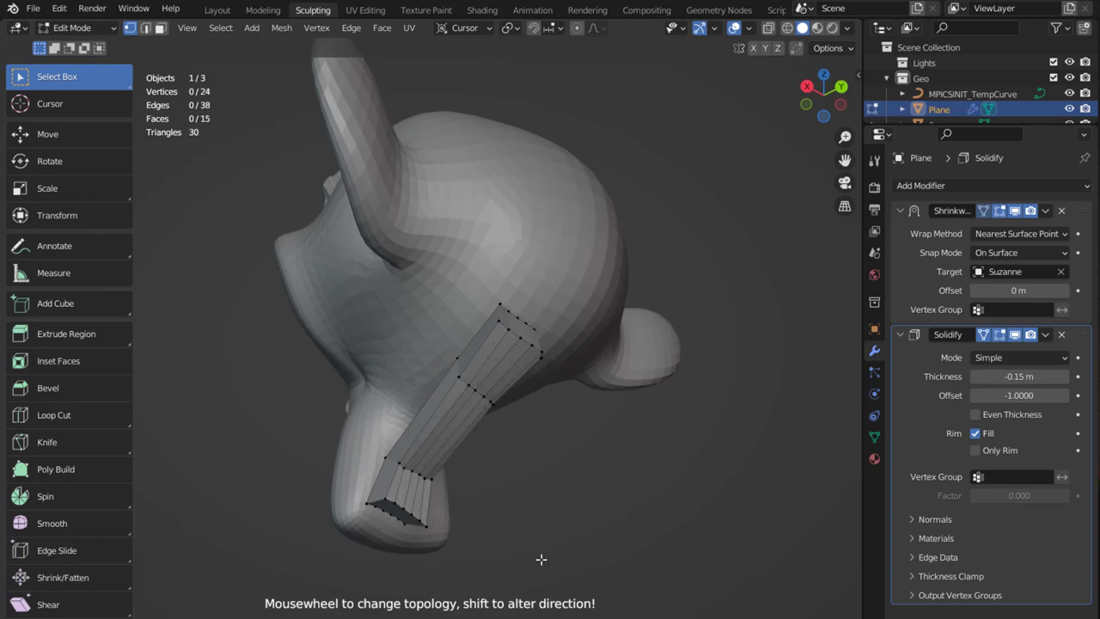
scroll(down, 3)
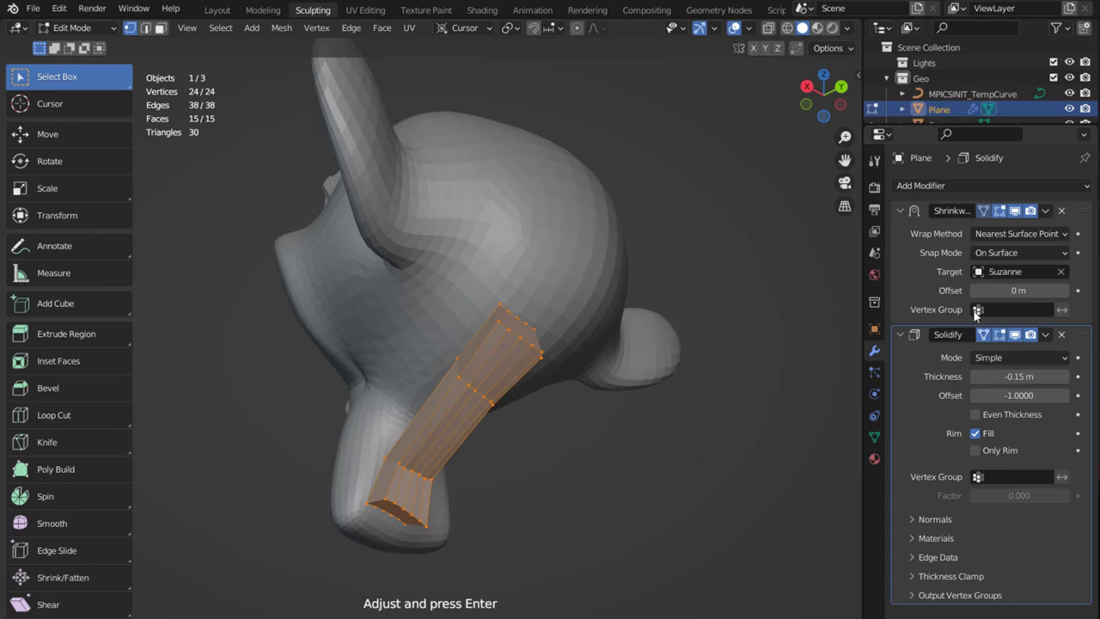
mouse_move(739, 430)
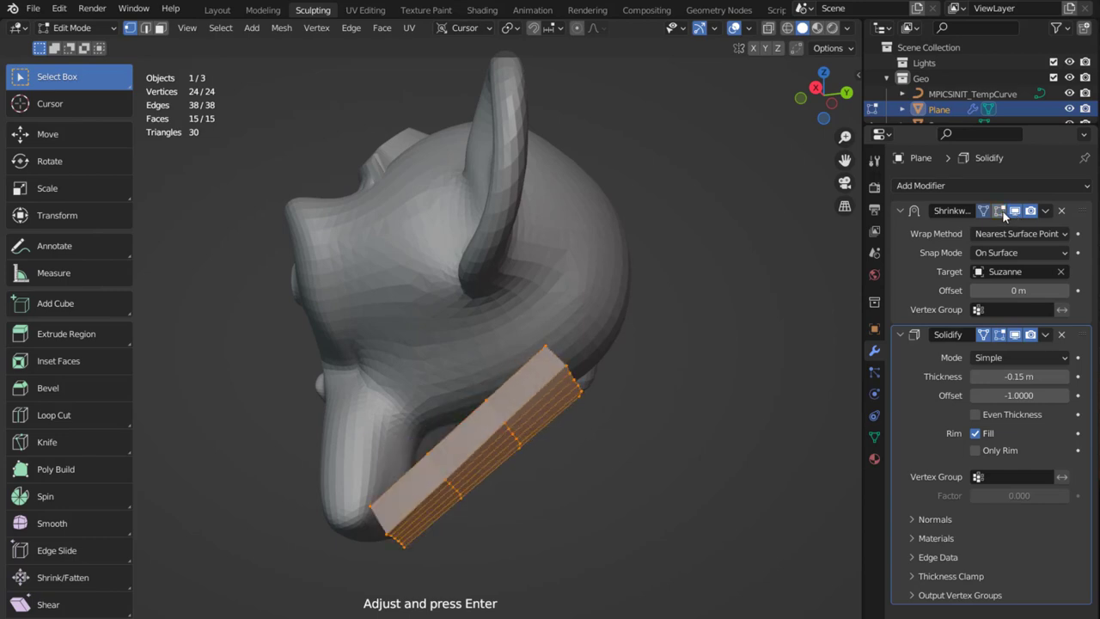
mouse_move(1062, 210)
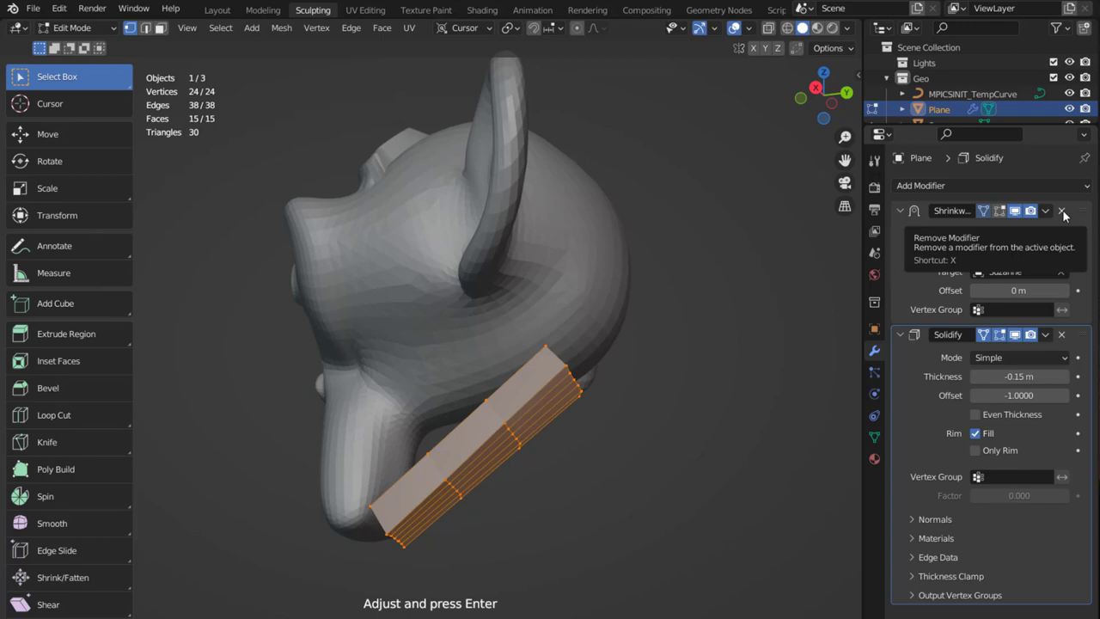
Step: Remove the strip's Shrinkwrap modifier, keeping only Solidify at 0.09 m
click(1062, 210)
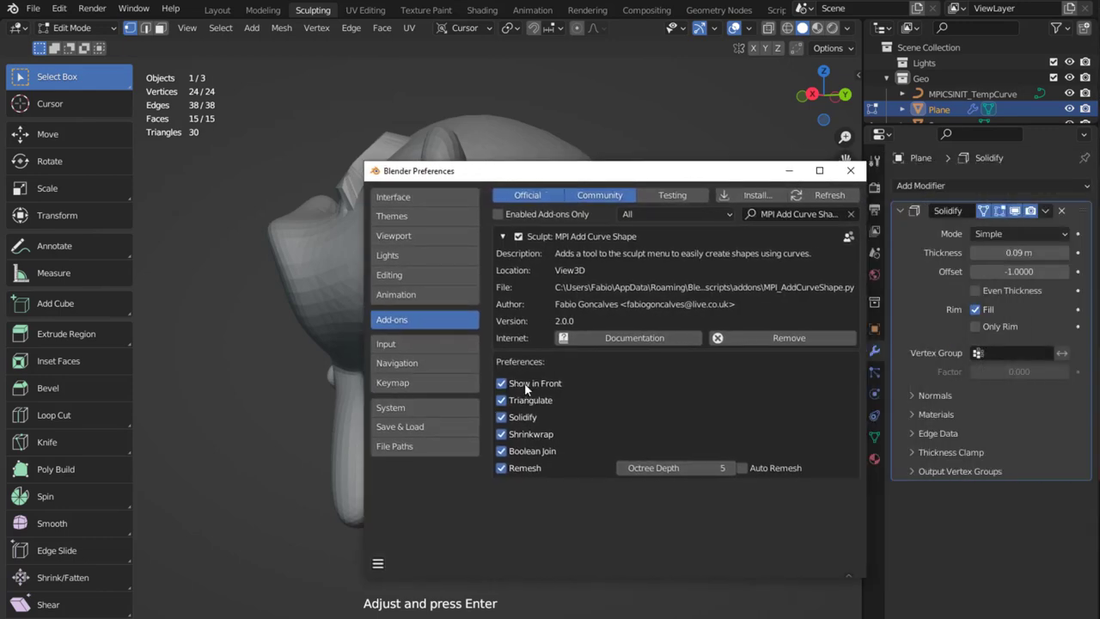
Step: Turn off the strip's In Front viewport display so Suzanne's head partly hides it
click(849, 171)
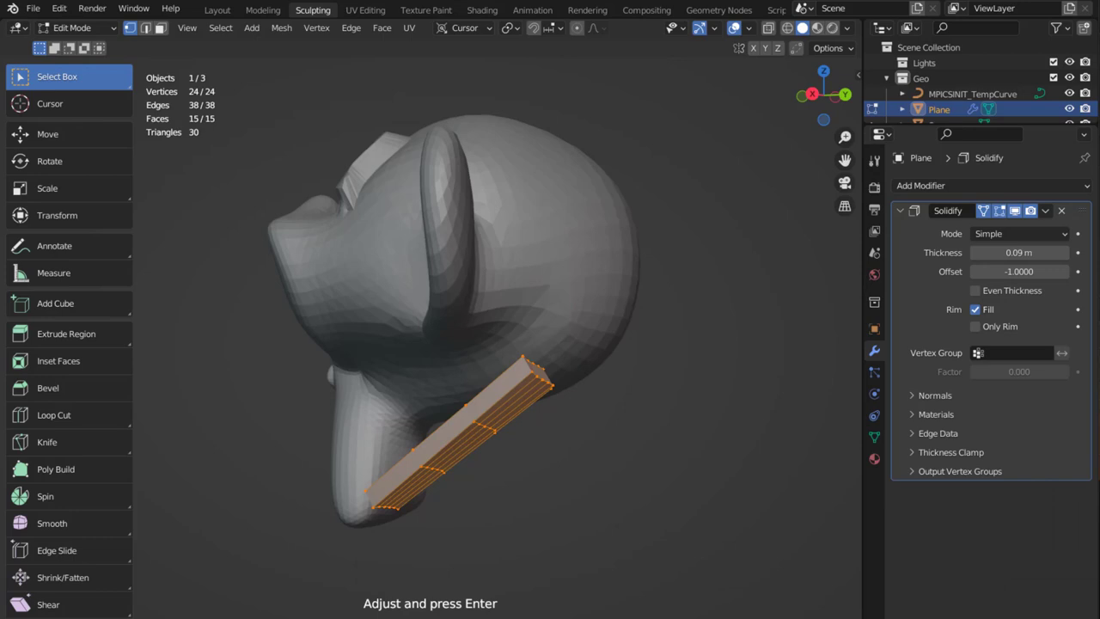
click(872, 329)
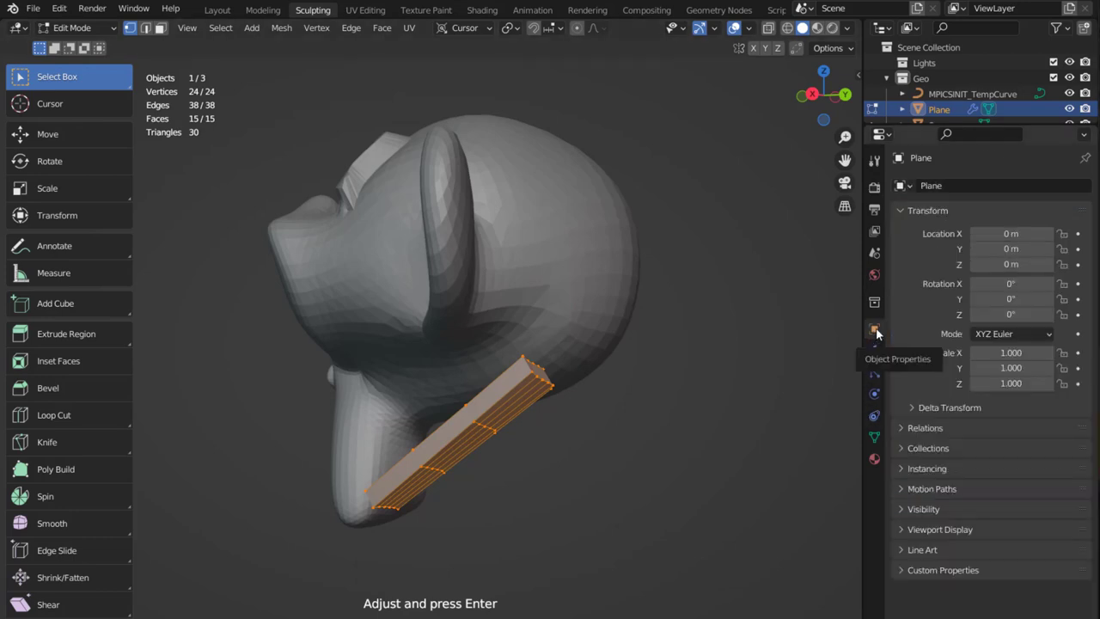
mouse_move(902, 523)
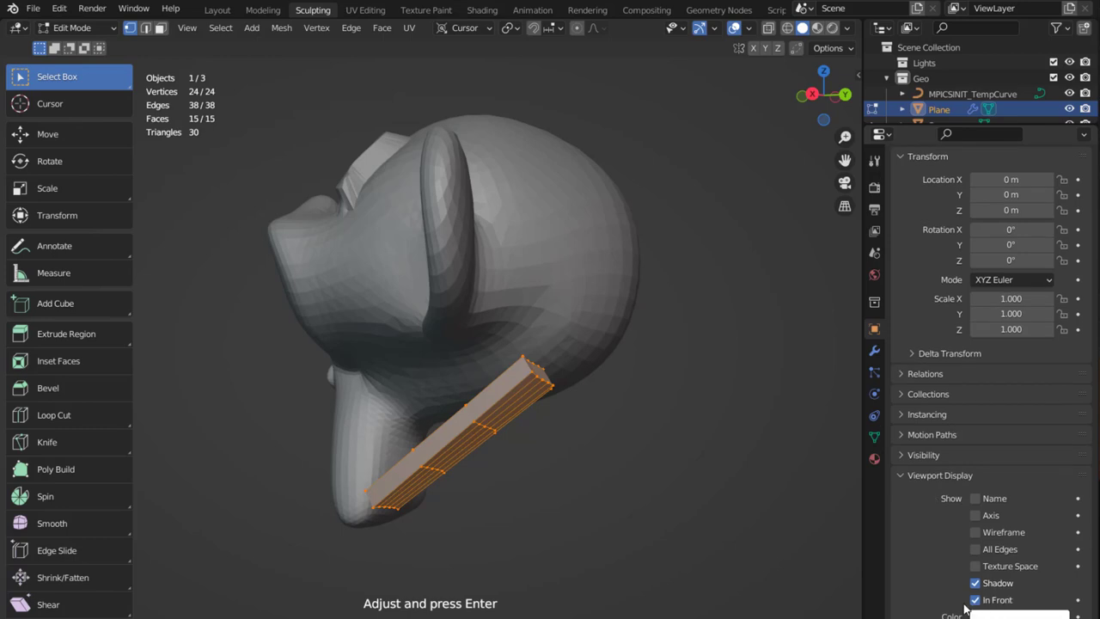
click(976, 598)
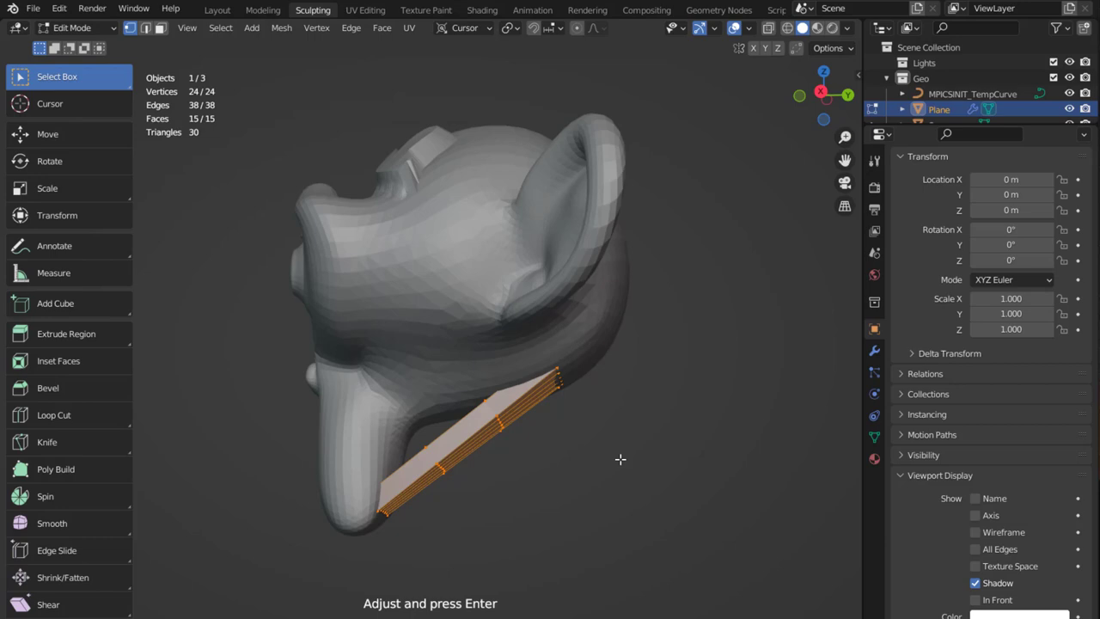
Step: Finish the strip, then enable Auto Remesh at octree depth 6 in the add-on preferences
click(72, 27)
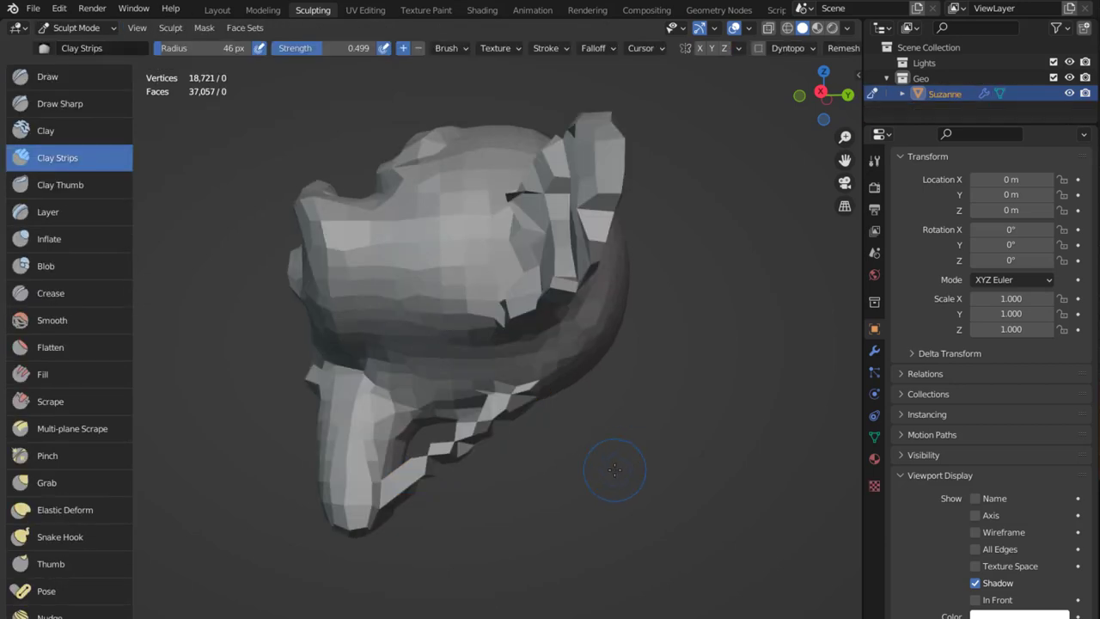
click(873, 352)
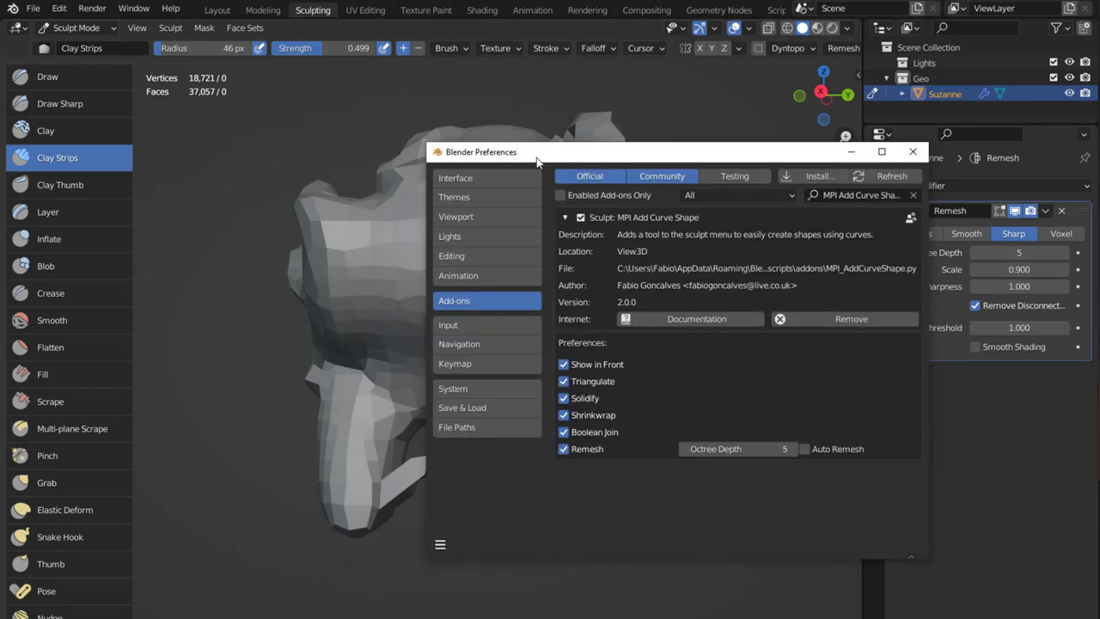
click(913, 151)
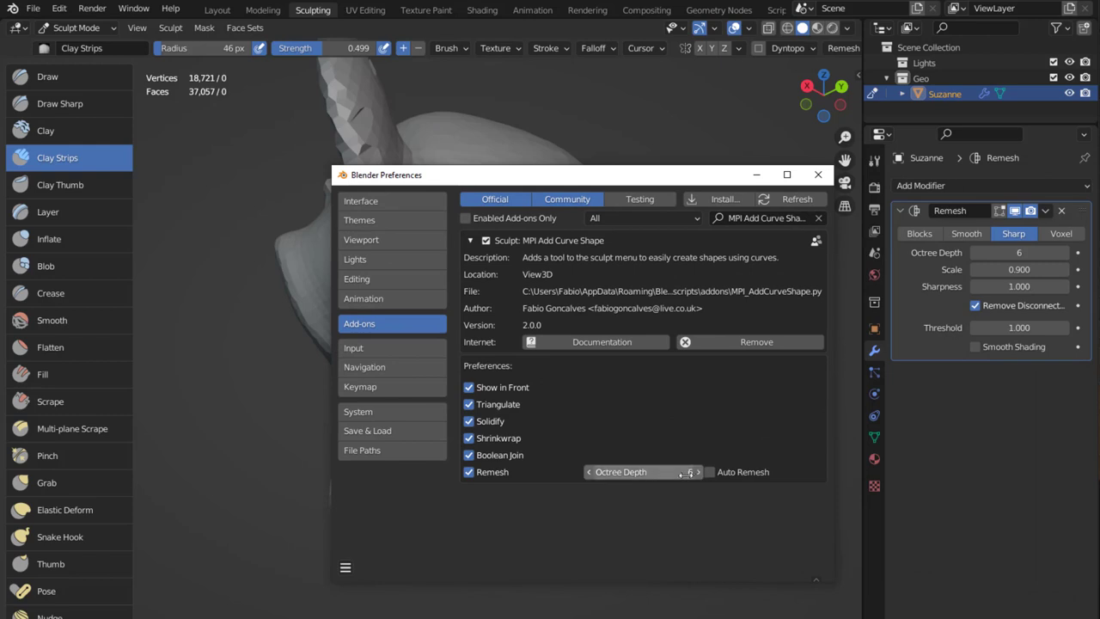
mouse_move(710, 471)
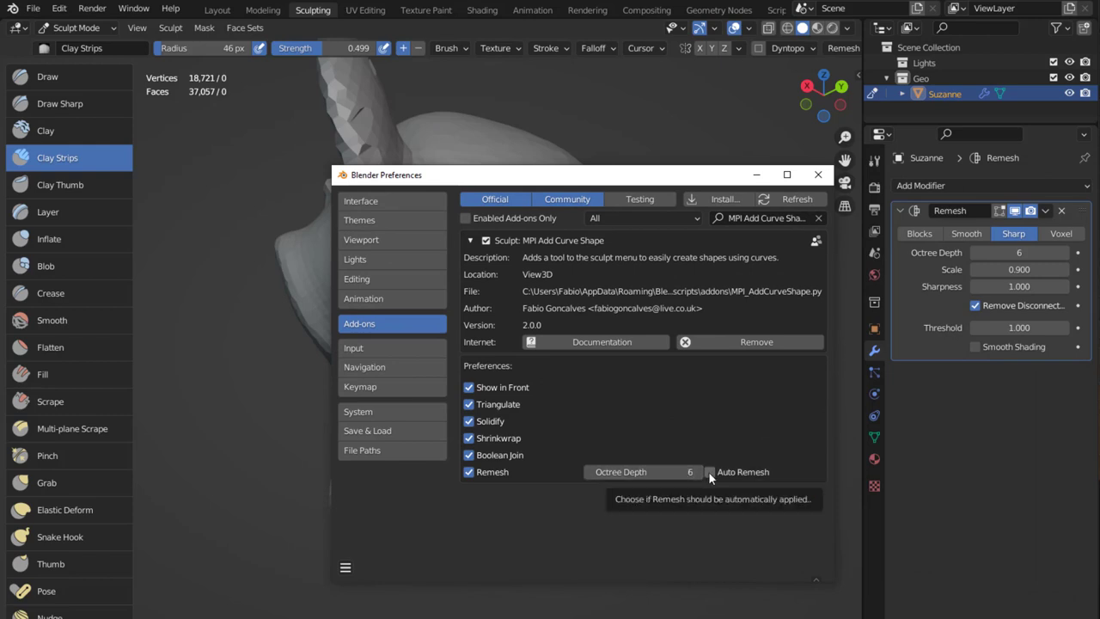
click(710, 470)
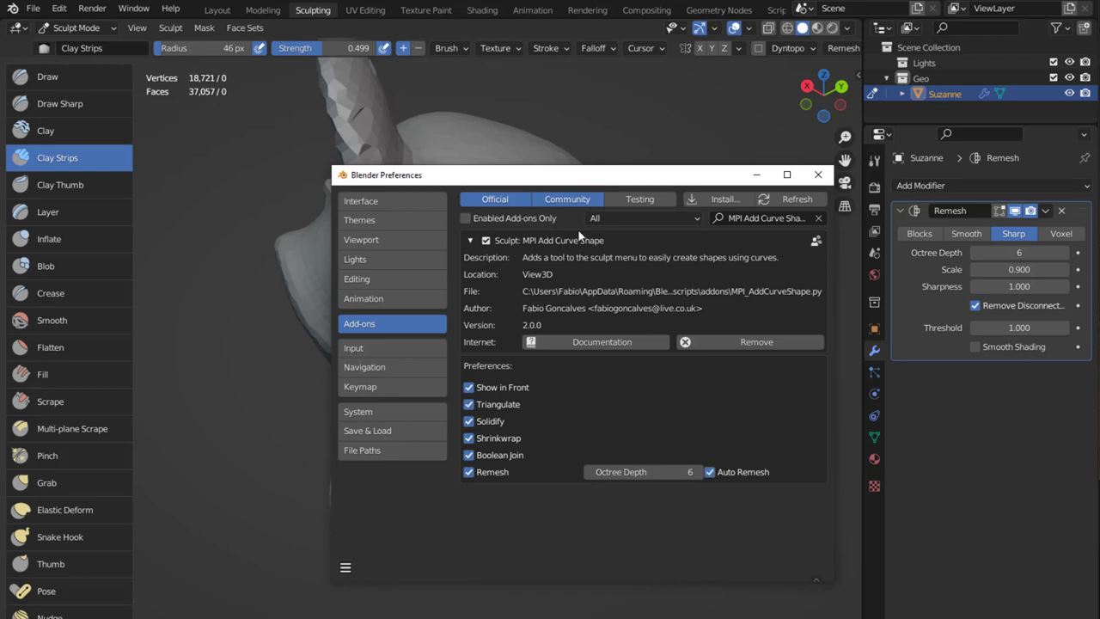
click(818, 175)
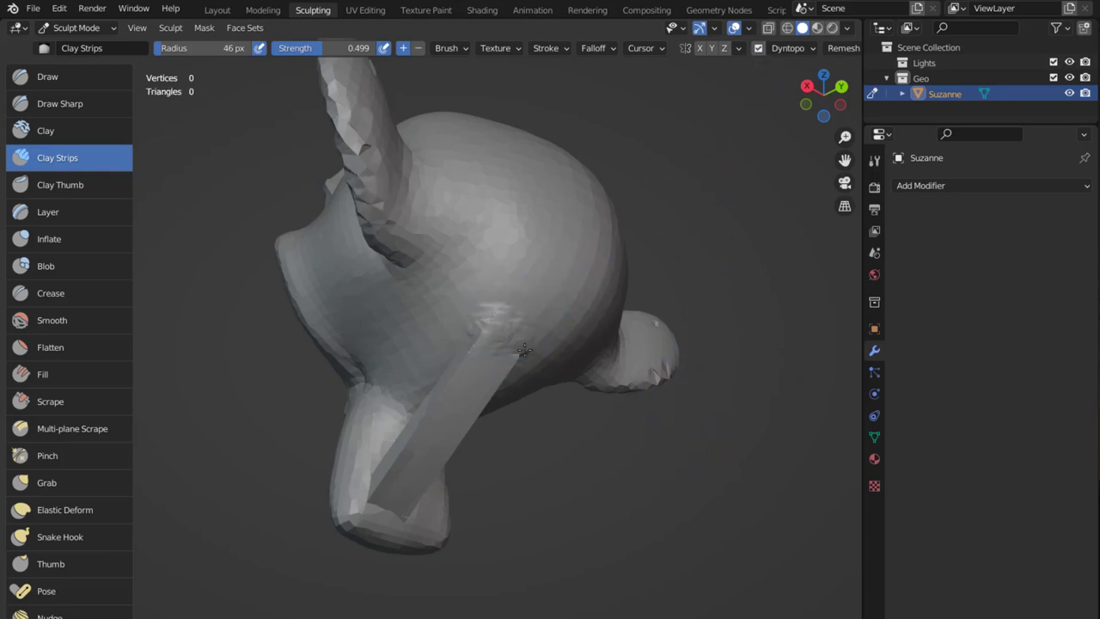
Step: Draw a curve on Suzanne's side and generate a second shrinkwrapped, solidified strip
drag(524, 347, 382, 485)
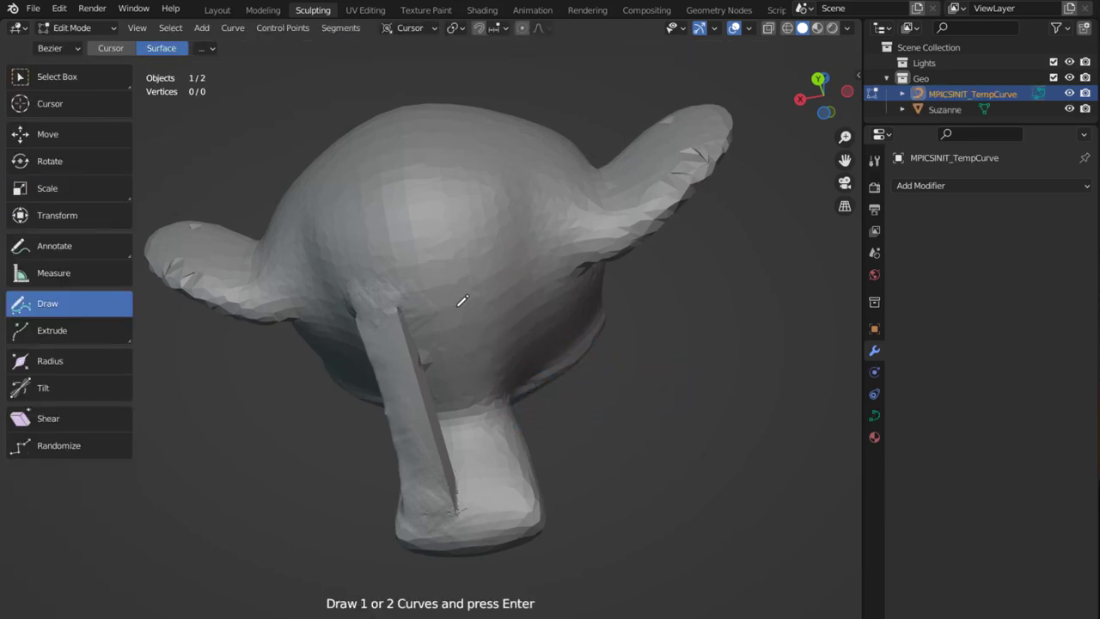
drag(462, 301, 492, 509)
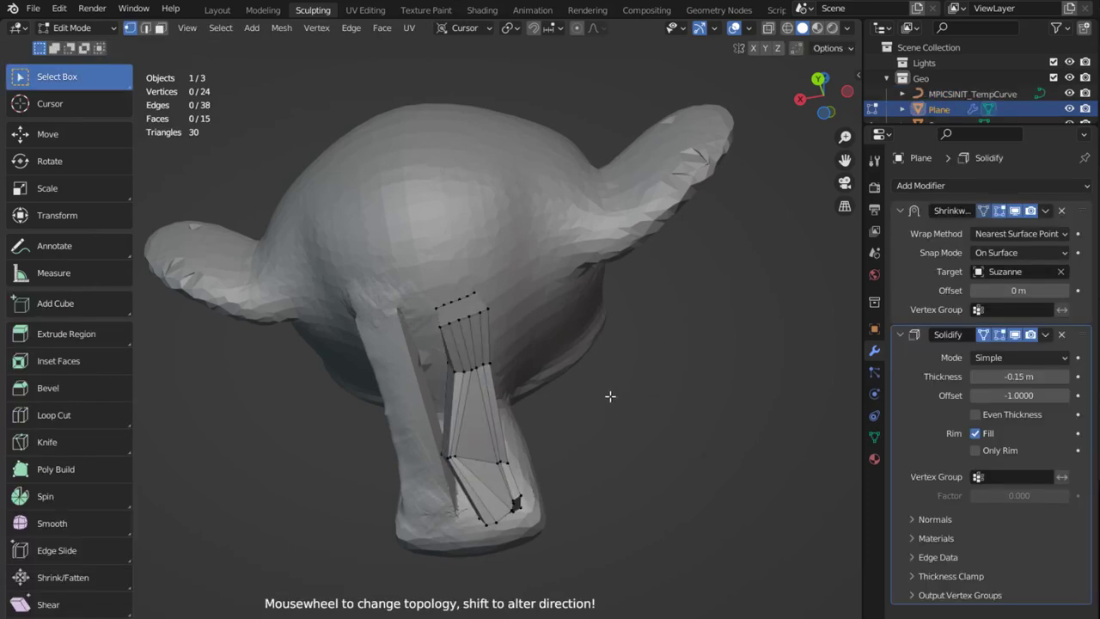
drag(610, 395, 676, 421)
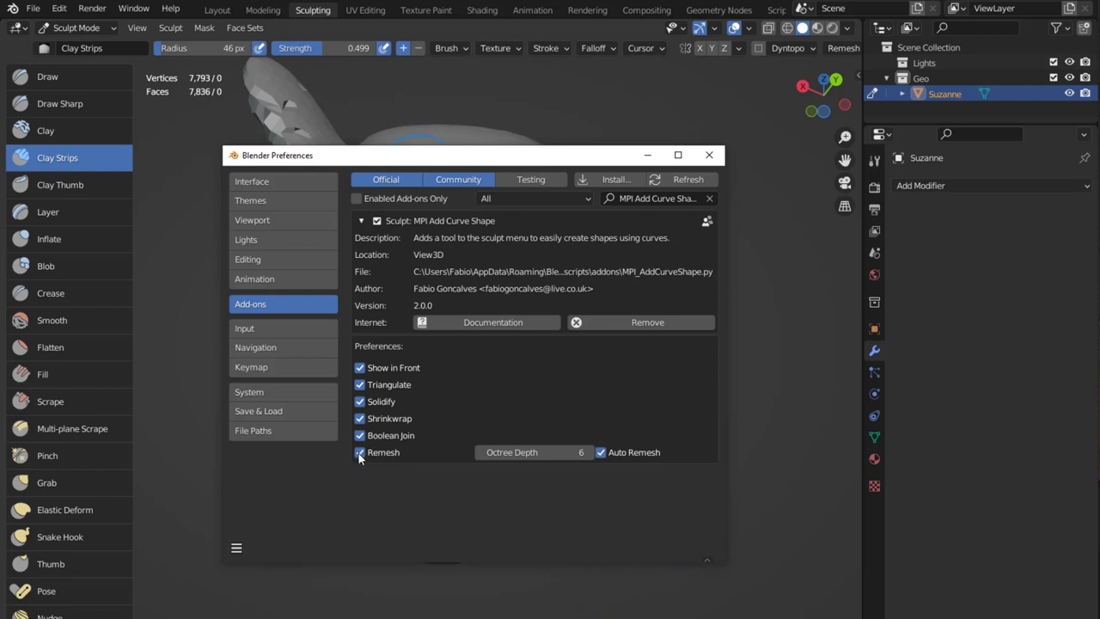
Step: Turn off Remesh, Auto Remesh and Boolean Join, keeping Triangulate, Solidify and Shrinkwrap on
click(359, 452)
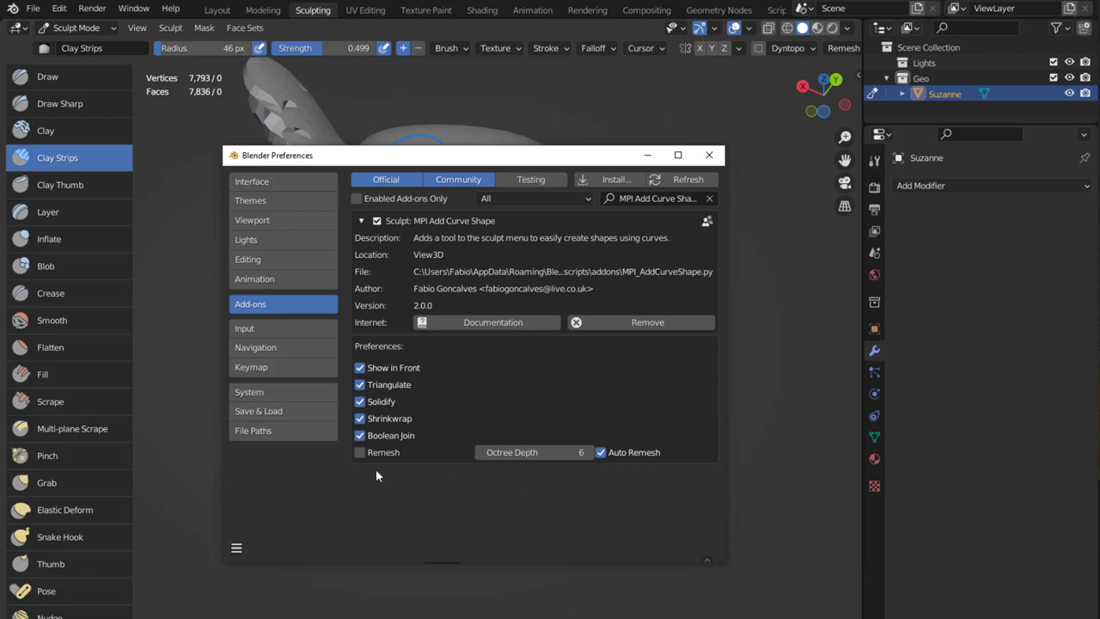
click(601, 452)
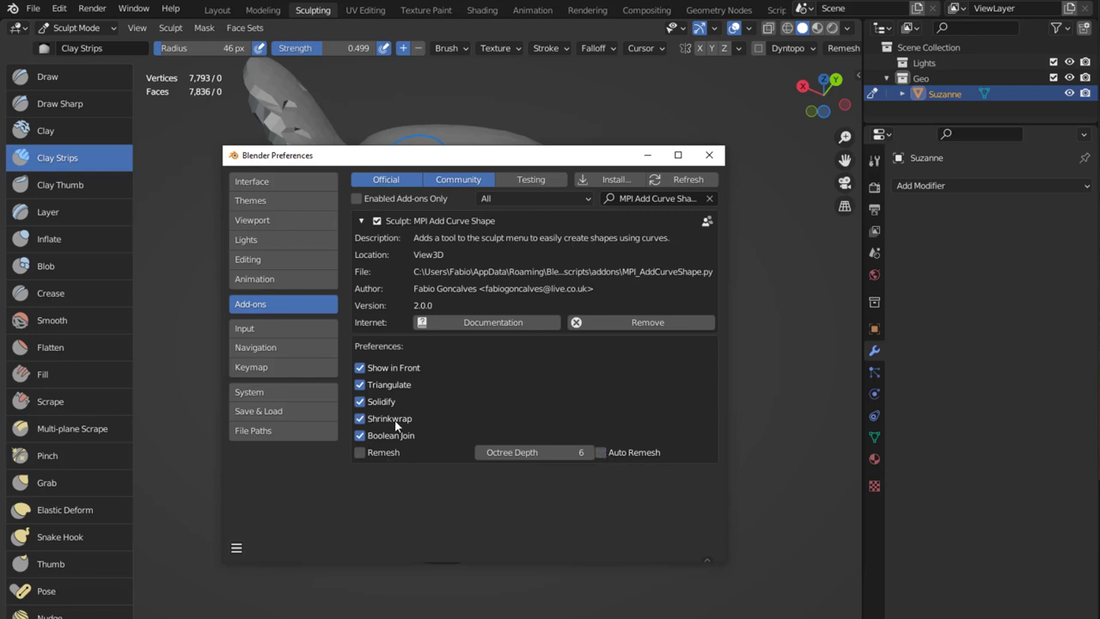
mouse_move(388, 419)
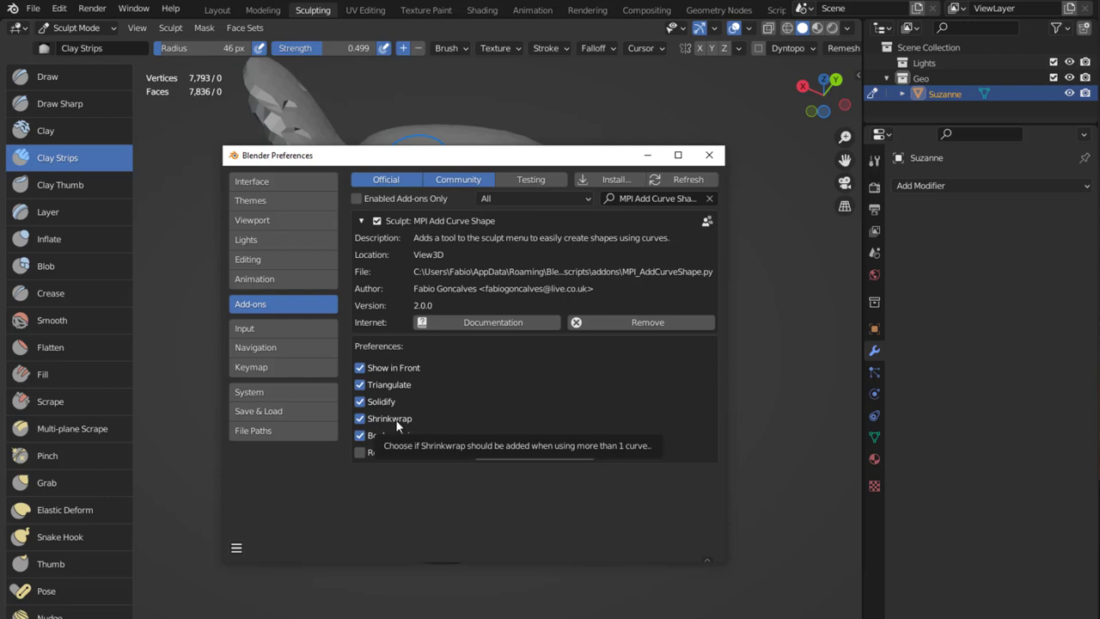
mouse_move(388, 425)
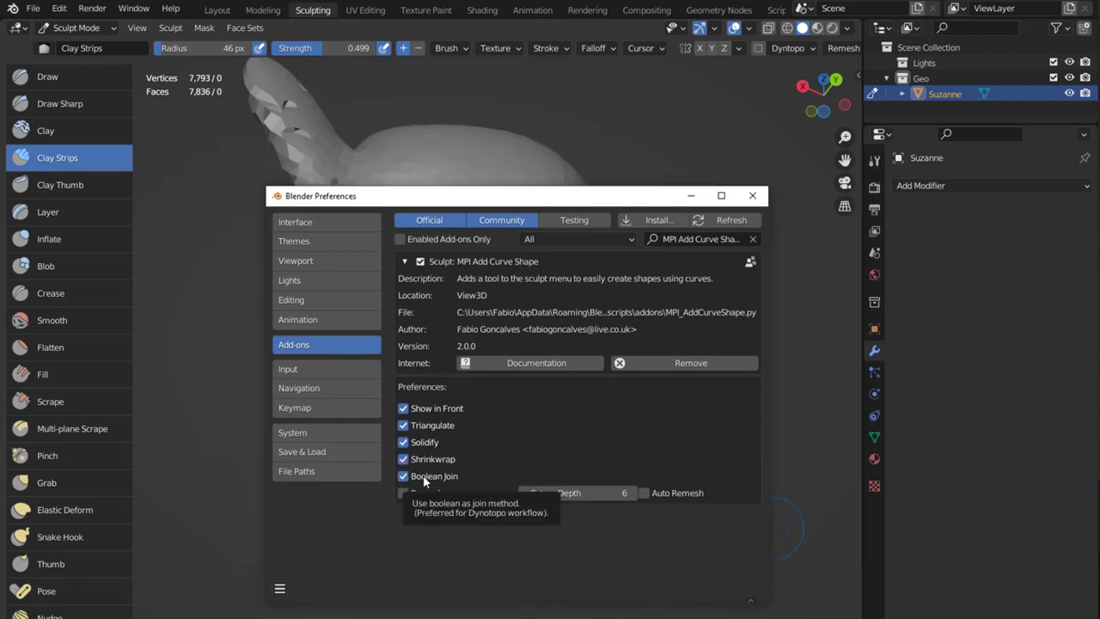
click(402, 475)
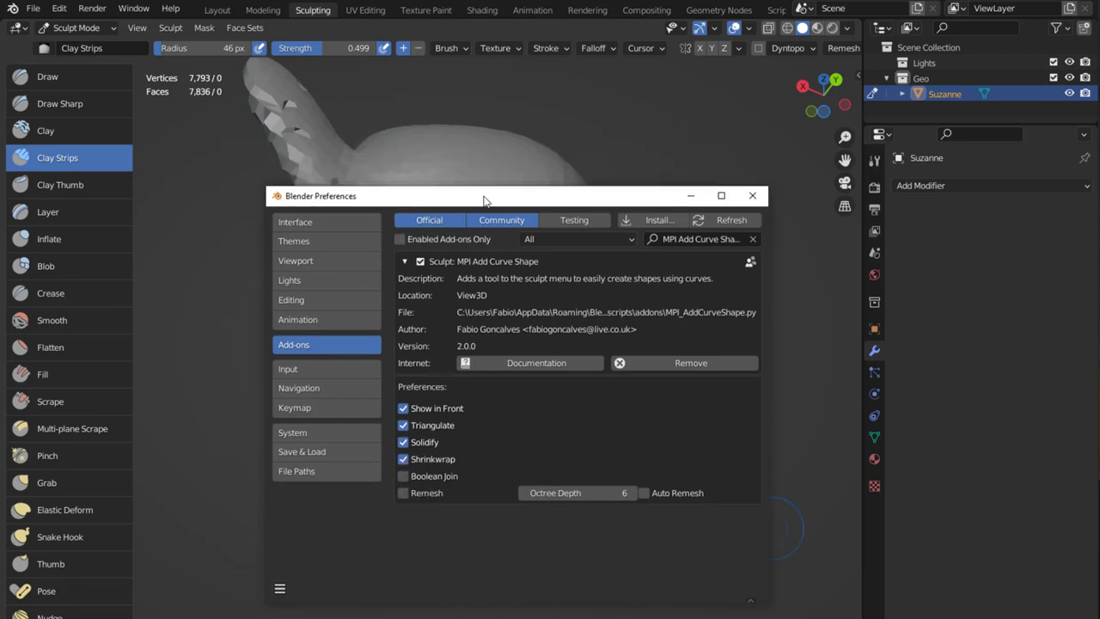
click(752, 196)
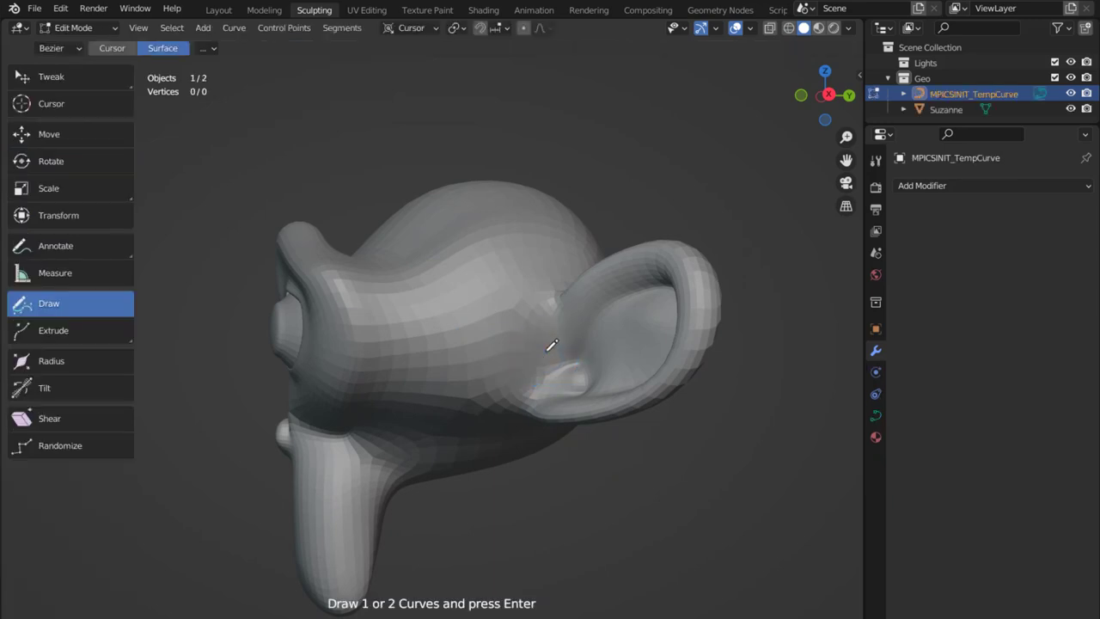
mouse_move(554, 285)
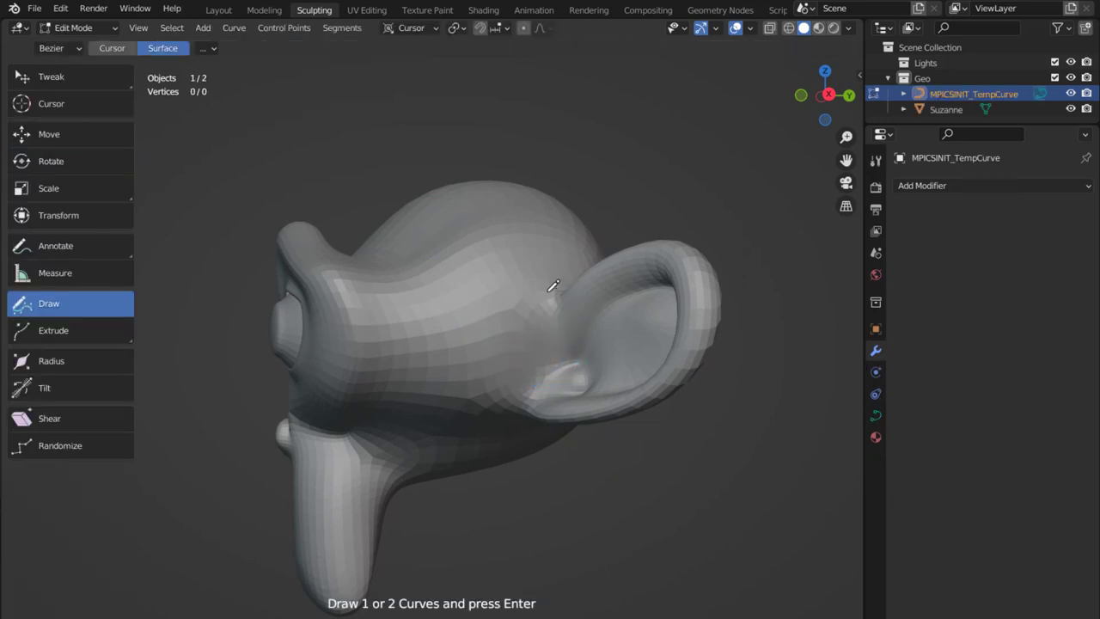
Step: Draw four curve strokes across the side of Suzanne's head beside the ear
drag(554, 283, 530, 409)
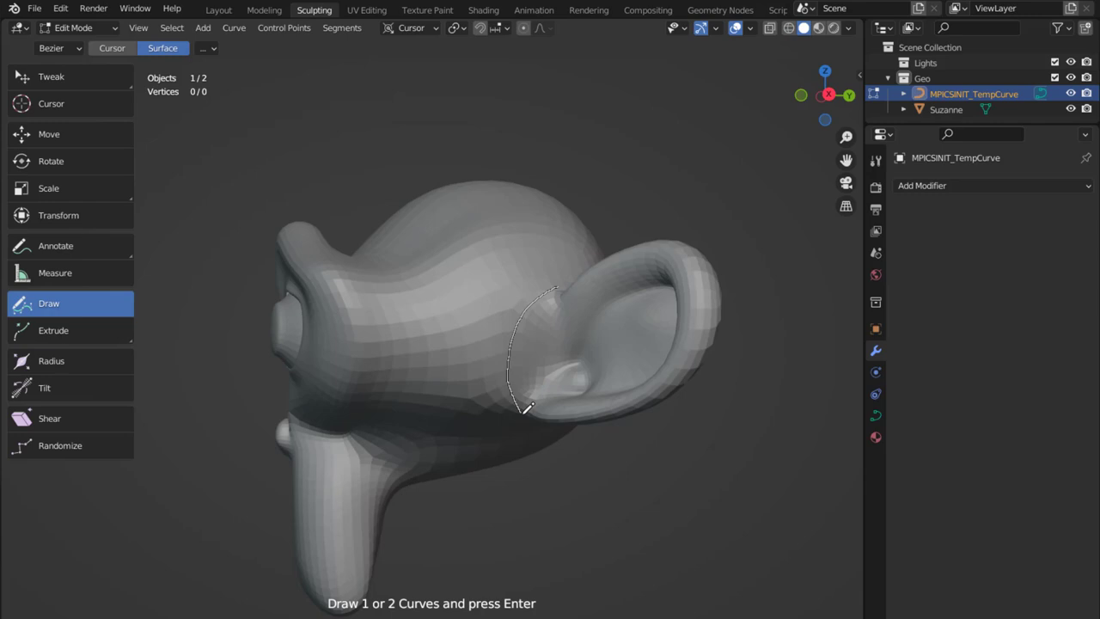
drag(550, 292, 524, 412)
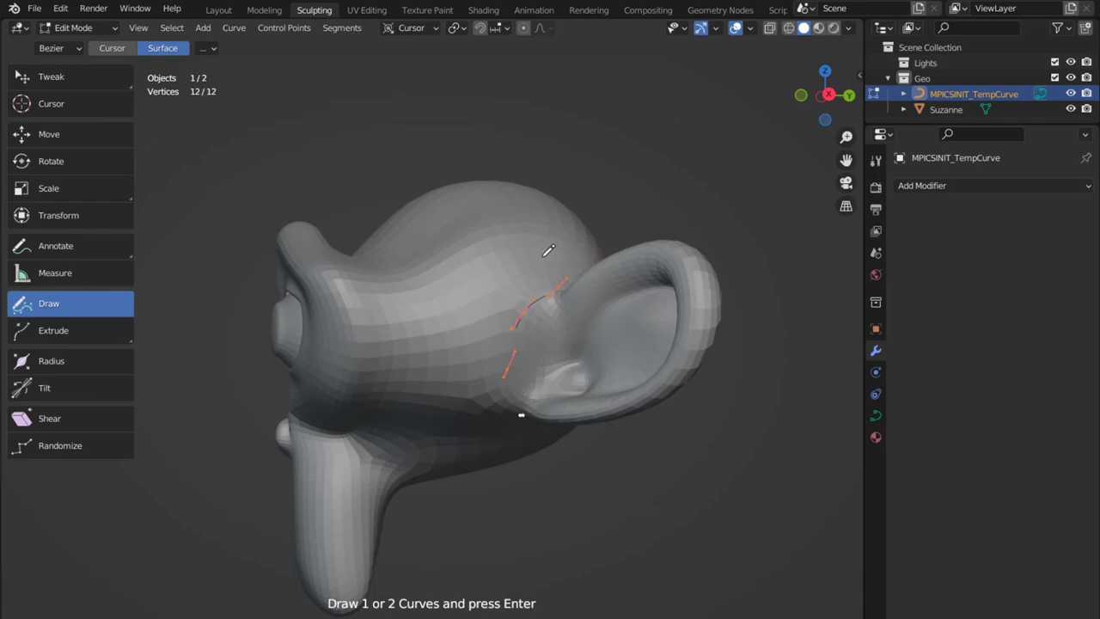
drag(548, 251, 479, 419)
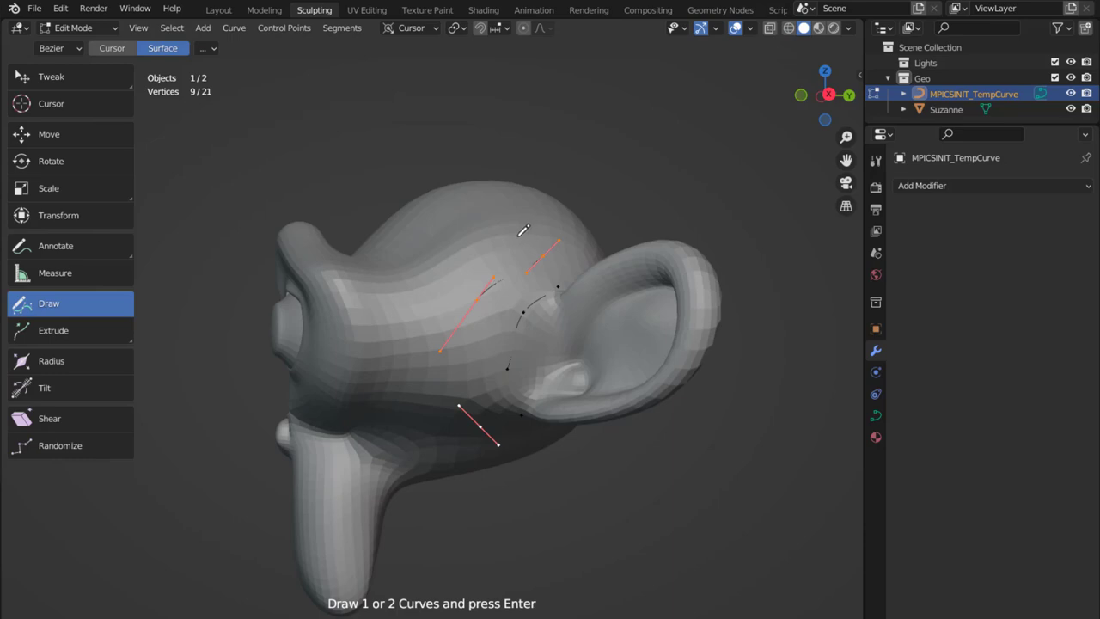
drag(524, 227, 438, 438)
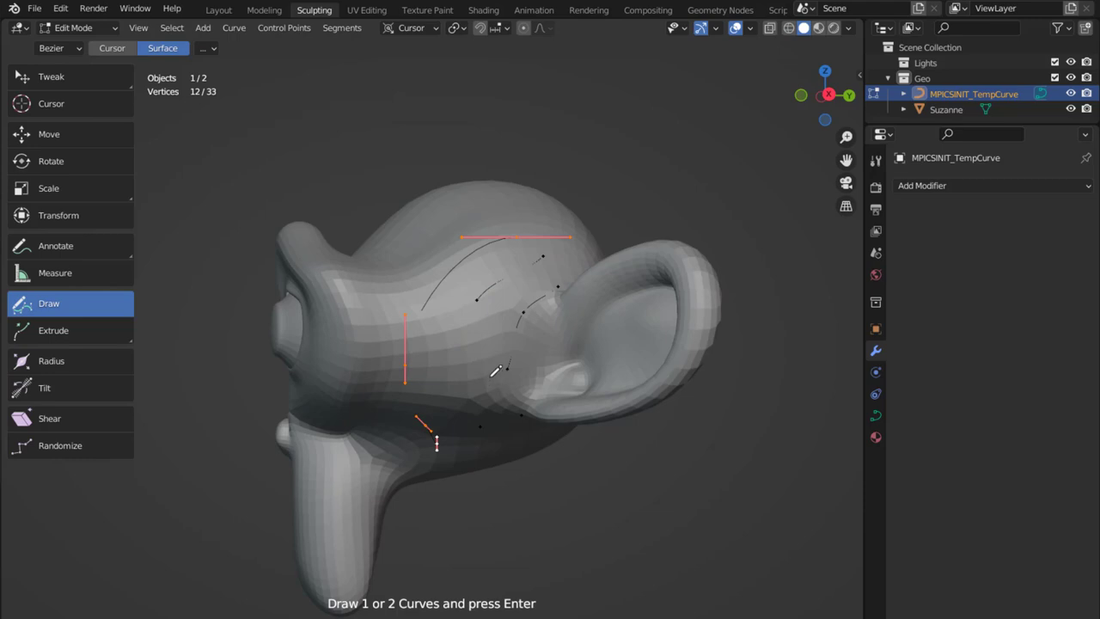
mouse_move(512, 350)
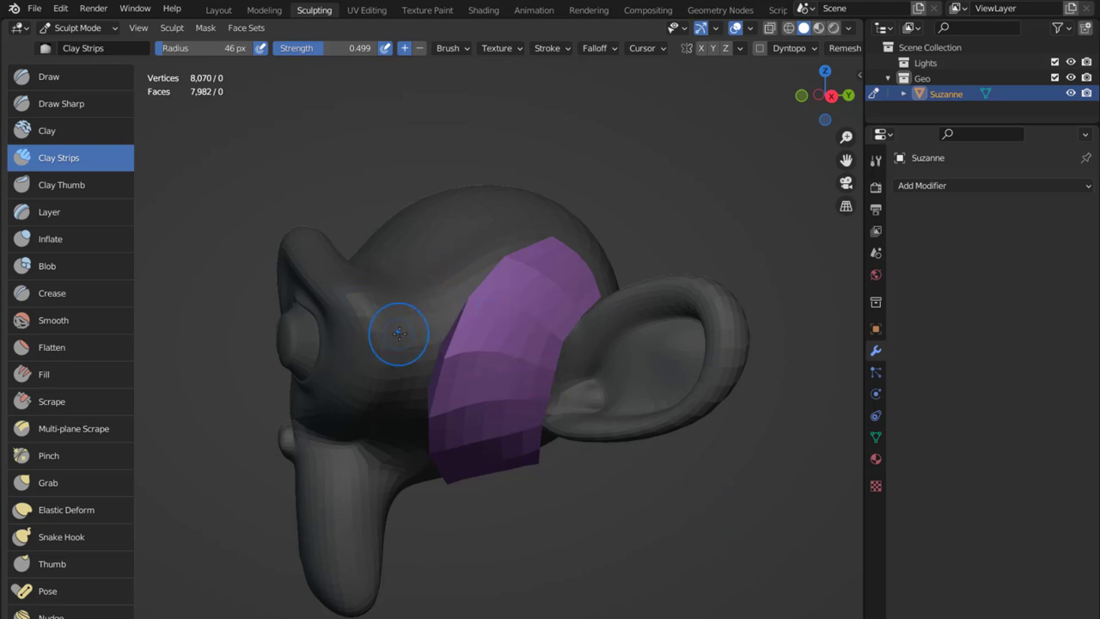
mouse_move(396, 352)
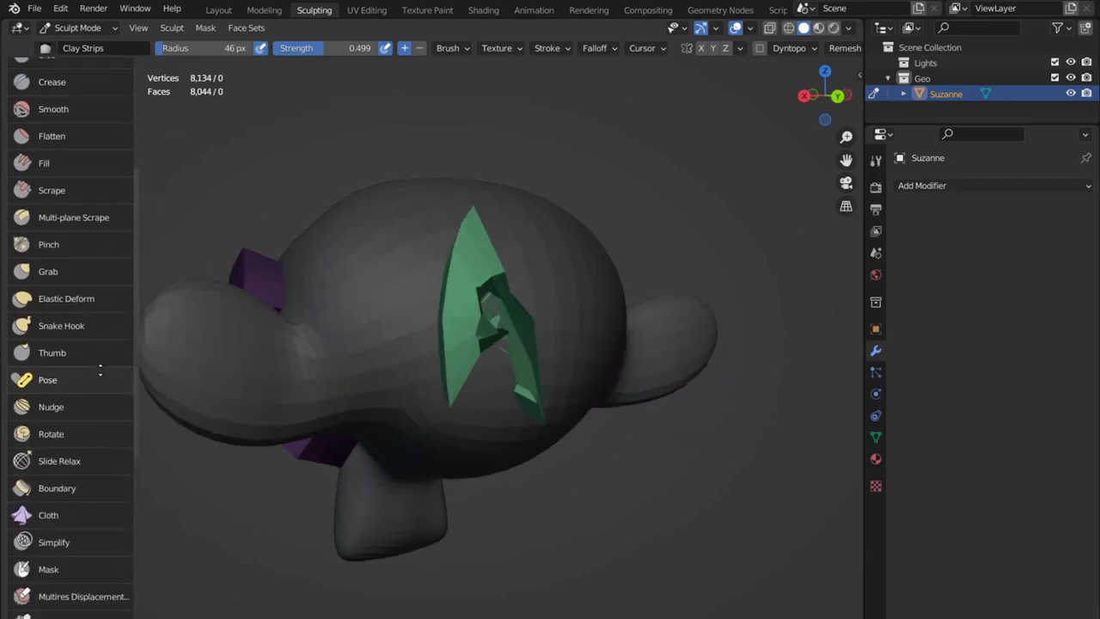
Step: Switch to the Edit Face Set sculpt tool
scroll(down, 3)
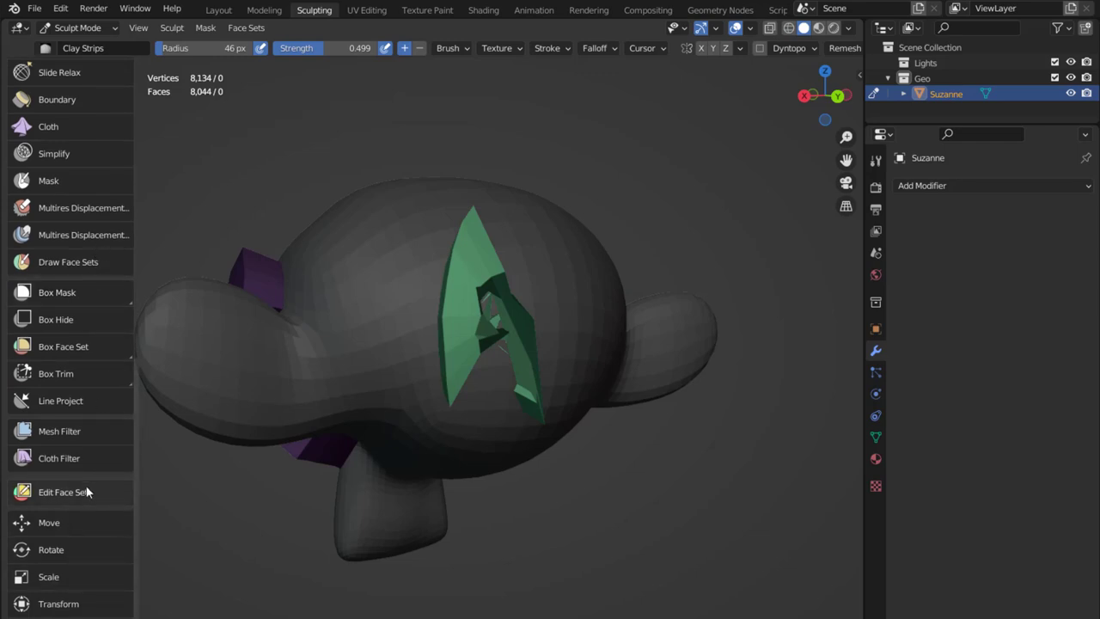
click(61, 491)
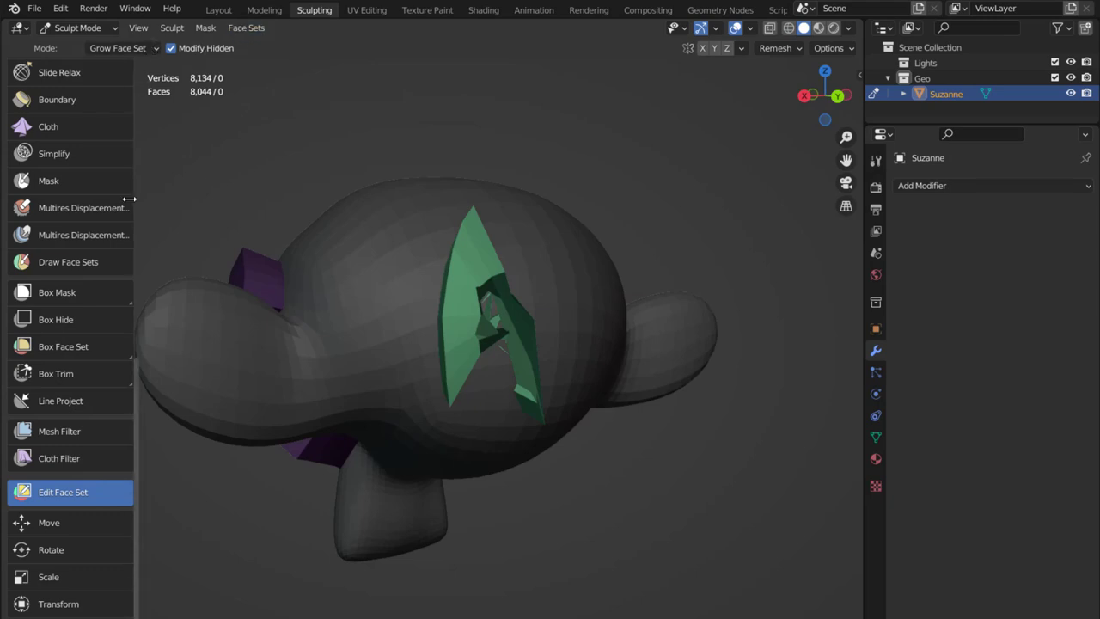
Step: Set face set mode to Delete Geometry to remove the green shape, then draw a fresh curve stroke
click(120, 48)
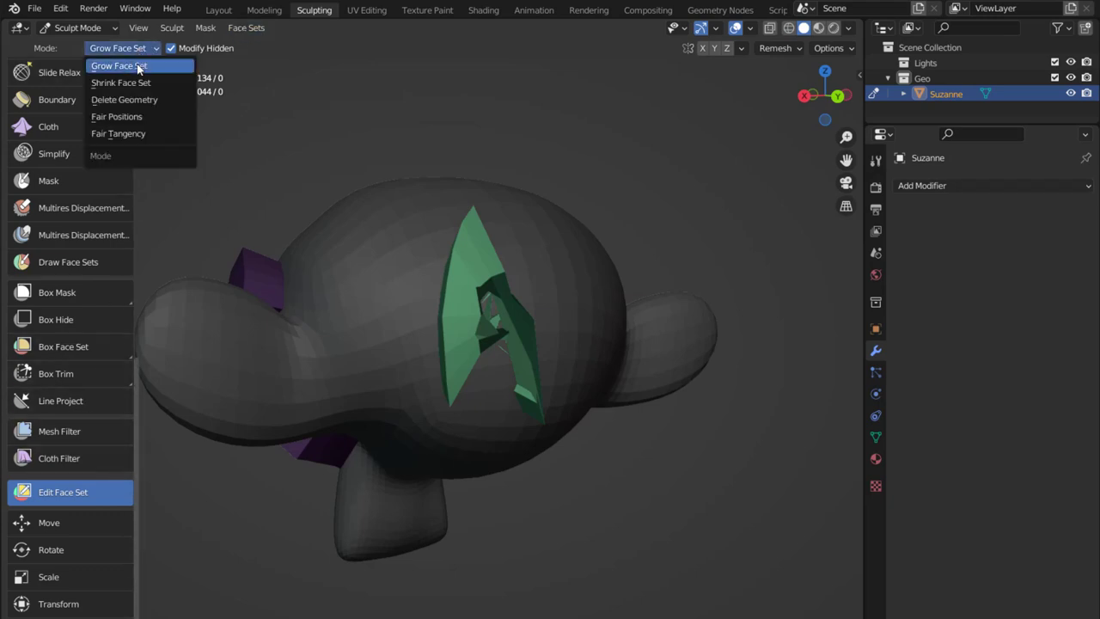
click(124, 100)
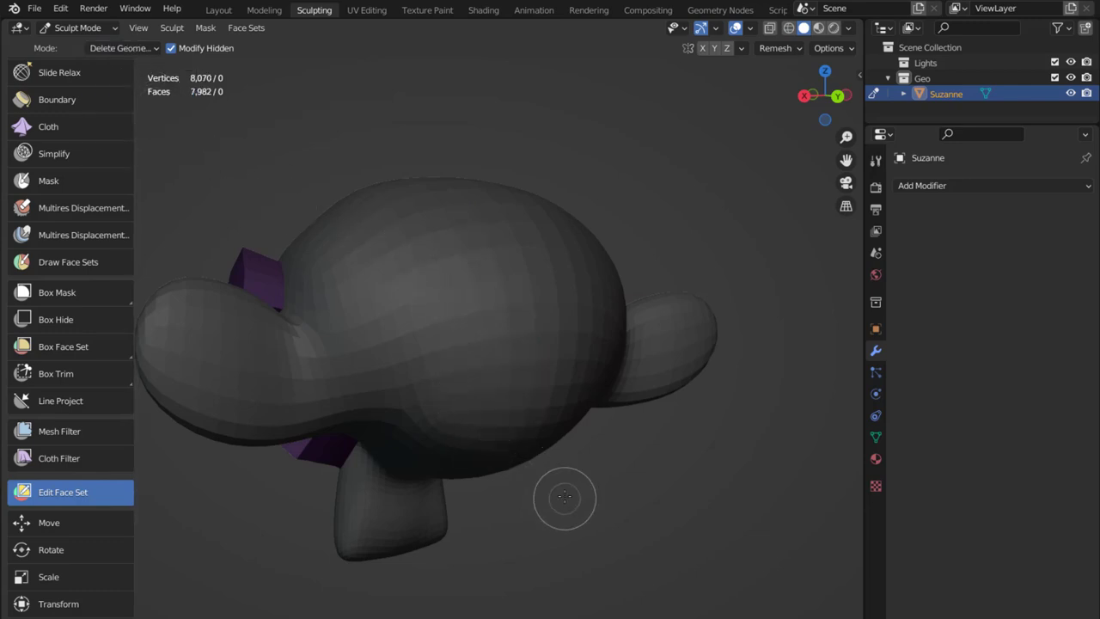
mouse_move(492, 278)
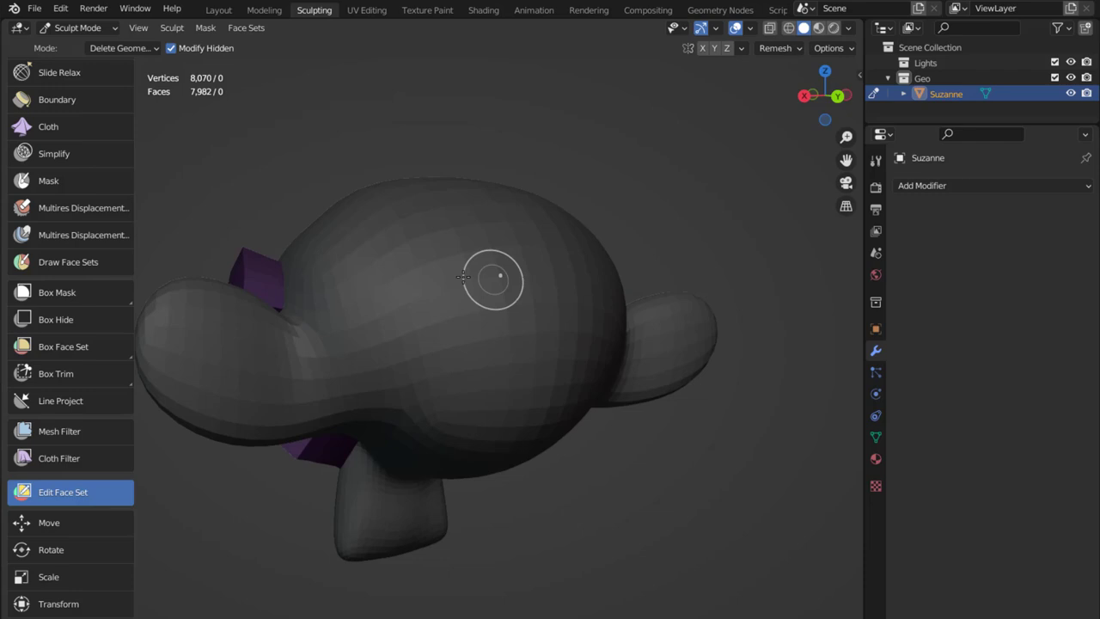
mouse_move(461, 275)
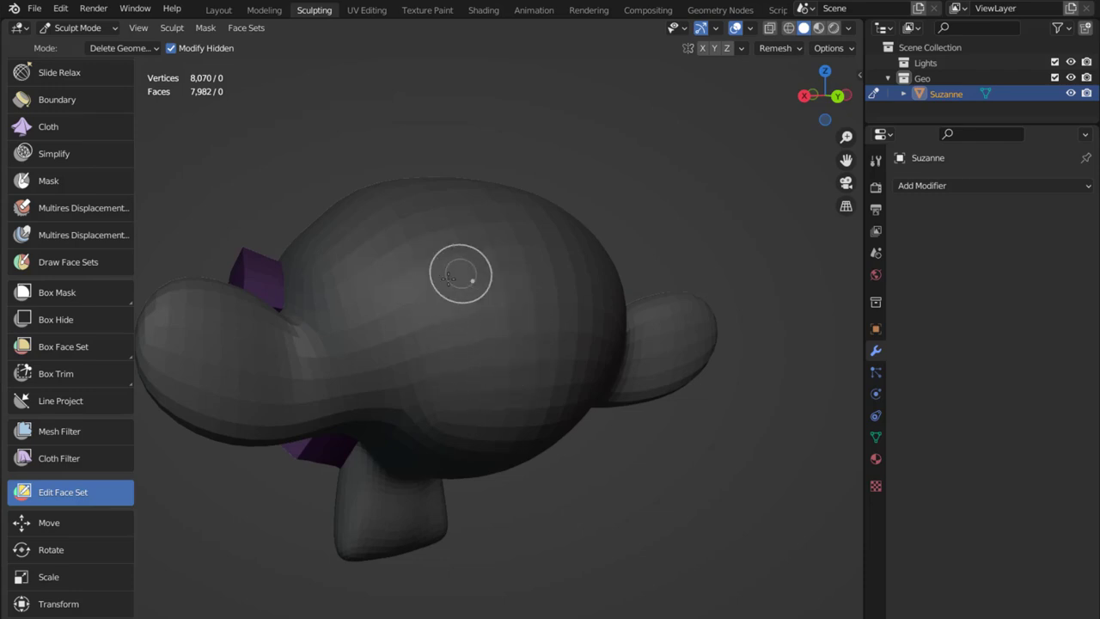
mouse_move(524, 335)
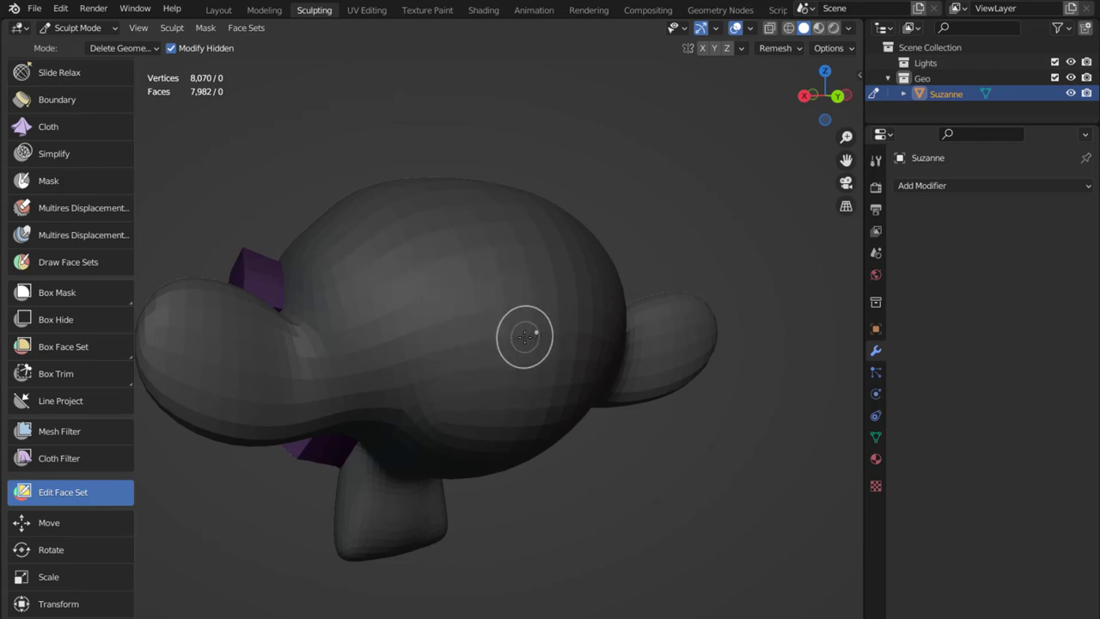
mouse_move(501, 268)
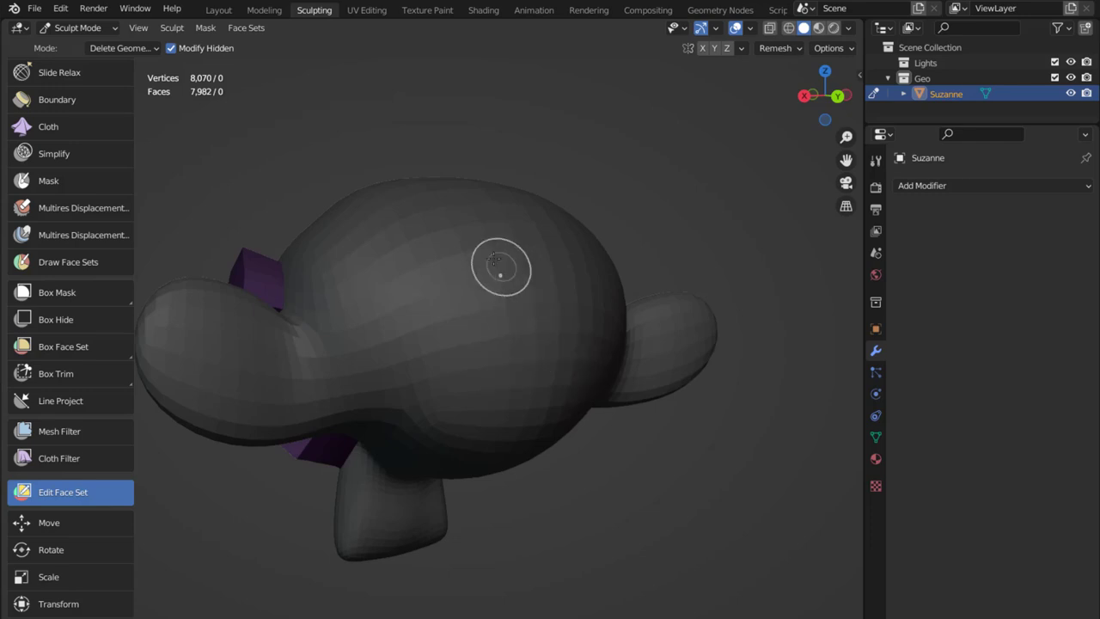
mouse_move(494, 347)
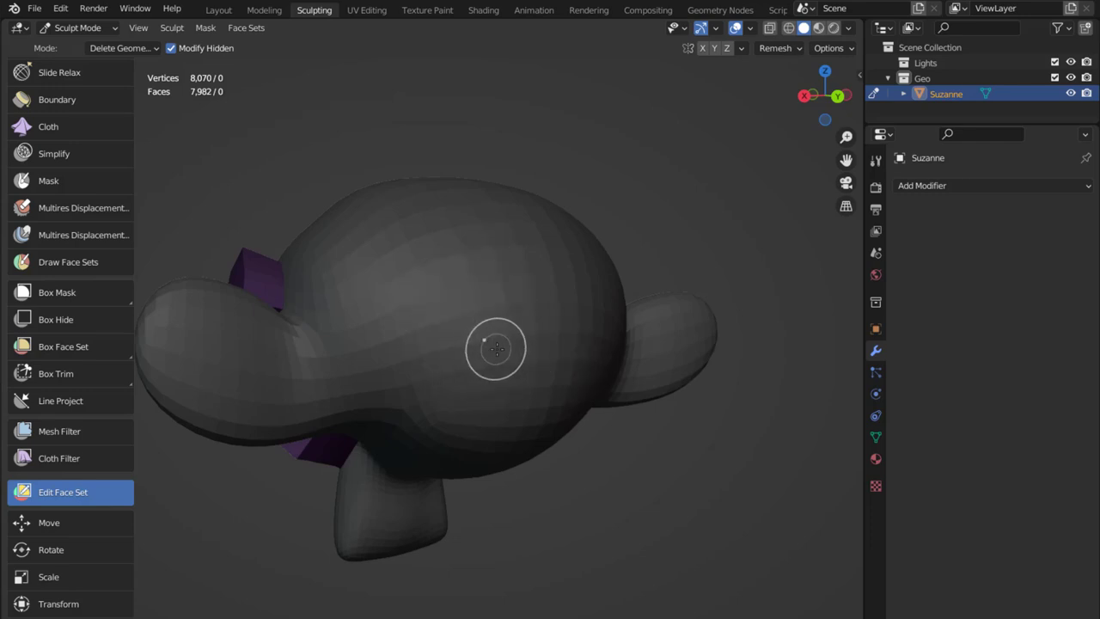
drag(495, 347, 472, 299)
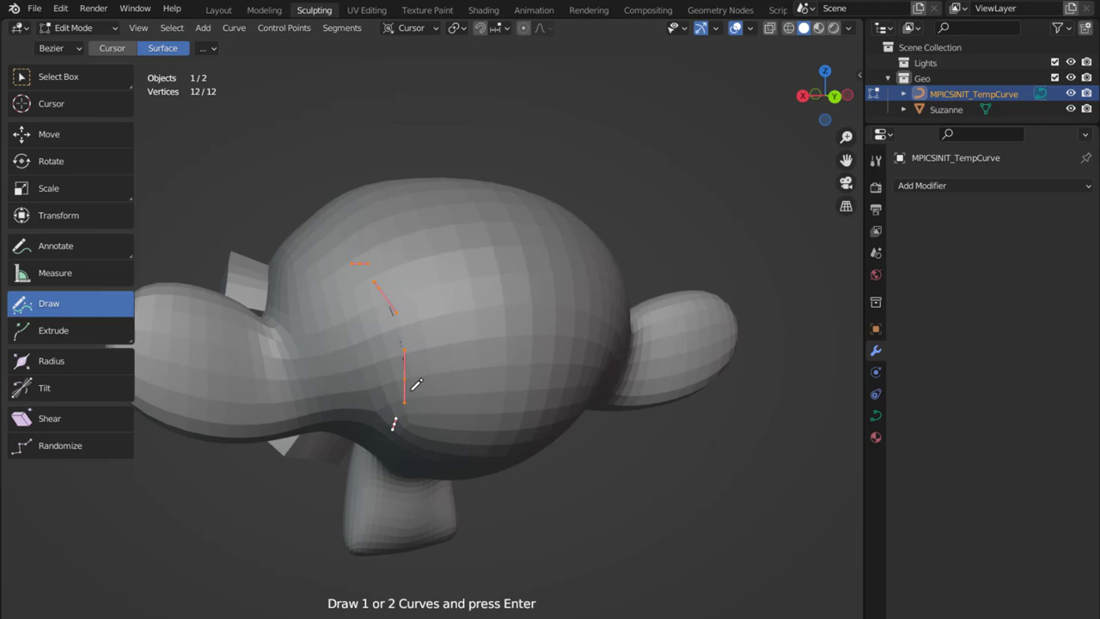
mouse_move(443, 309)
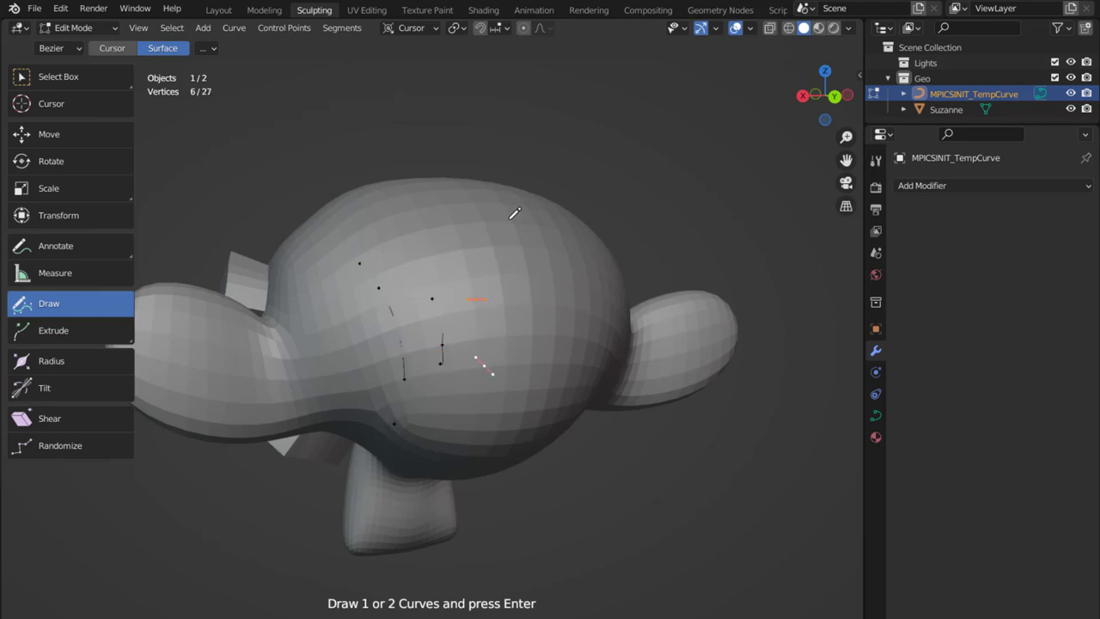
Step: Draw another guide curve to build a gridded shrinkwrapped, solidified plane on the head
drag(507, 215, 532, 417)
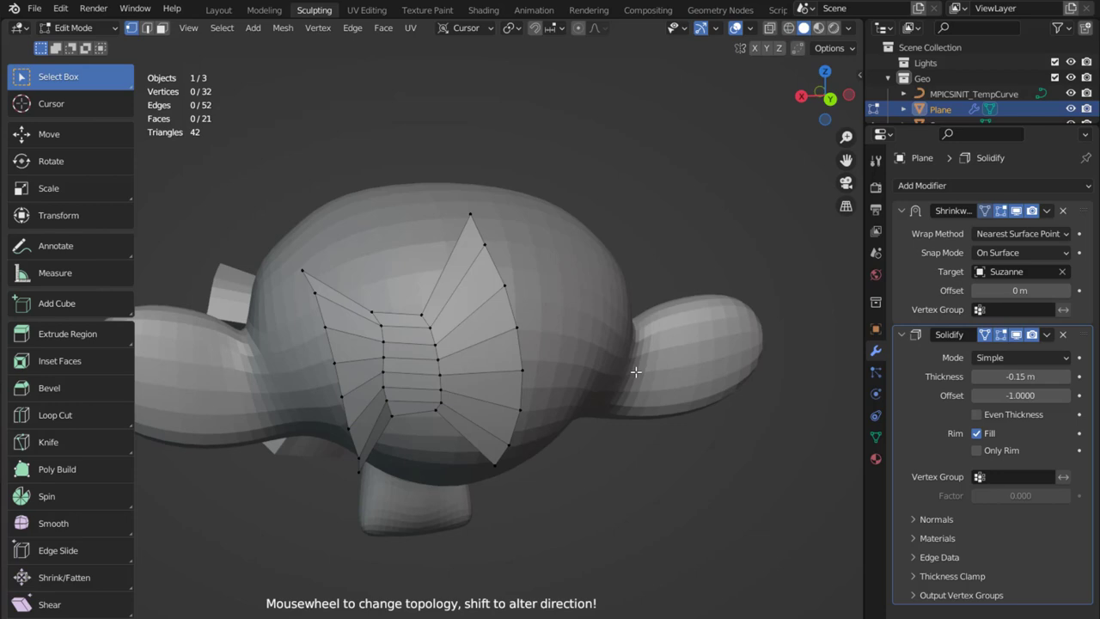
Step: Reduce the plane's topology density from 21 faces to 9 with the mouse wheel
scroll(down, 3)
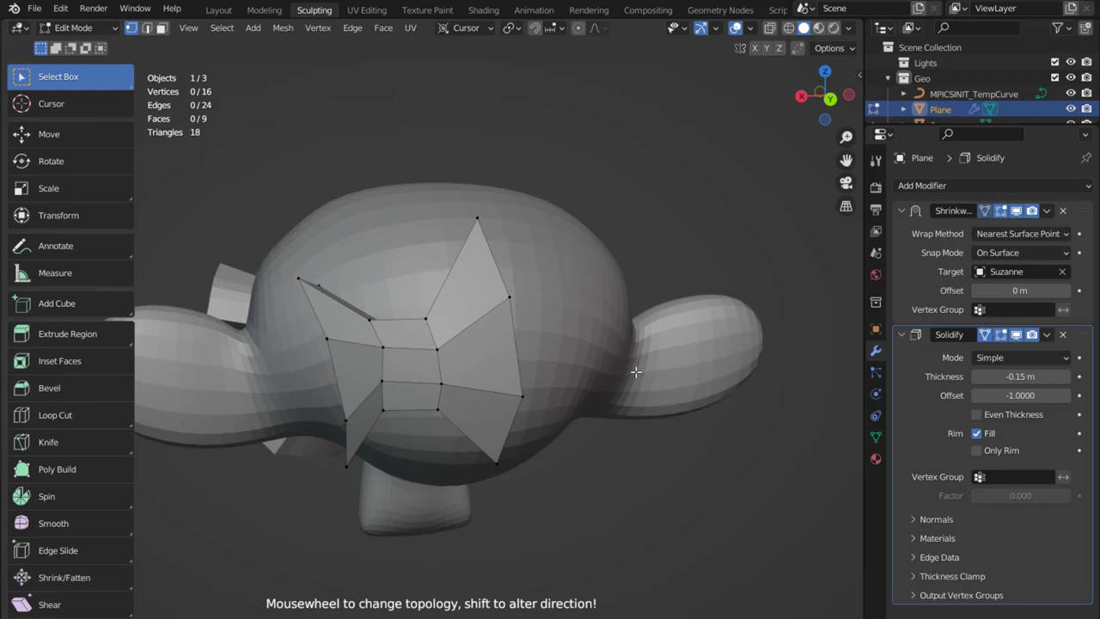
mouse_move(656, 374)
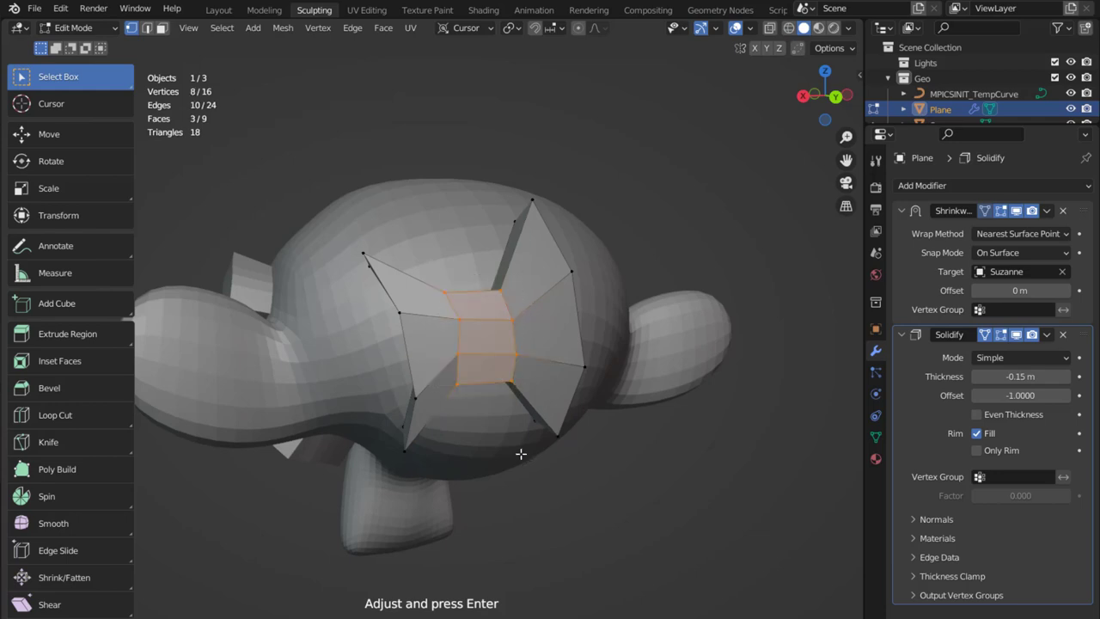
Step: Pull the plane's centre faces outward and up Suzanne's head
drag(519, 454, 495, 336)
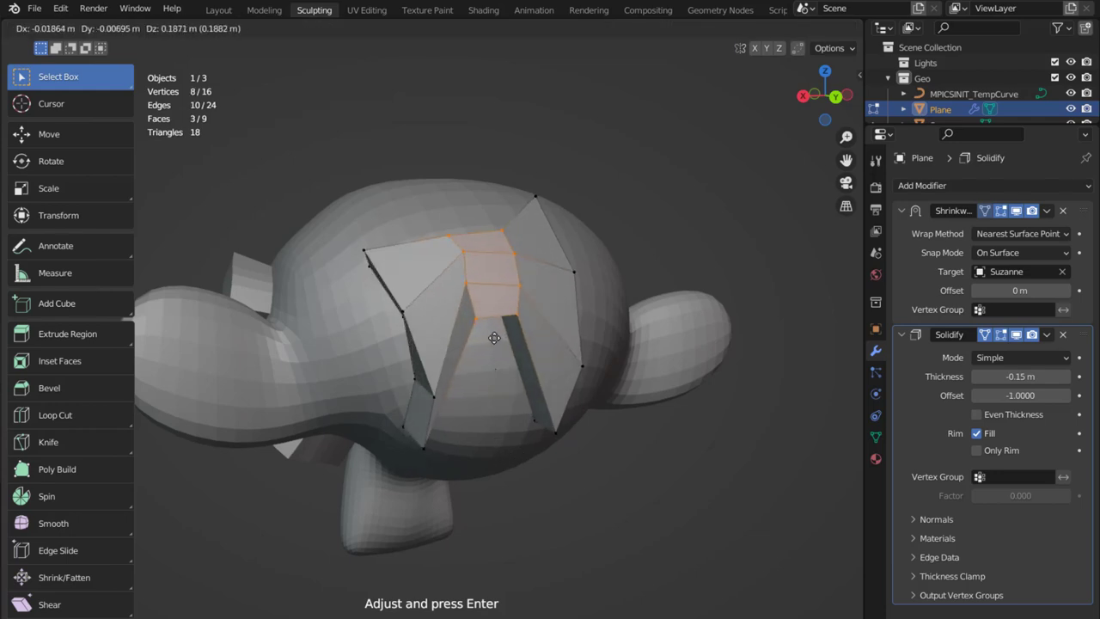
drag(495, 336, 519, 387)
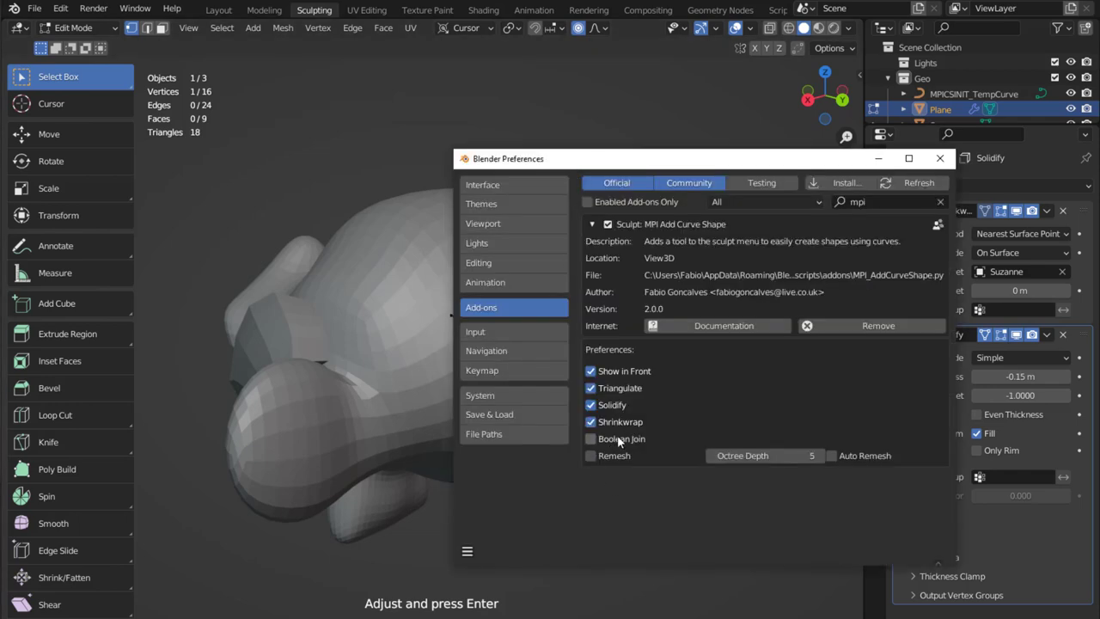
mouse_move(615, 439)
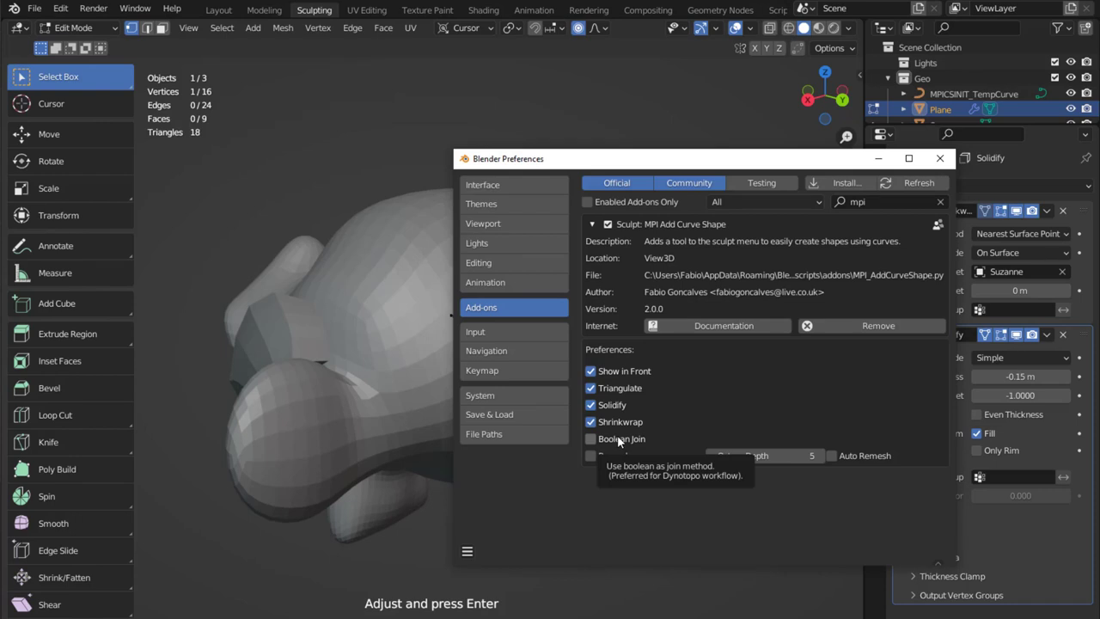
Step: Close the add-on Preferences window, keeping the coarse curve shape on Suzanne
click(939, 158)
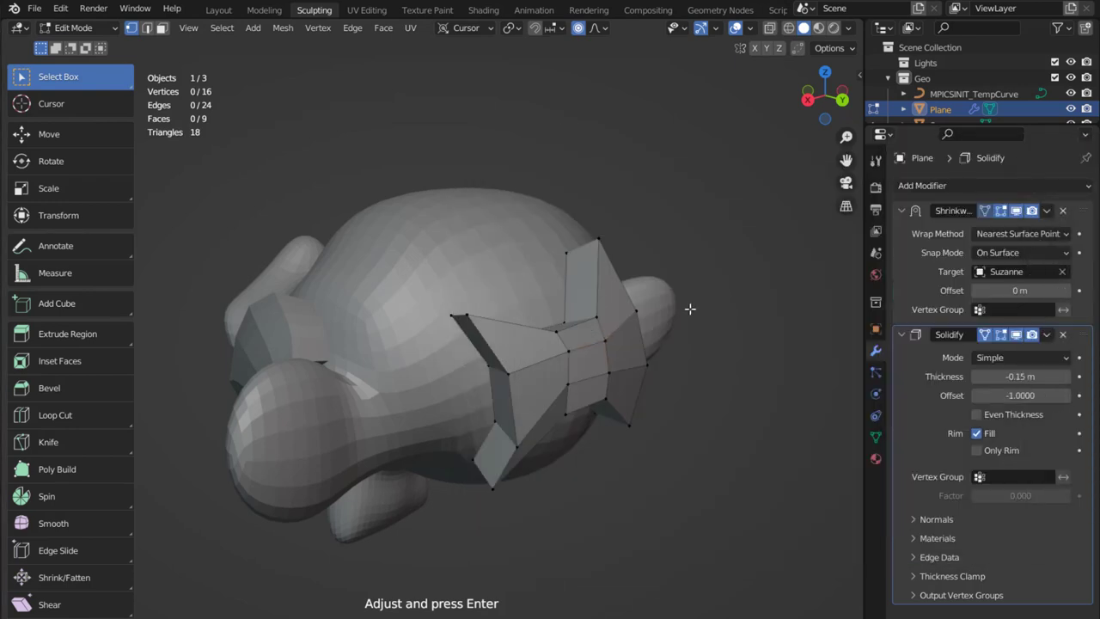
Step: Confirm the curve shape so it merges into Suzanne as a face set in Sculpt Mode
click(77, 27)
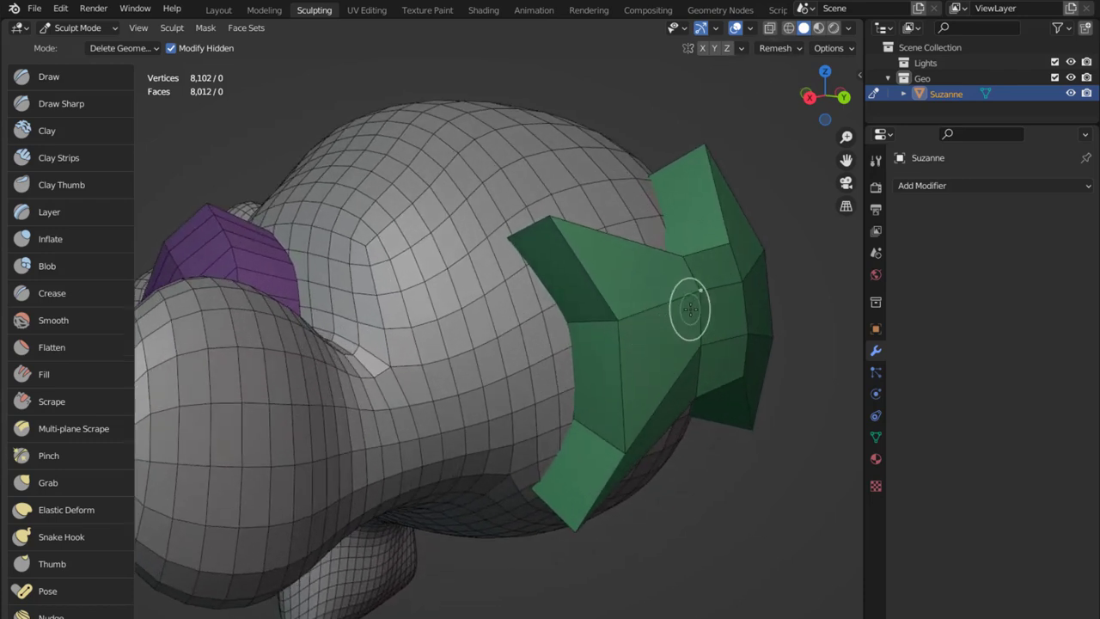
Step: Make Clay Strips the active brush via the W pie menu and toggle Dyntopo, raising the data-loss warning
drag(690, 309, 776, 117)
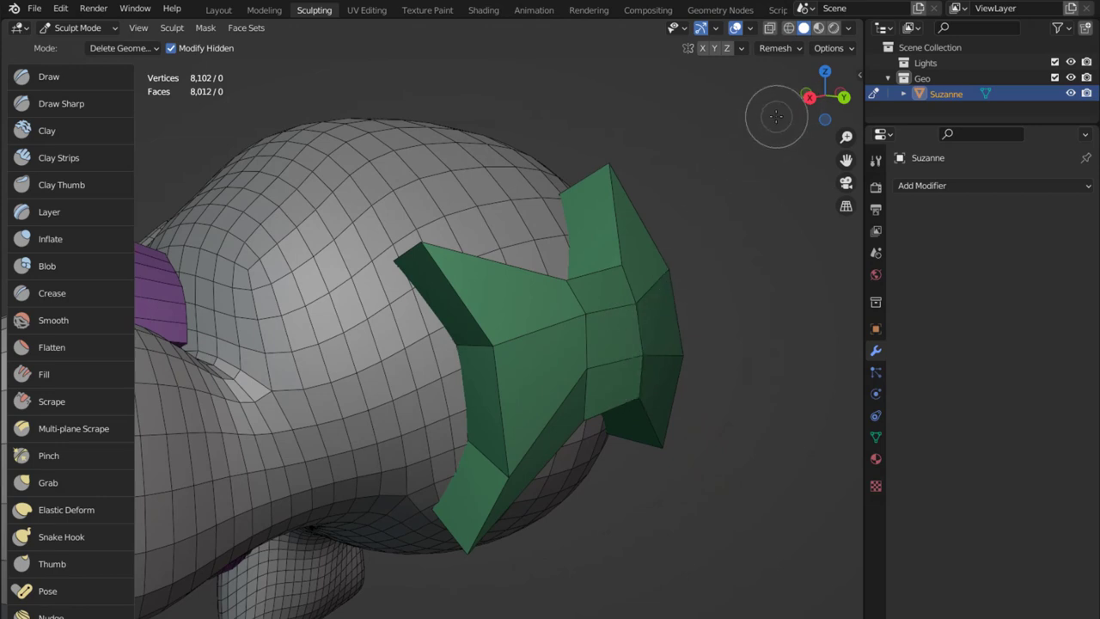
click(876, 158)
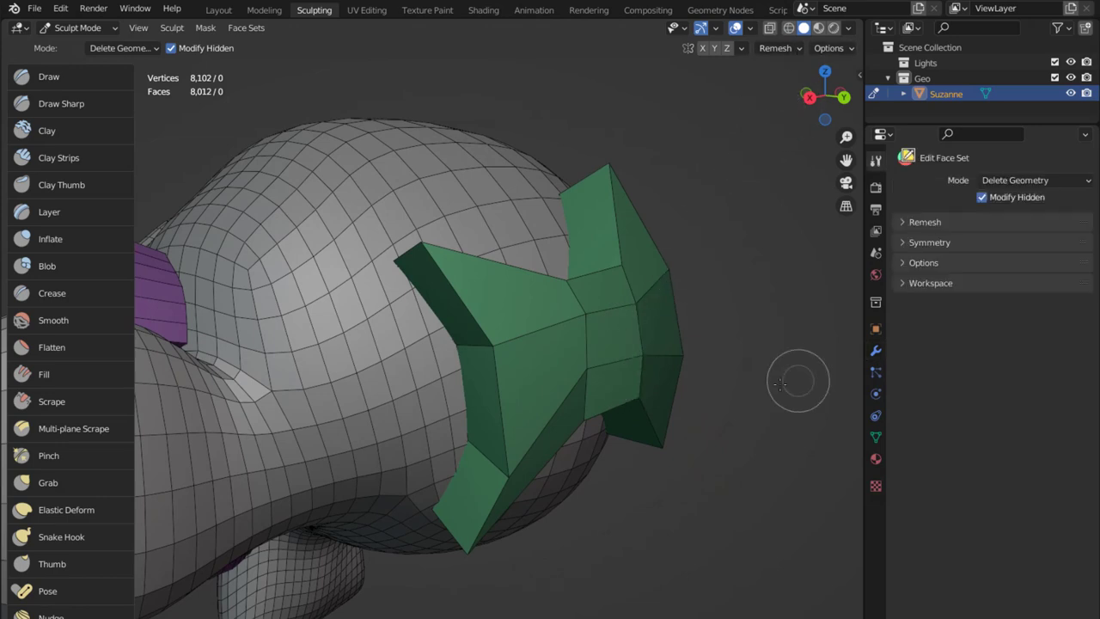
key(W)
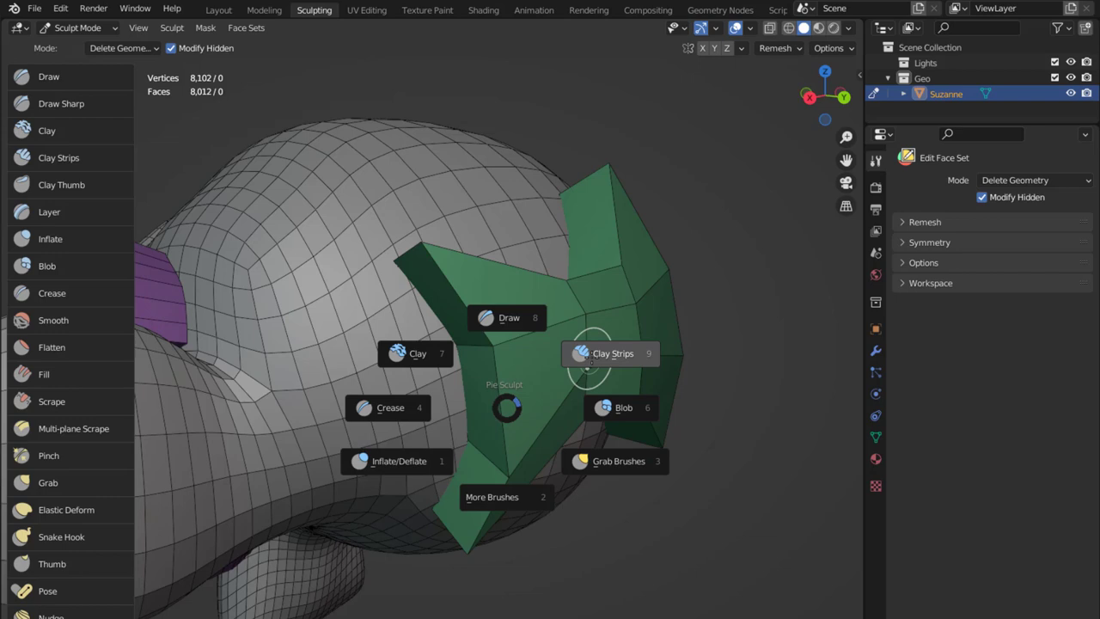
click(612, 354)
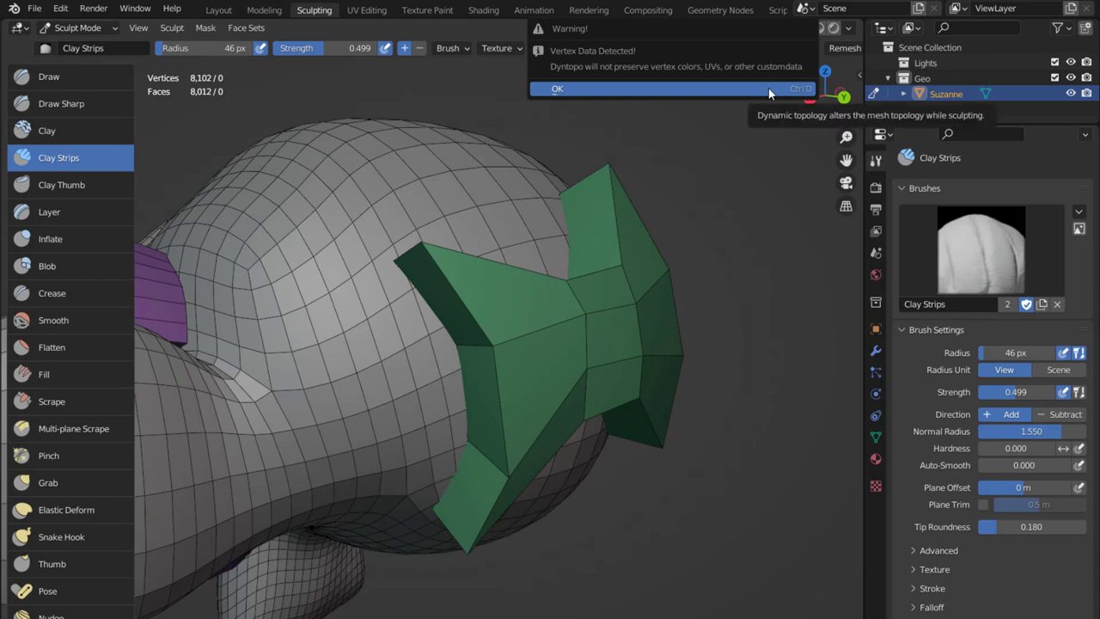
Step: Accept the warning and set Dyntopo Detail Size to 2.00 for Clay Strips sculpting
click(557, 89)
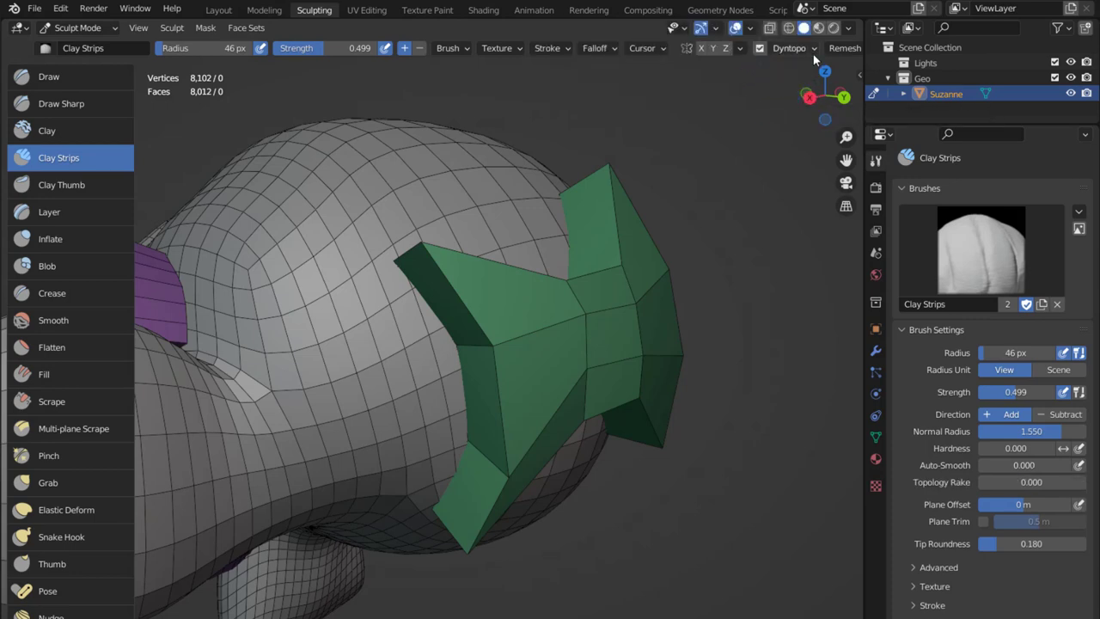
click(789, 48)
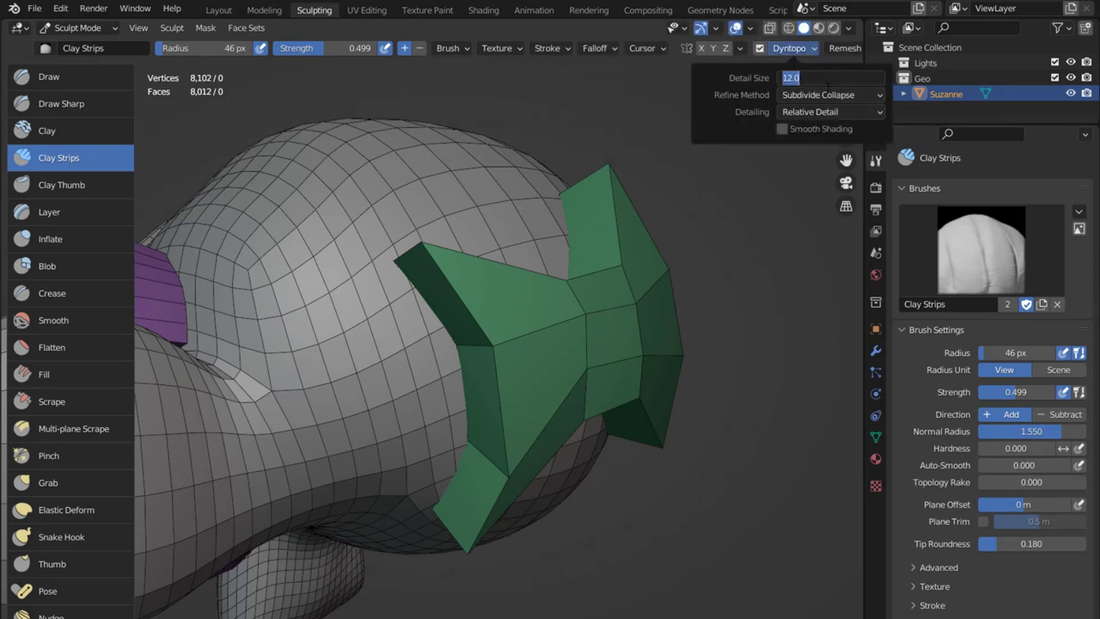
text(2.00)
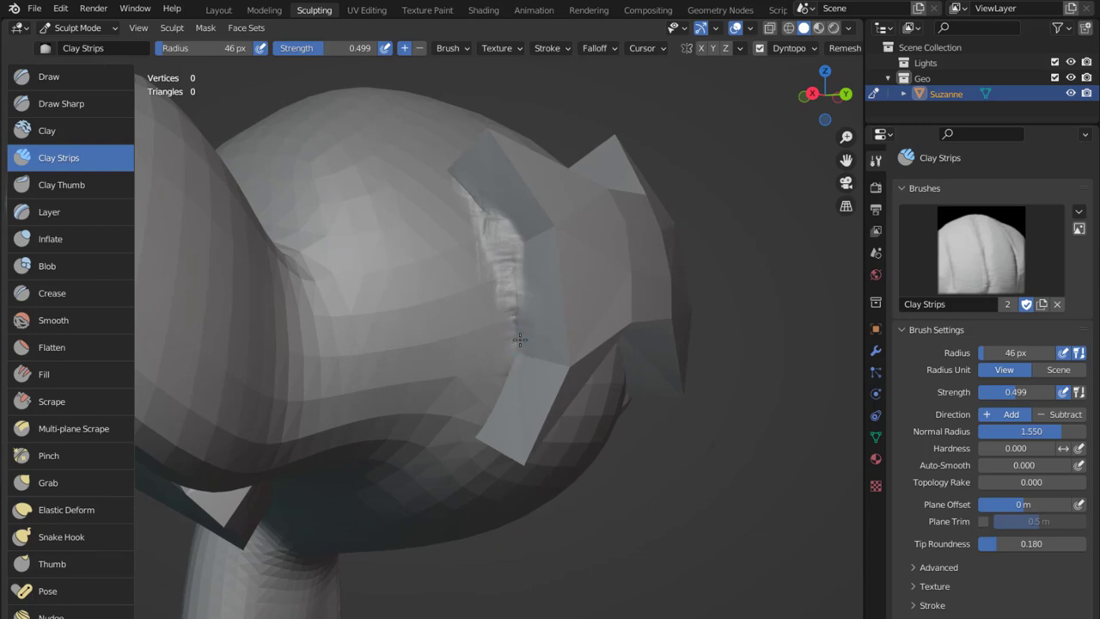
Step: Build up clay on Suzanne's head with the Clay brush and inspect it from several angles
click(46, 131)
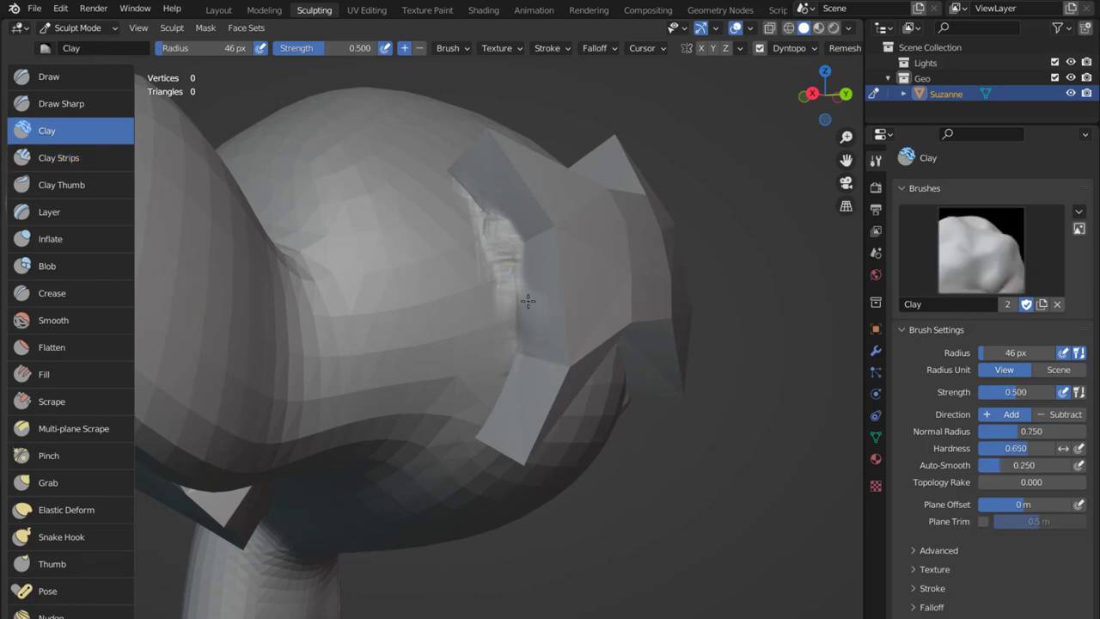
drag(528, 301, 522, 309)
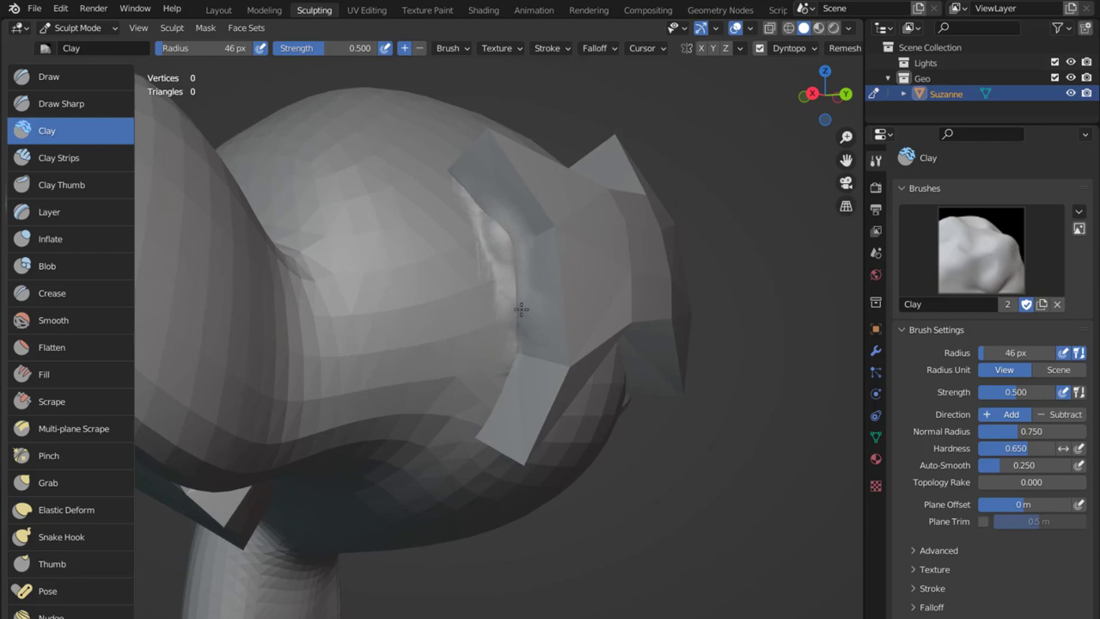
drag(523, 310, 496, 406)
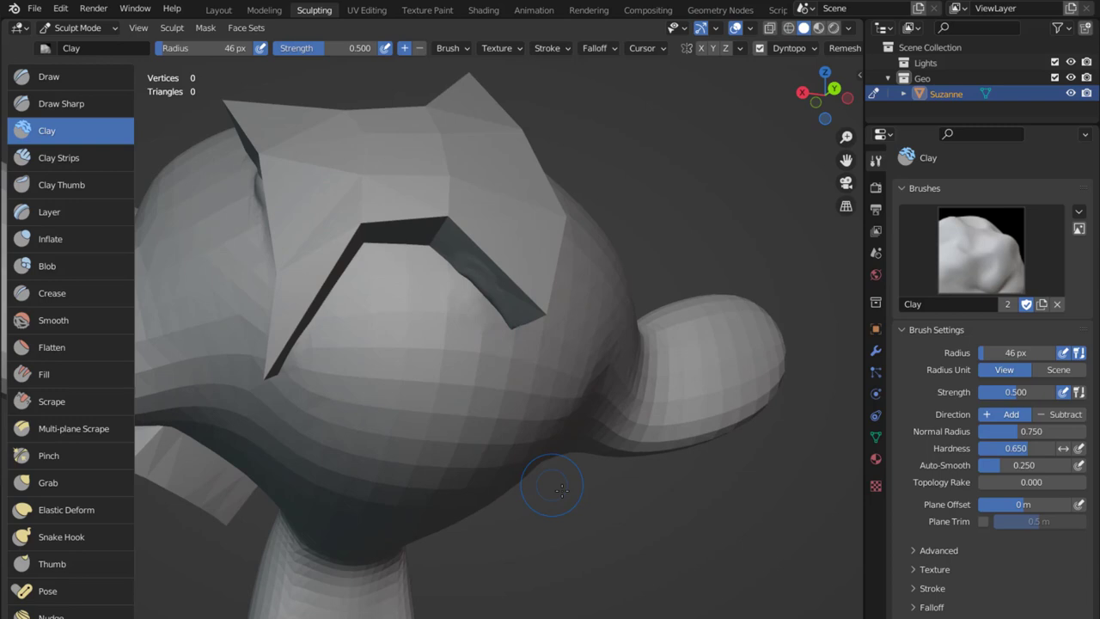
mouse_move(657, 414)
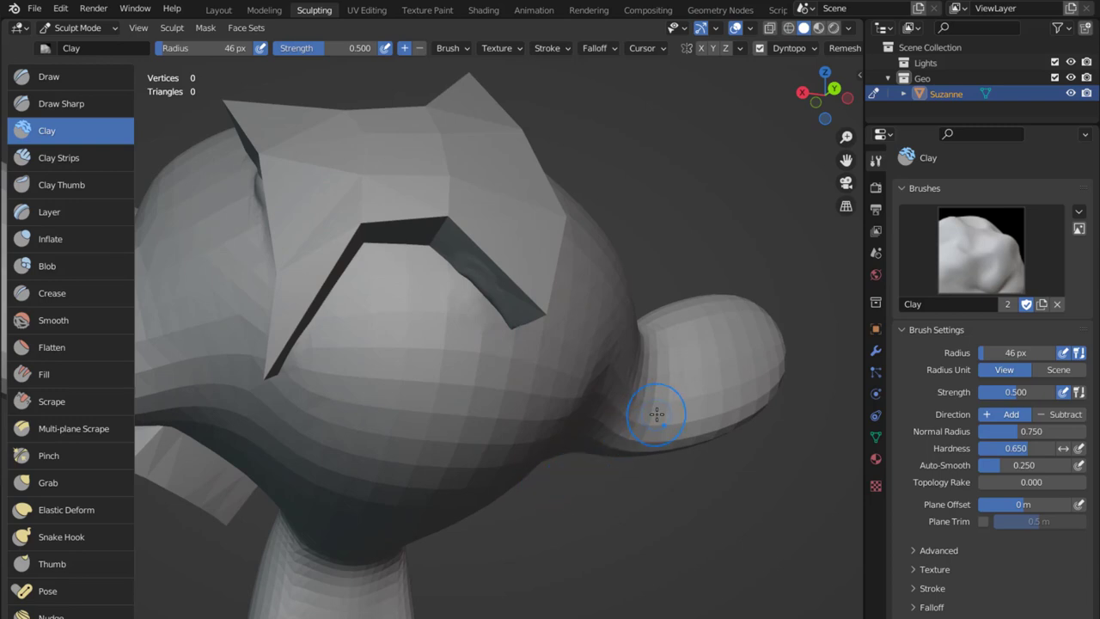
mouse_move(659, 414)
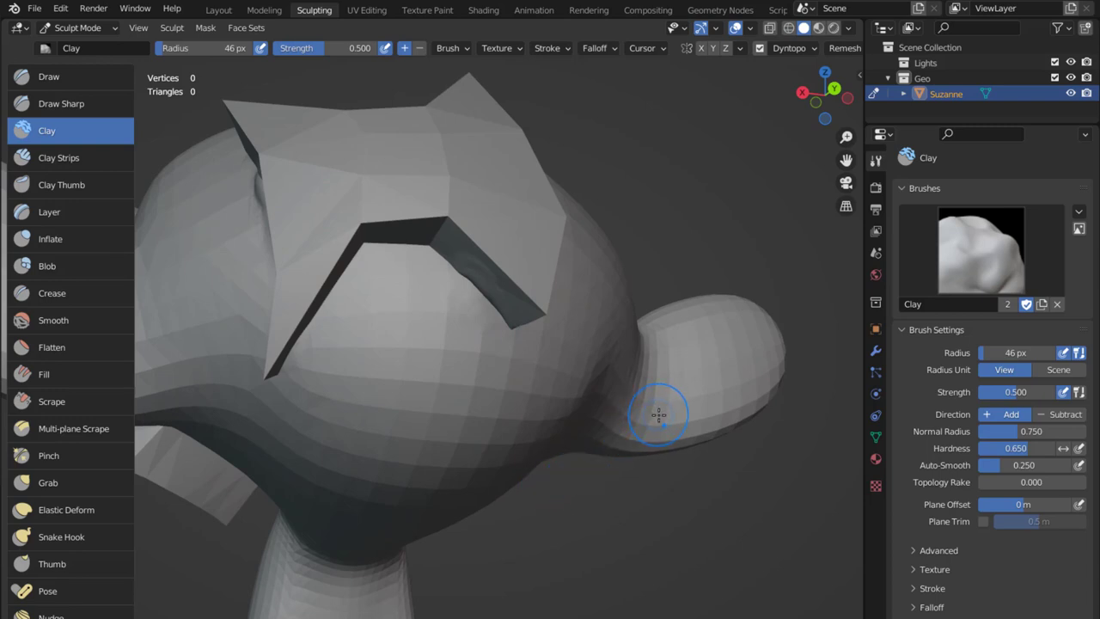
drag(656, 412, 662, 499)
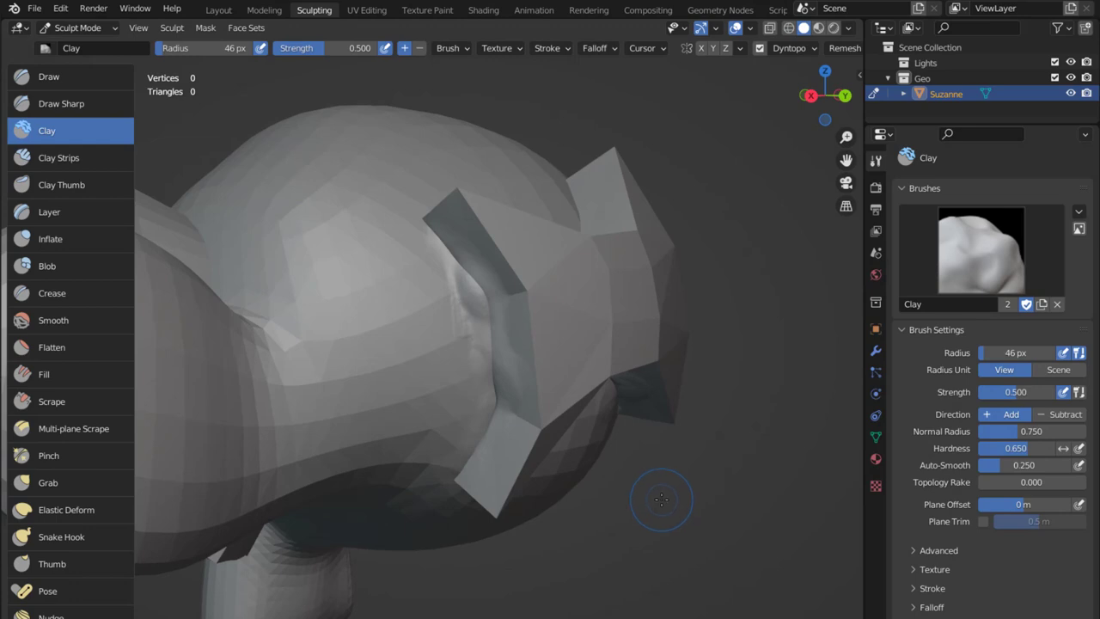
drag(662, 500, 593, 478)
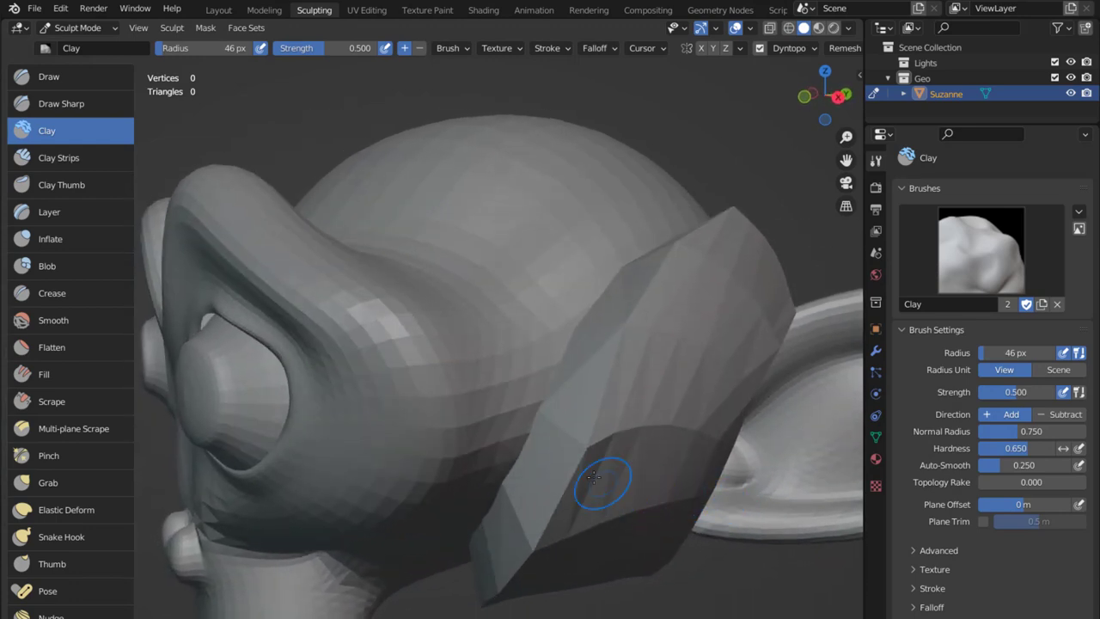
mouse_move(564, 374)
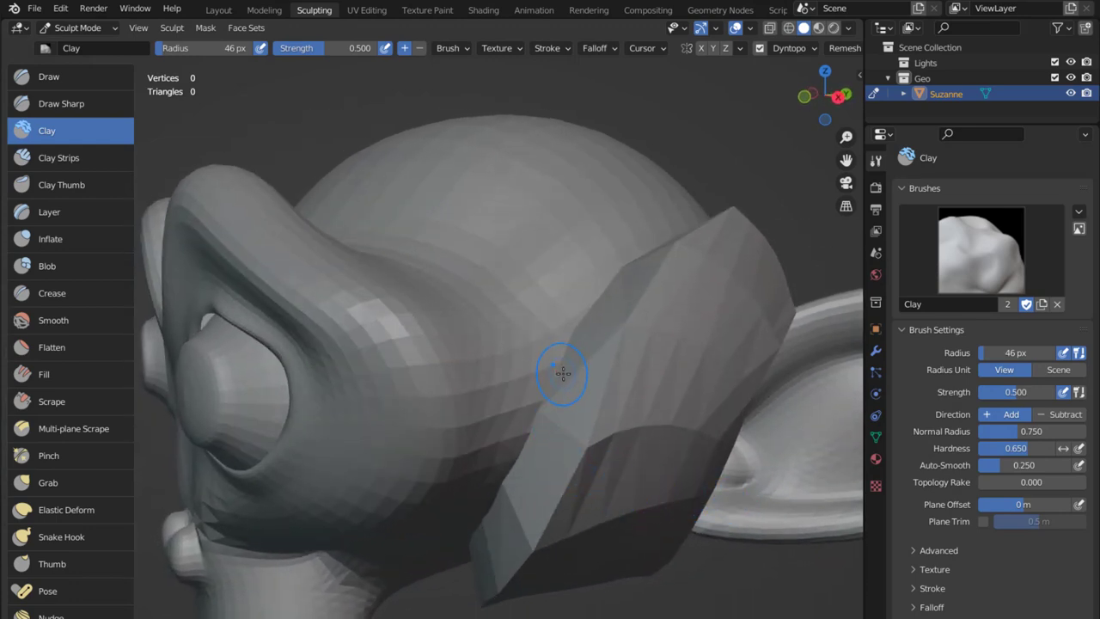